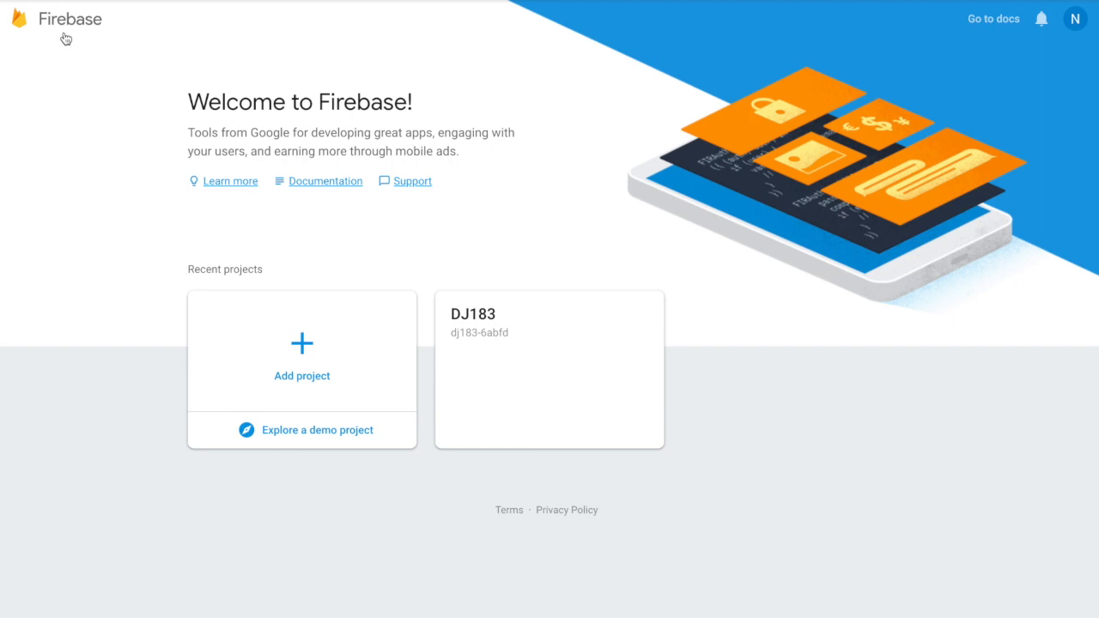
Step: Create a Firebase project named 'Tutorial', accept the terms, and enter its overview
{"action": "left_click", "coordinate": [302, 352]}
{"action": "type", "text": "Tu"}
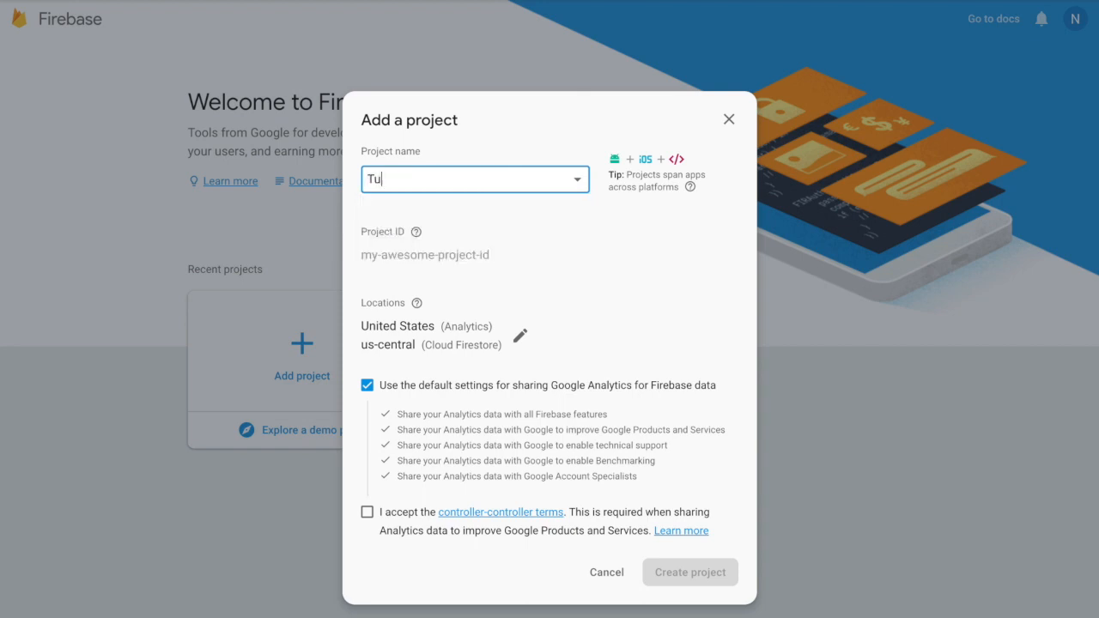
{"action": "type", "text": "torial"}
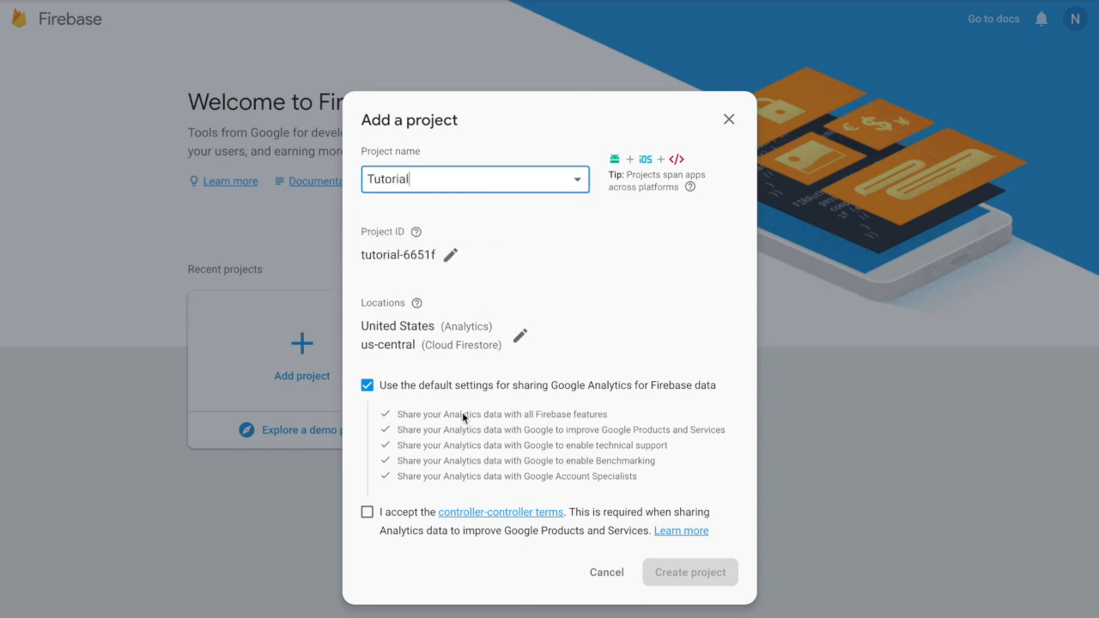
{"action": "left_click", "coordinate": [689, 572]}
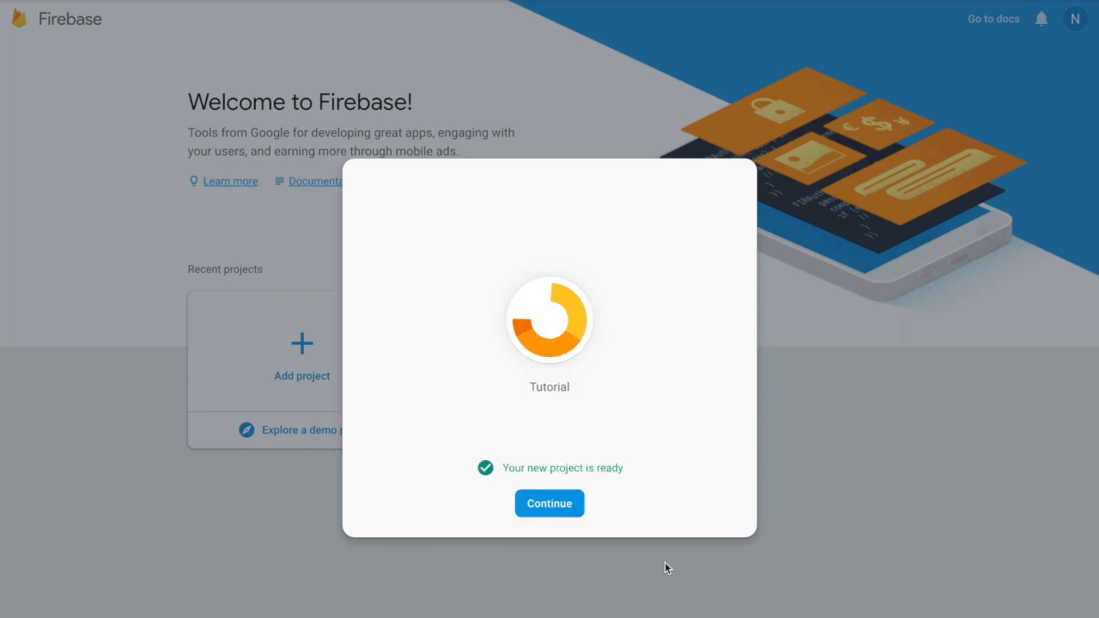
{"action": "left_click", "coordinate": [549, 504]}
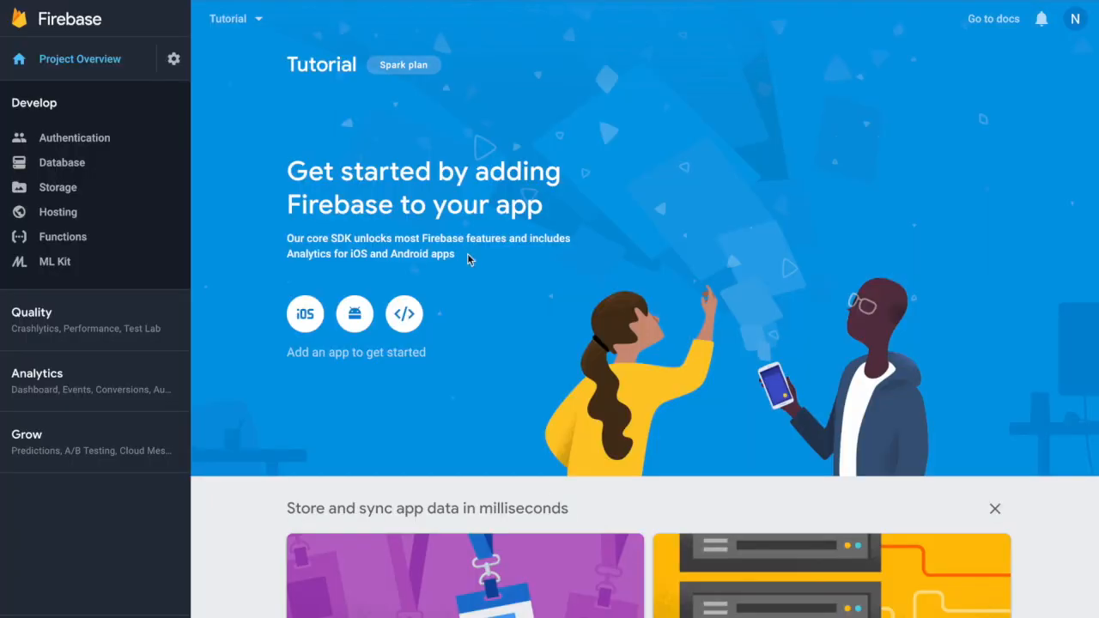
{"action": "mouse_move", "coordinate": [404, 313]}
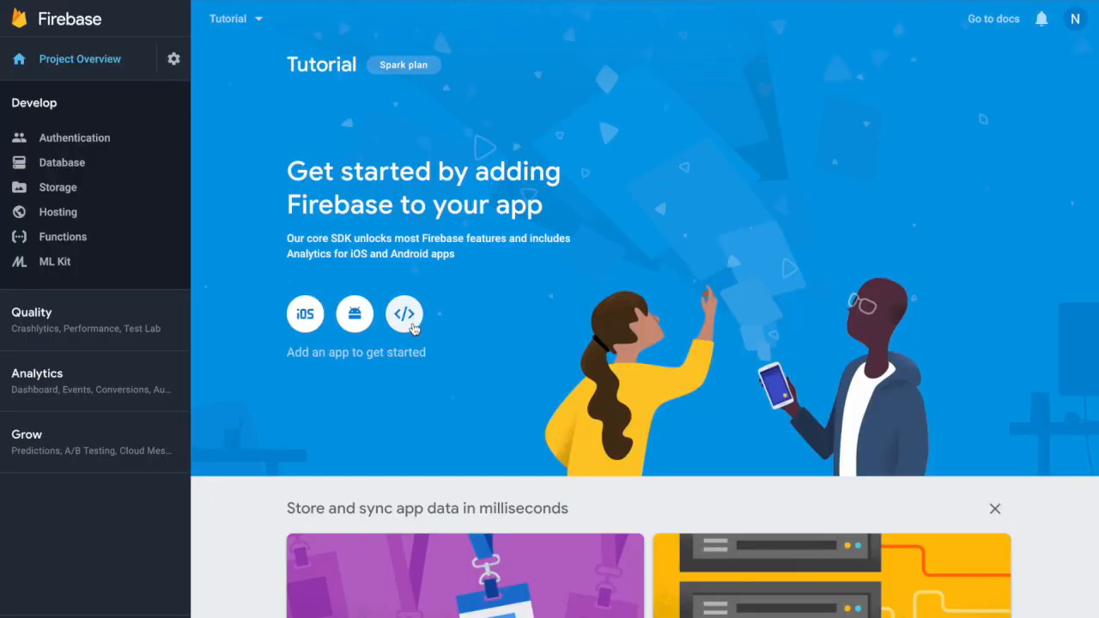
Step: Add a web app to the Tutorial project and copy its Firebase configuration snippet
{"action": "left_click", "coordinate": [405, 314]}
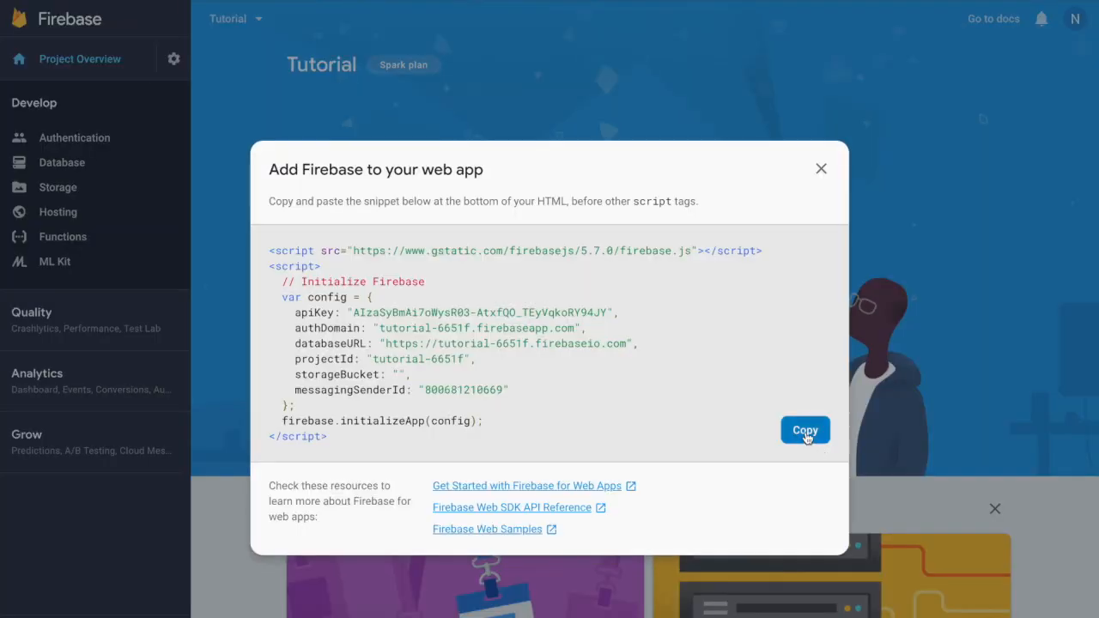
{"action": "left_click", "coordinate": [804, 430]}
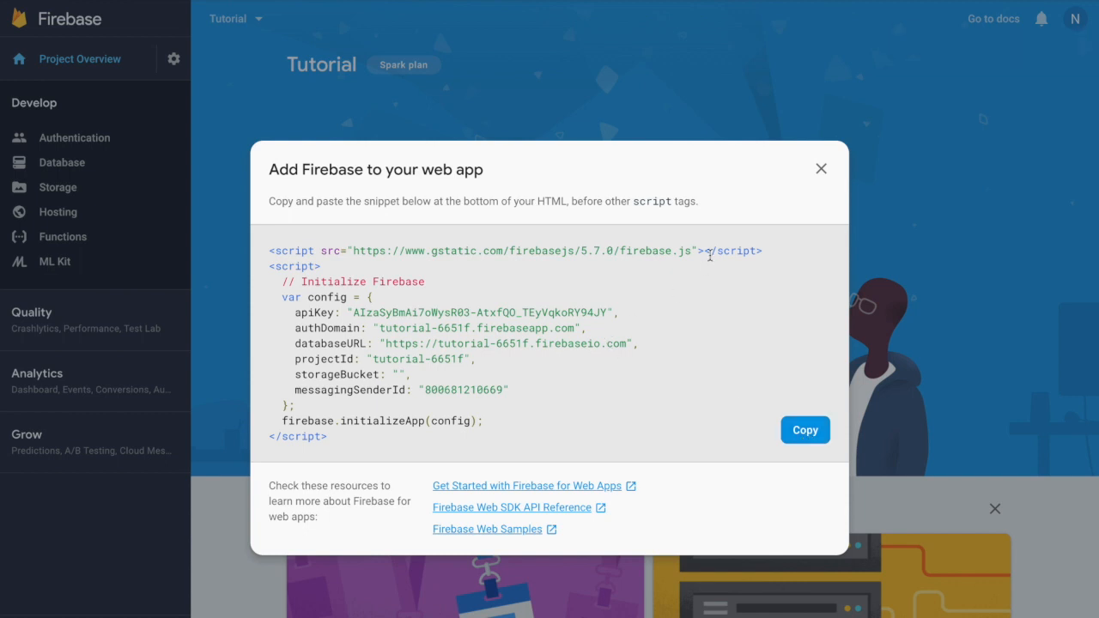
{"action": "left_click", "coordinate": [820, 168]}
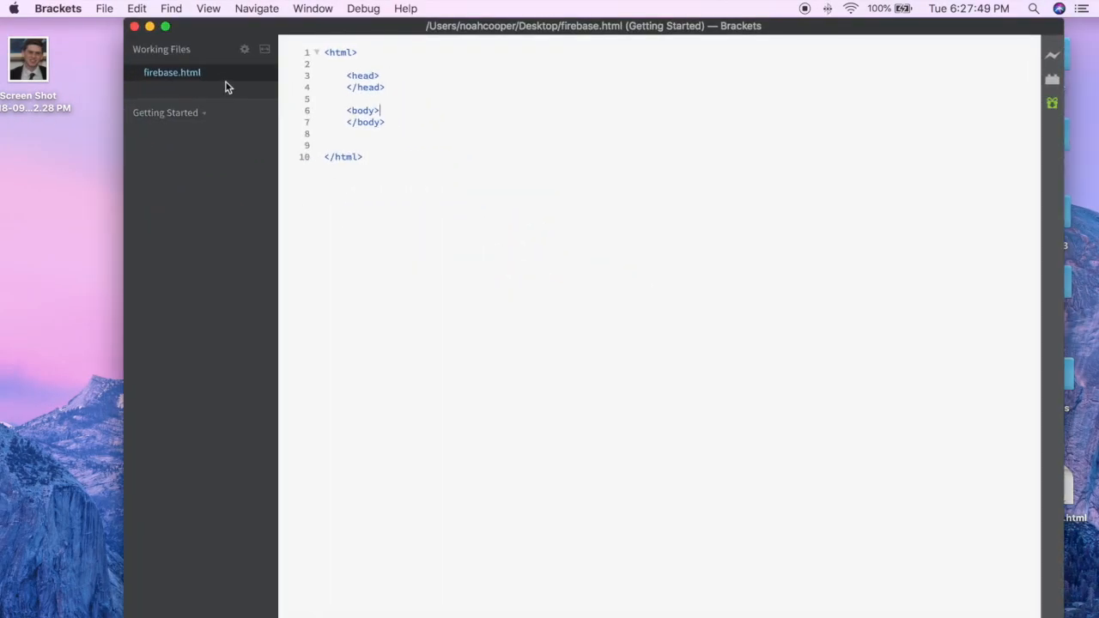
Step: Paste the firebase.js 5.7.0 script and config into firebase.html's body, then indent it
{"action": "left_click", "coordinate": [165, 25]}
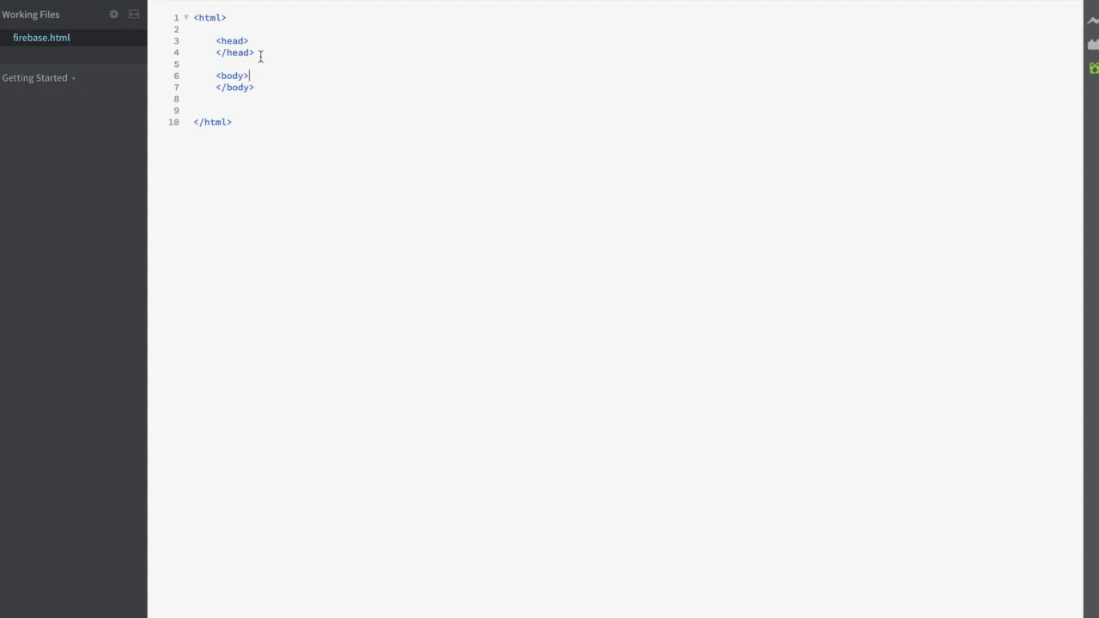
{"action": "key", "text": "Return"}
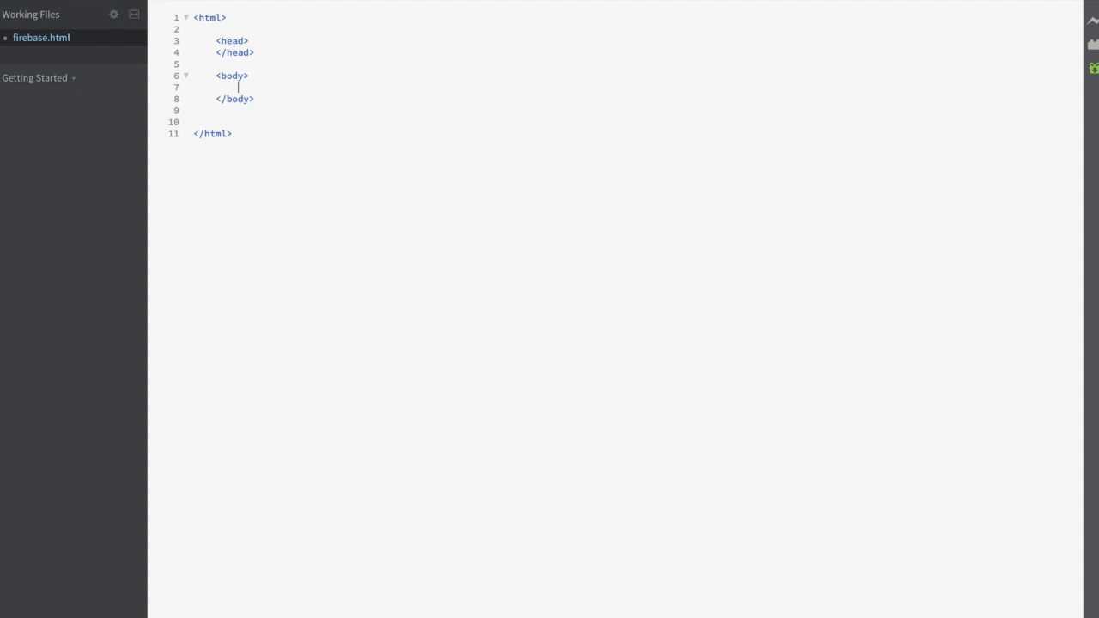
{"action": "left_click", "coordinate": [215, 86]}
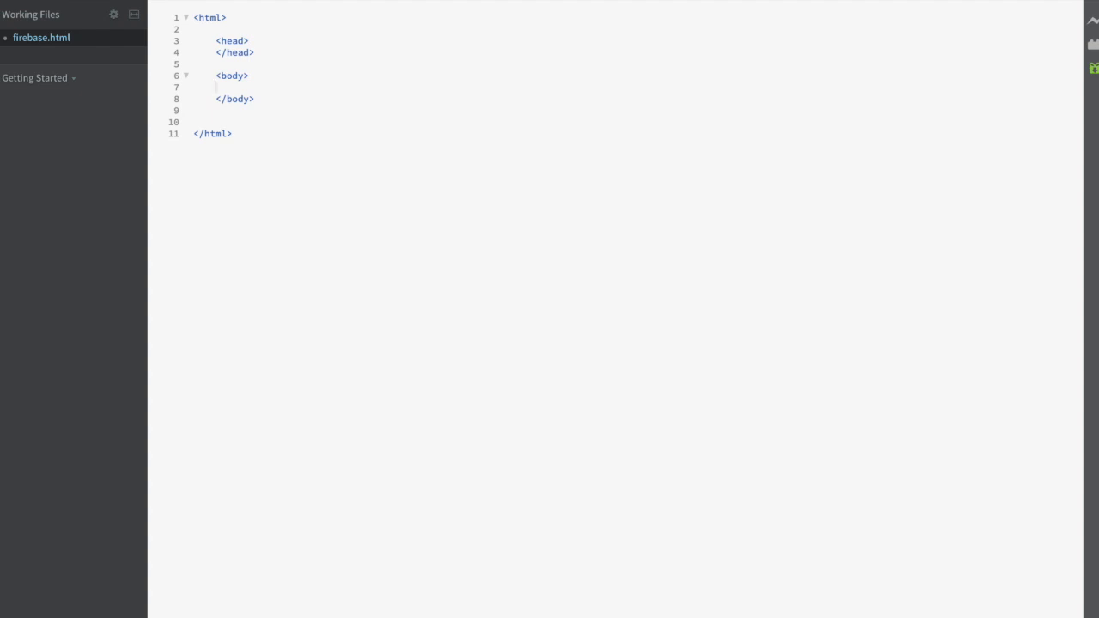
{"action": "type", "text": "<script src=\"https://www.gstatic.com/firebasejs/5.7.0/firebase.js\"></script>"}
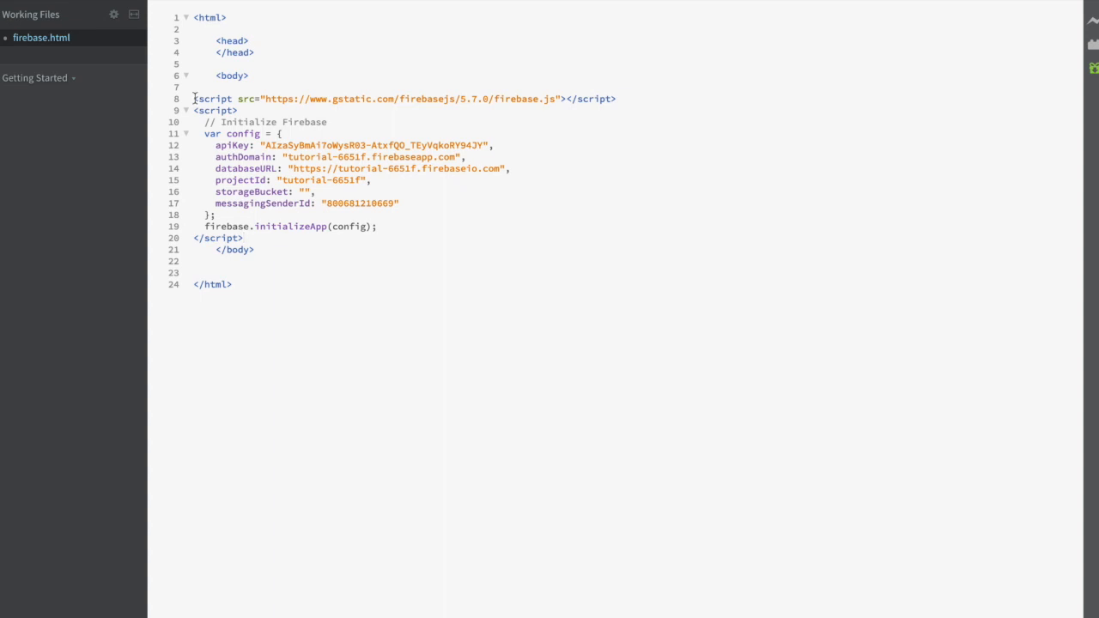
{"action": "left_click_drag", "start_coordinate": [194, 98], "coordinate": [225, 139]}
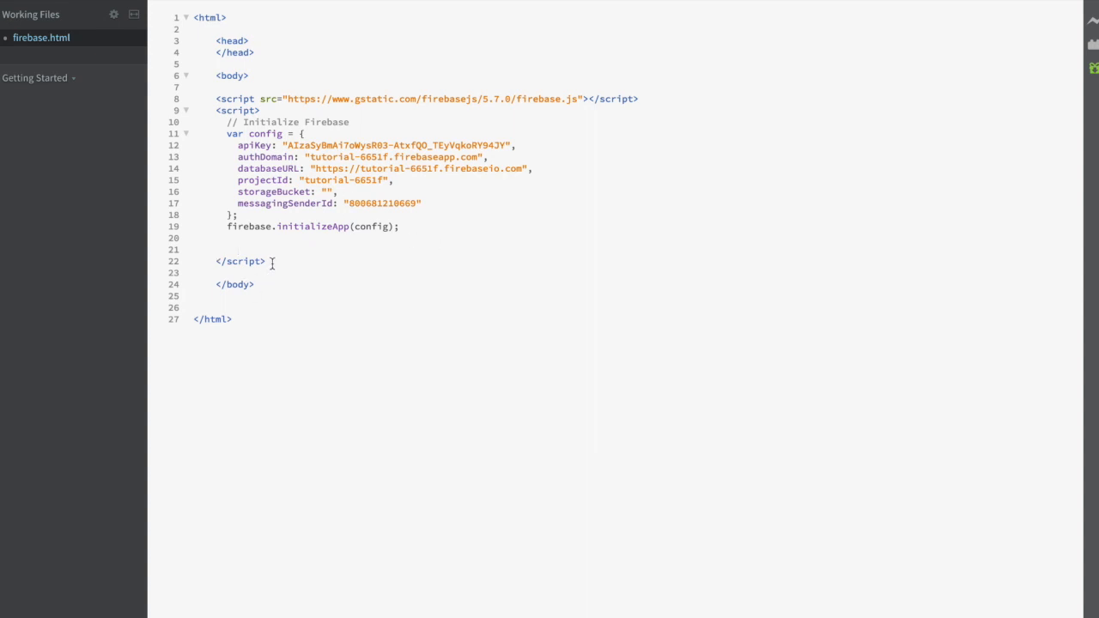
Step: Add the 'User Database' h1 heading and a name text input with id nameField
{"action": "key", "text": "Enter"}
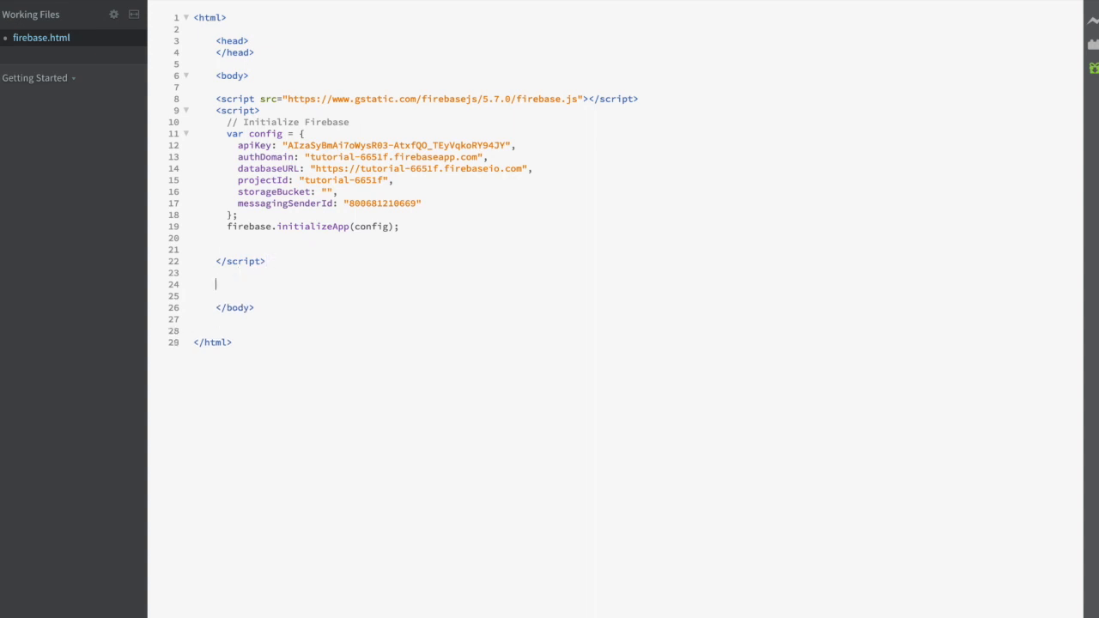
{"action": "type", "text": "<h1></h1>"}
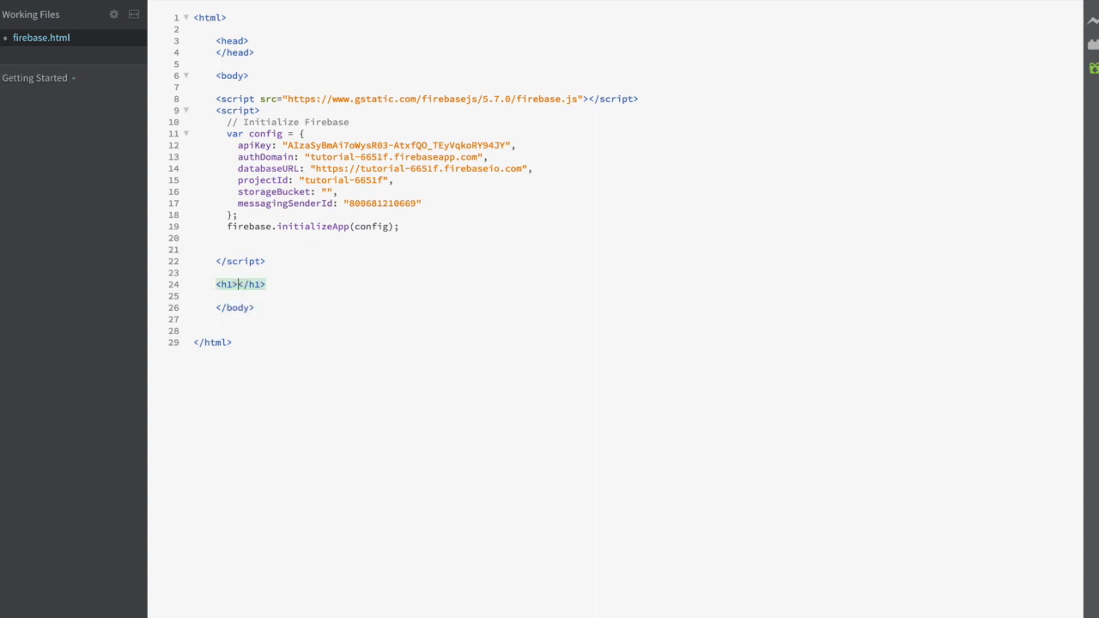
{"action": "type", "text": "User Datab"}
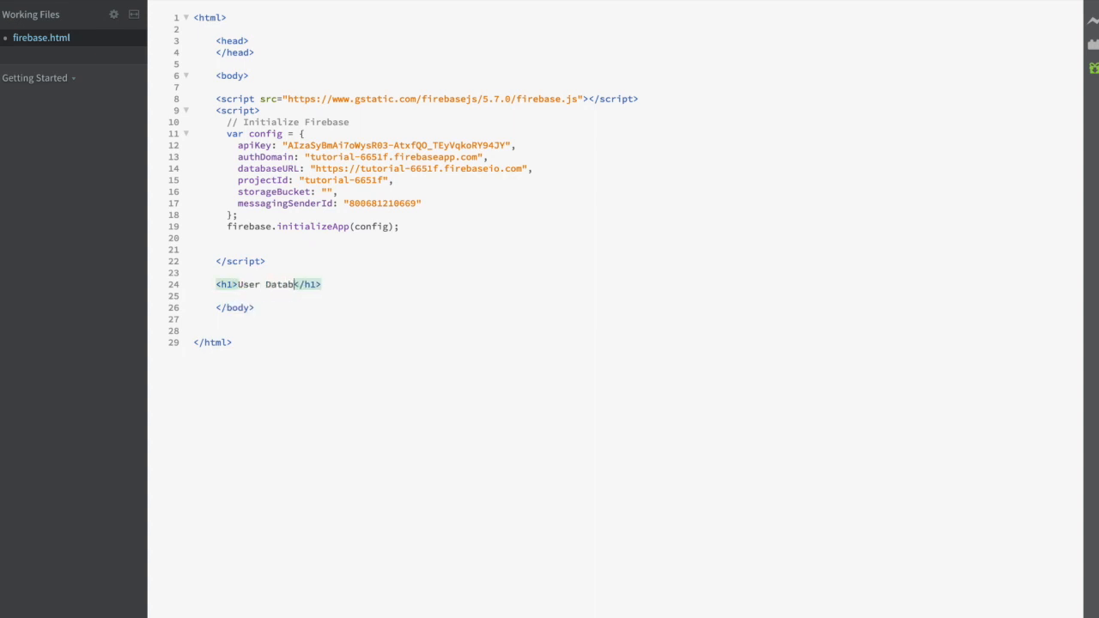
{"action": "type", "text": "ase"}
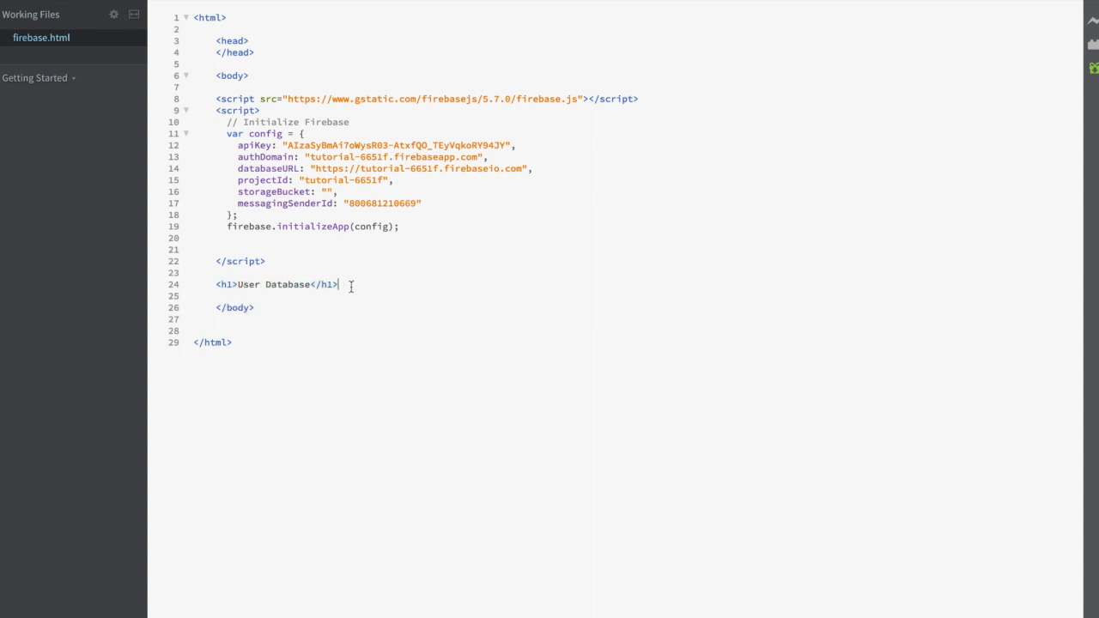
{"action": "type", "text": "<inpu"}
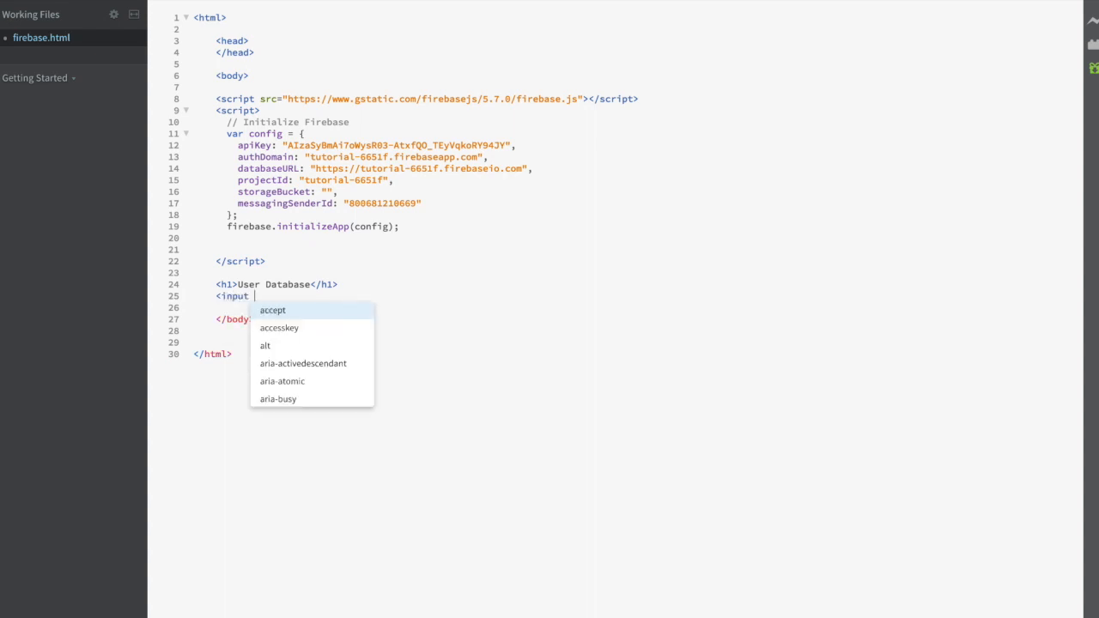
{"action": "type", "text": "type = \"text\" placeholder=\""}
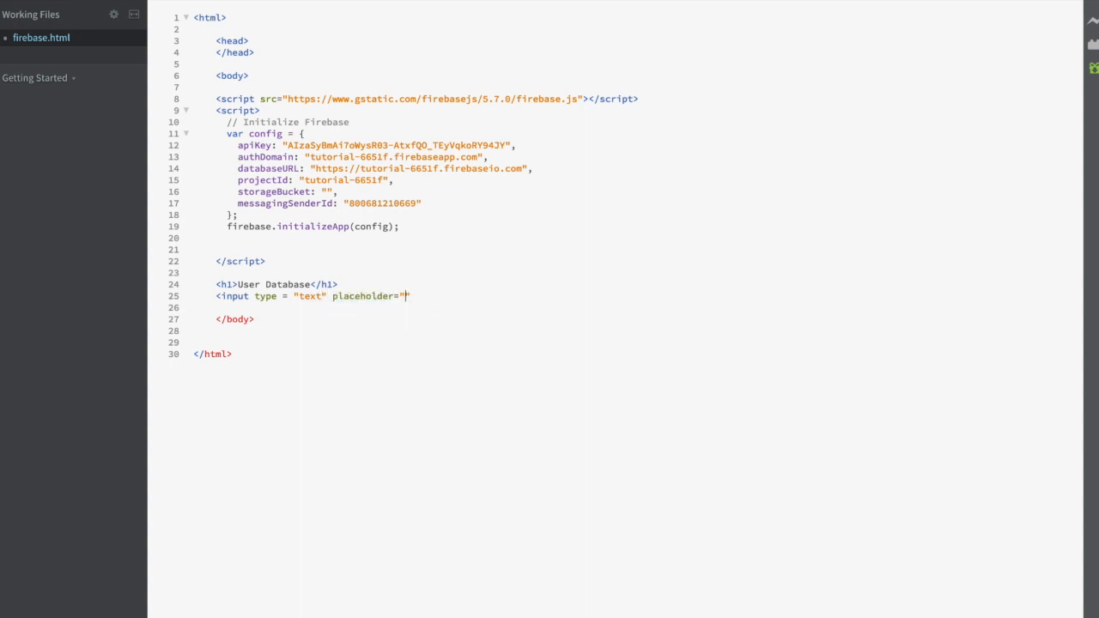
{"action": "type", "text": "name"}
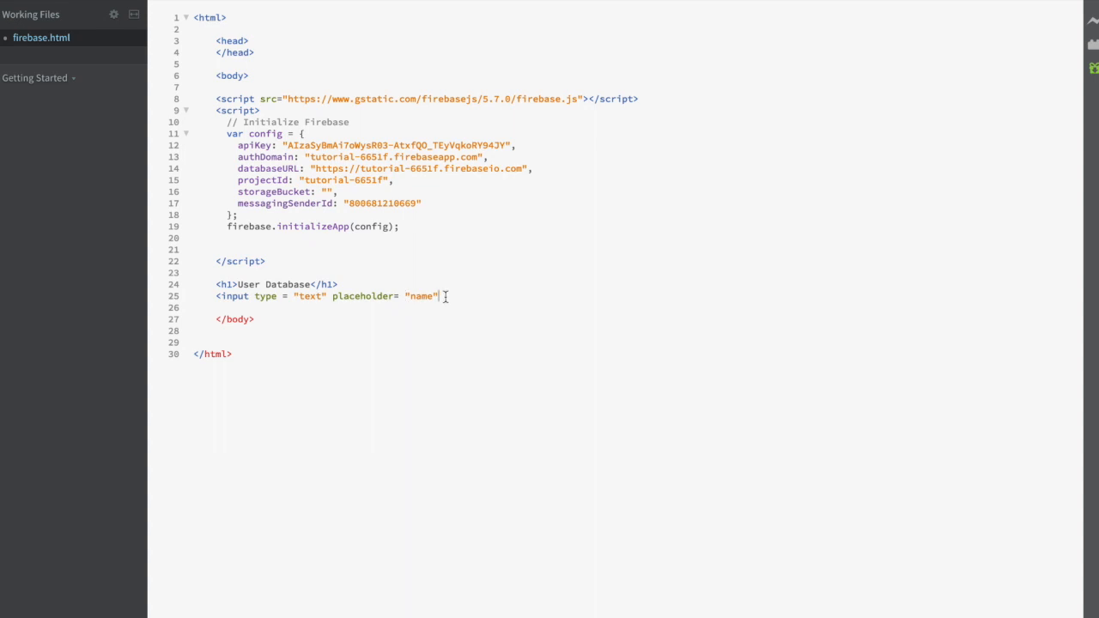
{"action": "type", "text": "id ="}
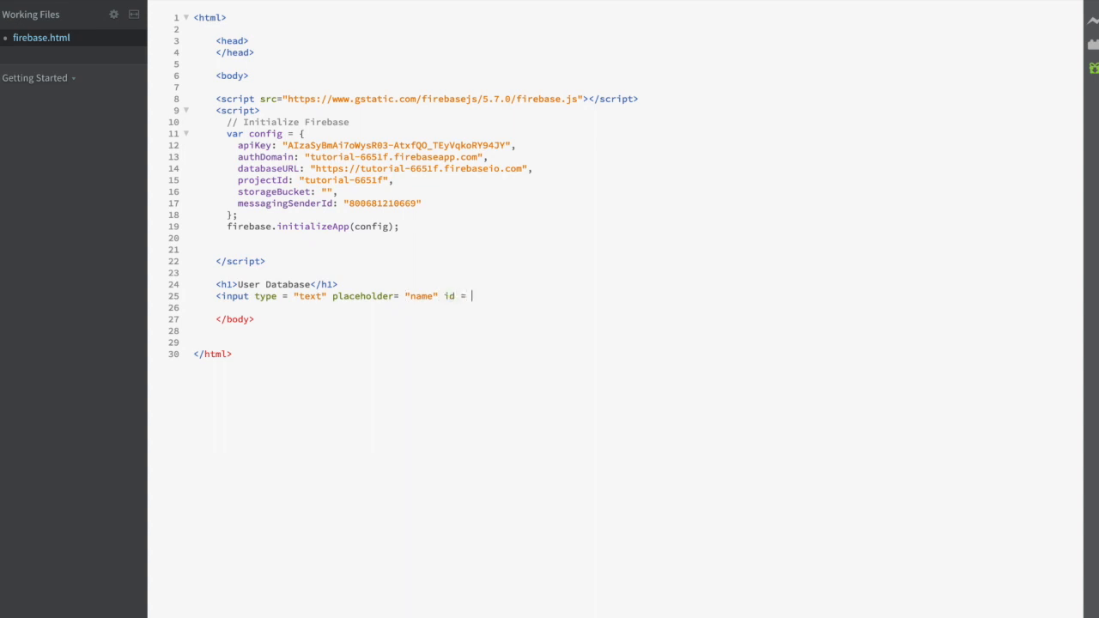
{"action": "type", "text": "\"nameField\""}
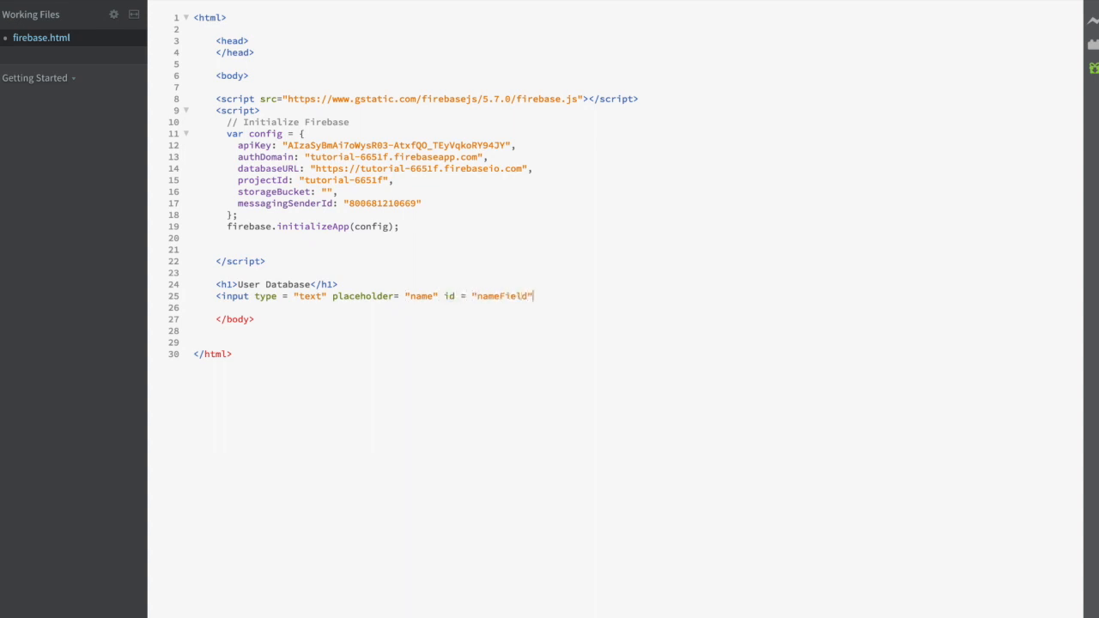
Step: Add an age text input with placeholder 'age' and id ageField
{"action": "key", "text": "enter"}
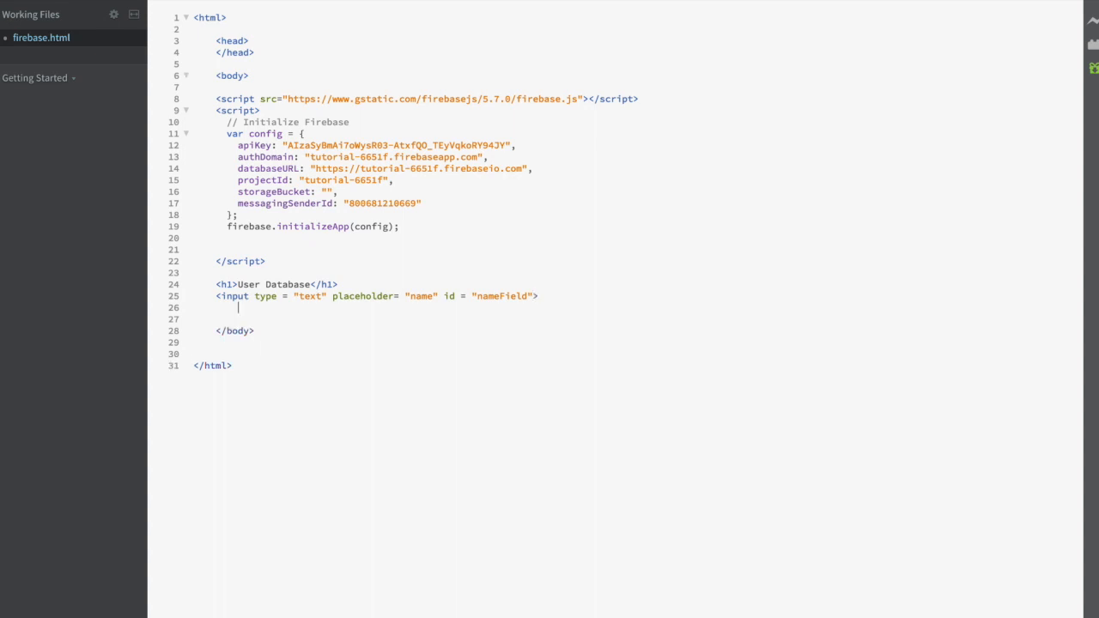
{"action": "type", "text": "<input"}
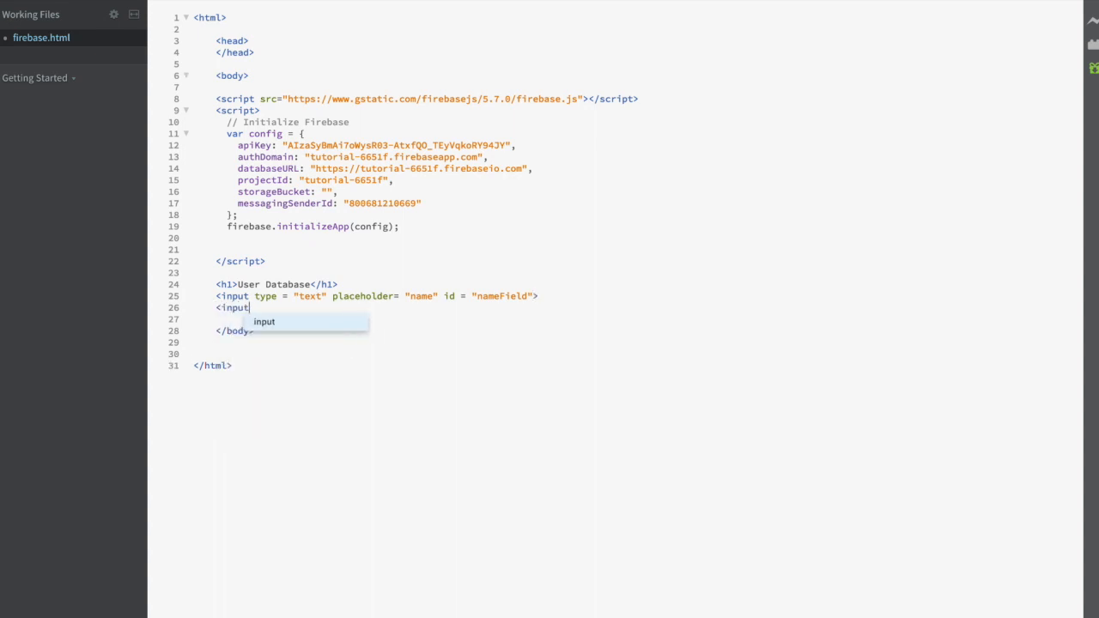
{"action": "type", "text": "type = \"text"}
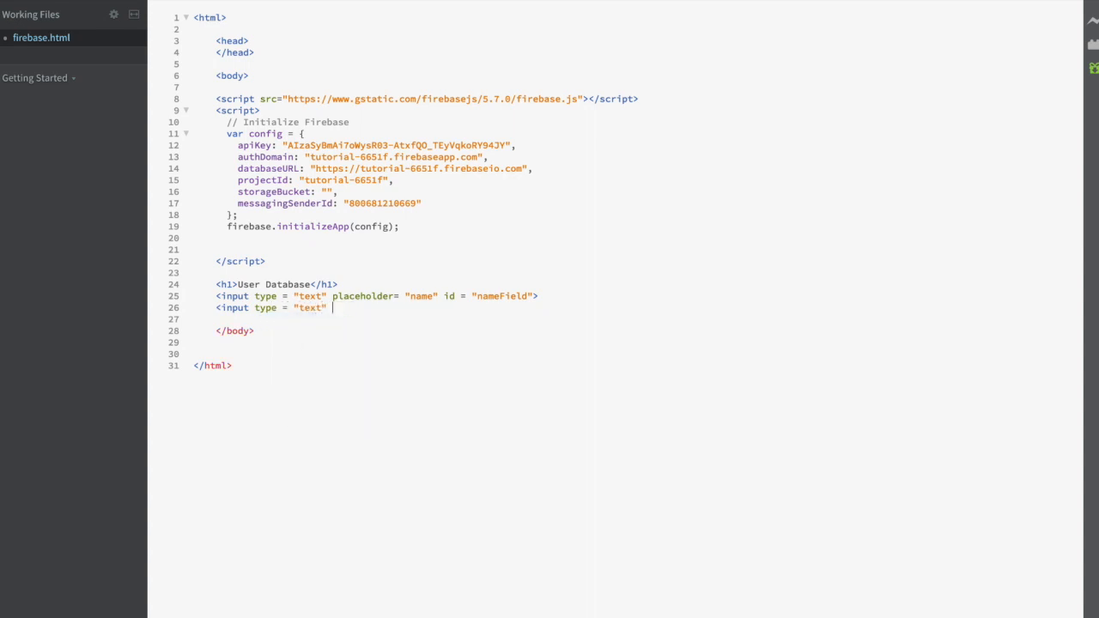
{"action": "type", "text": "placeholder = \"\""}
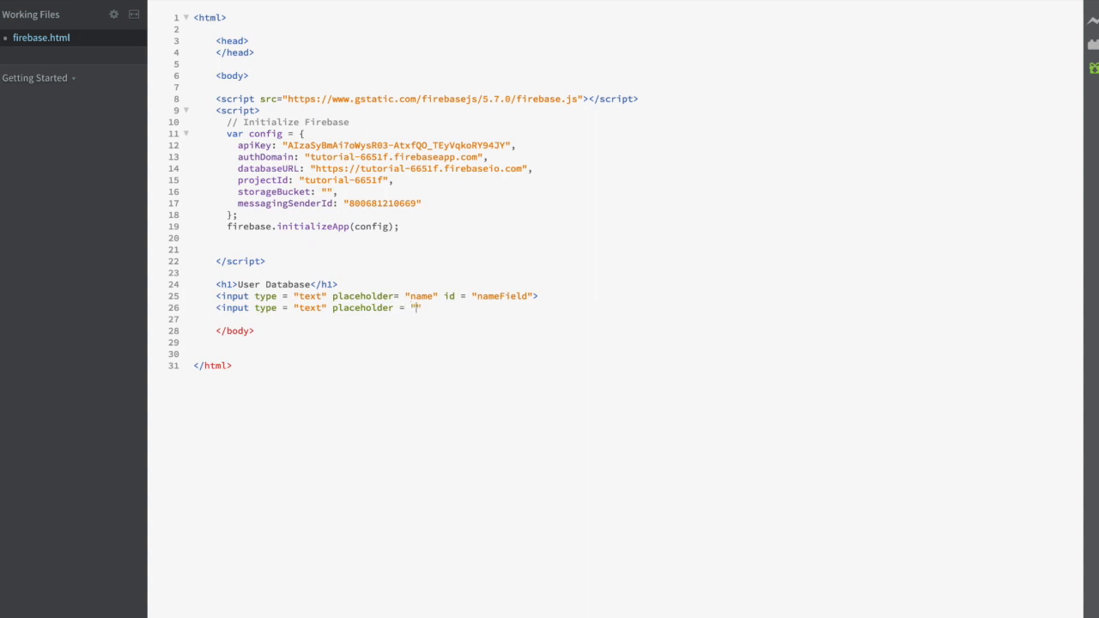
{"action": "type", "text": "age\" id ="}
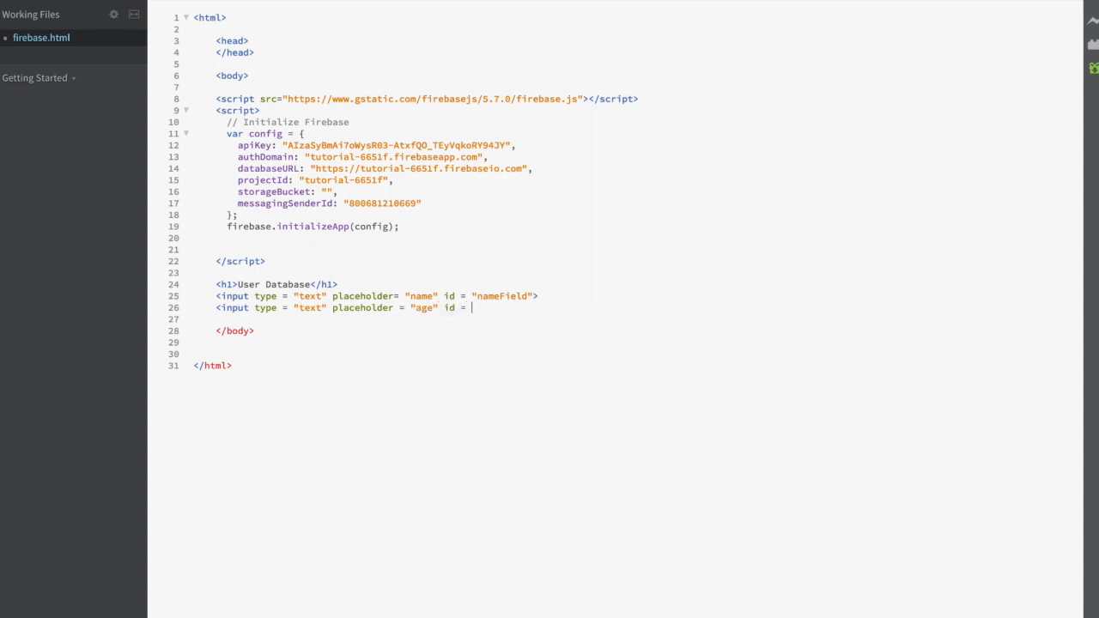
{"action": "type", "text": "\"ageField\">"}
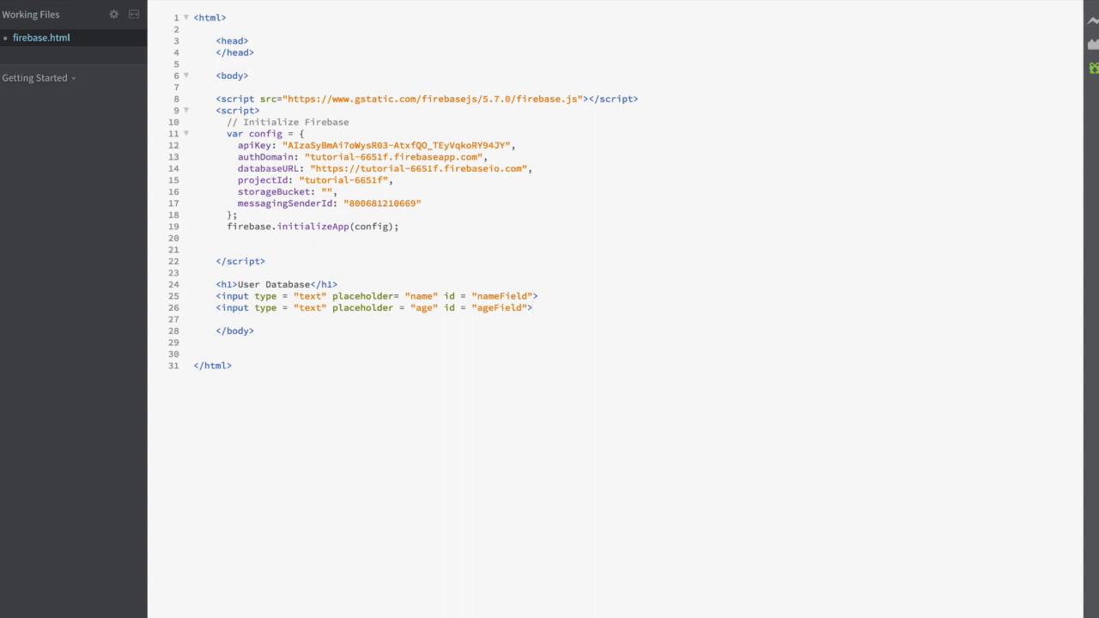
Step: Add a <button onclick="">Submit</button> line below the ageField input
{"action": "key", "text": "Return"}
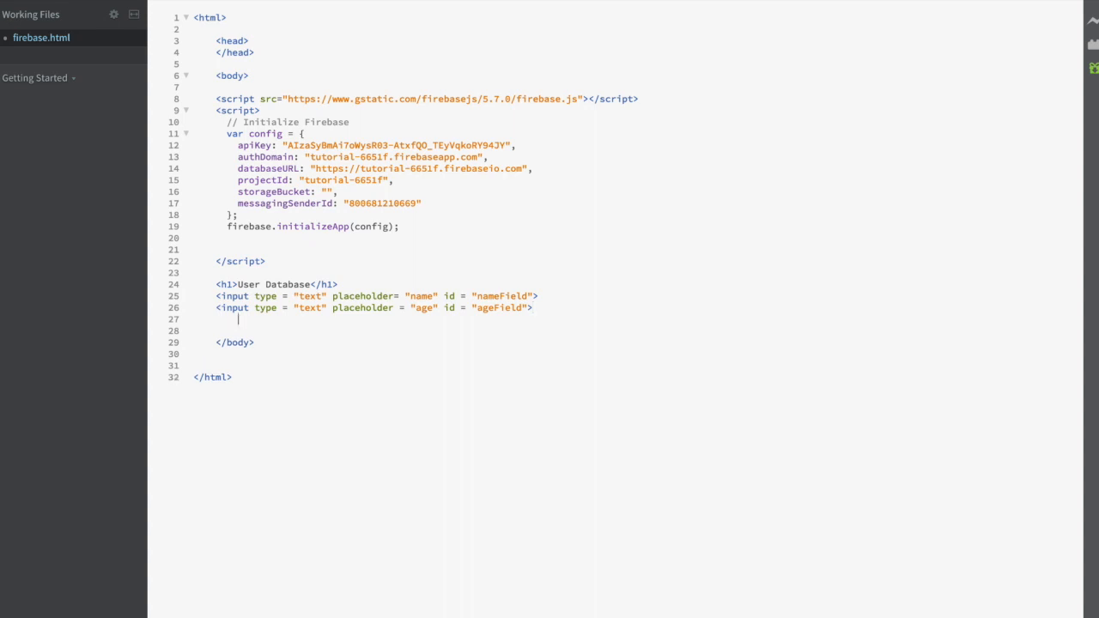
{"action": "type", "text": "bu"}
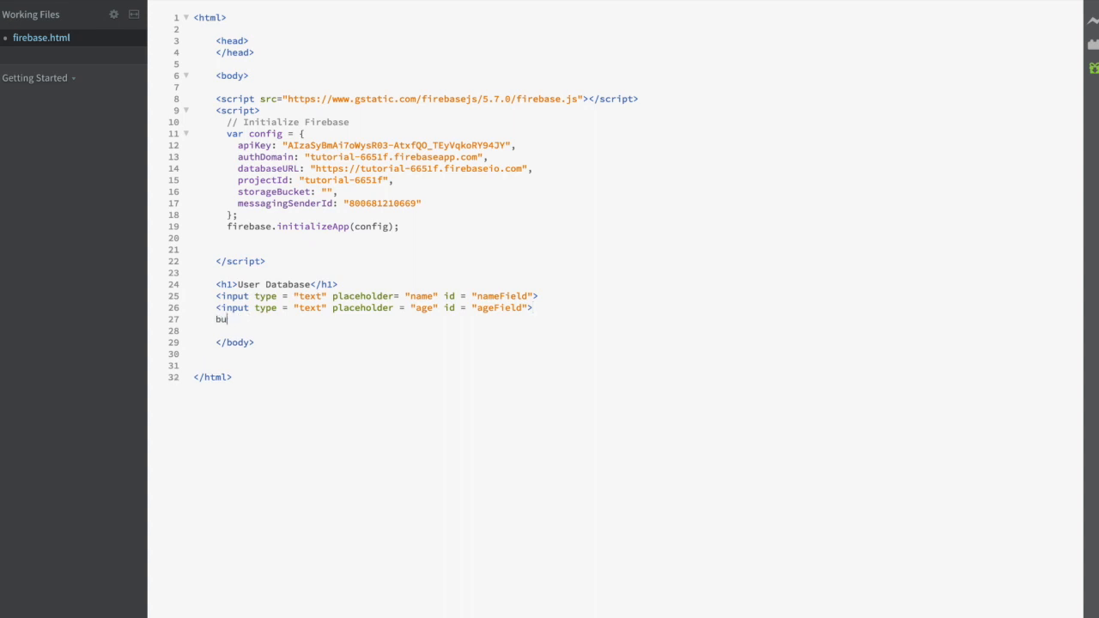
{"action": "type", "text": "tton></button>"}
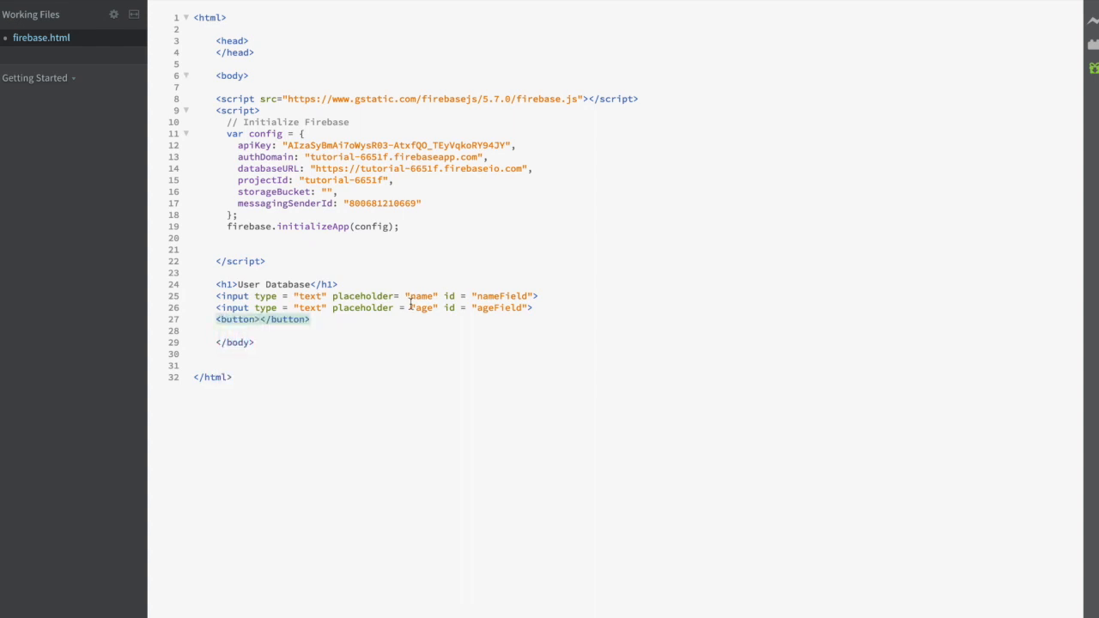
{"action": "type", "text": "Su"}
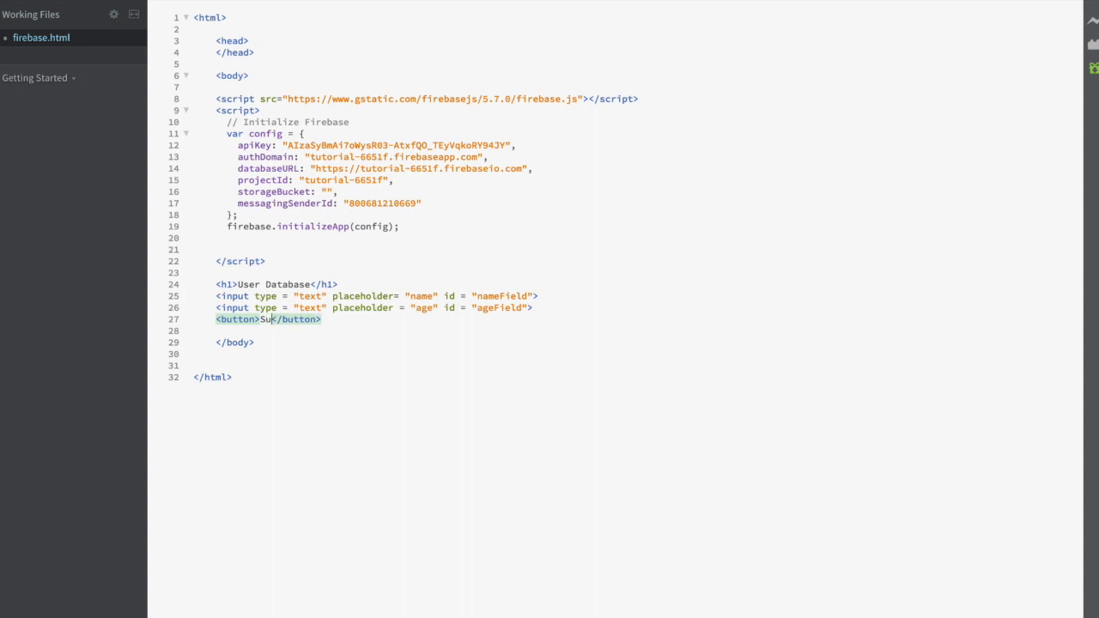
{"action": "type", "text": "bmit"}
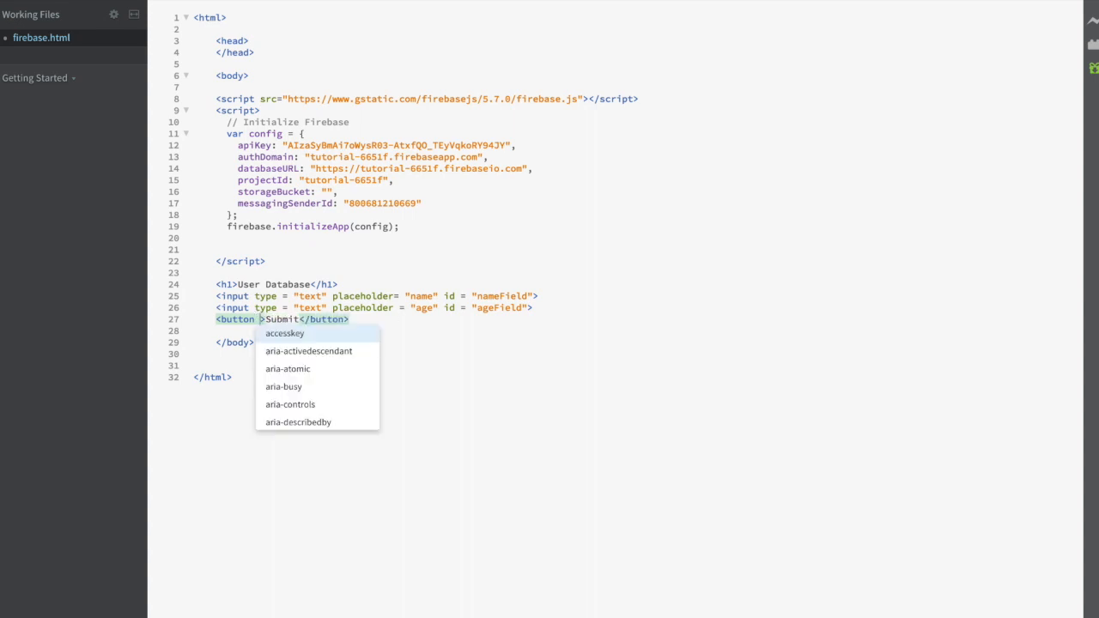
{"action": "type", "text": "onclick = \""}
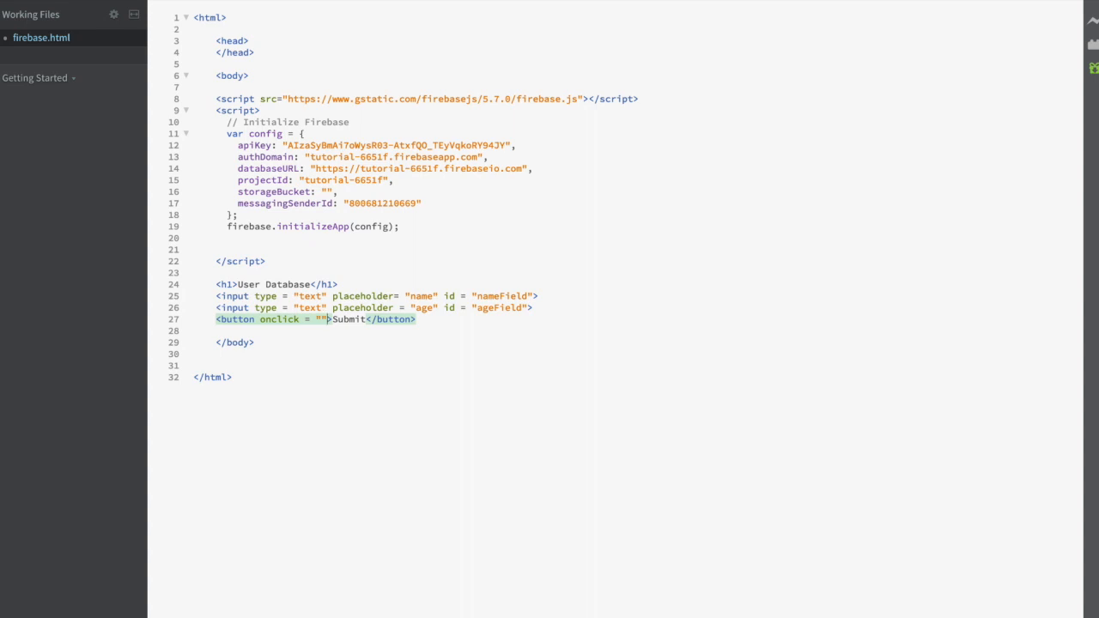
Step: Declare function writeData() after initializeApp and set the Submit button's onclick to writeData
{"action": "key", "text": "enter"}
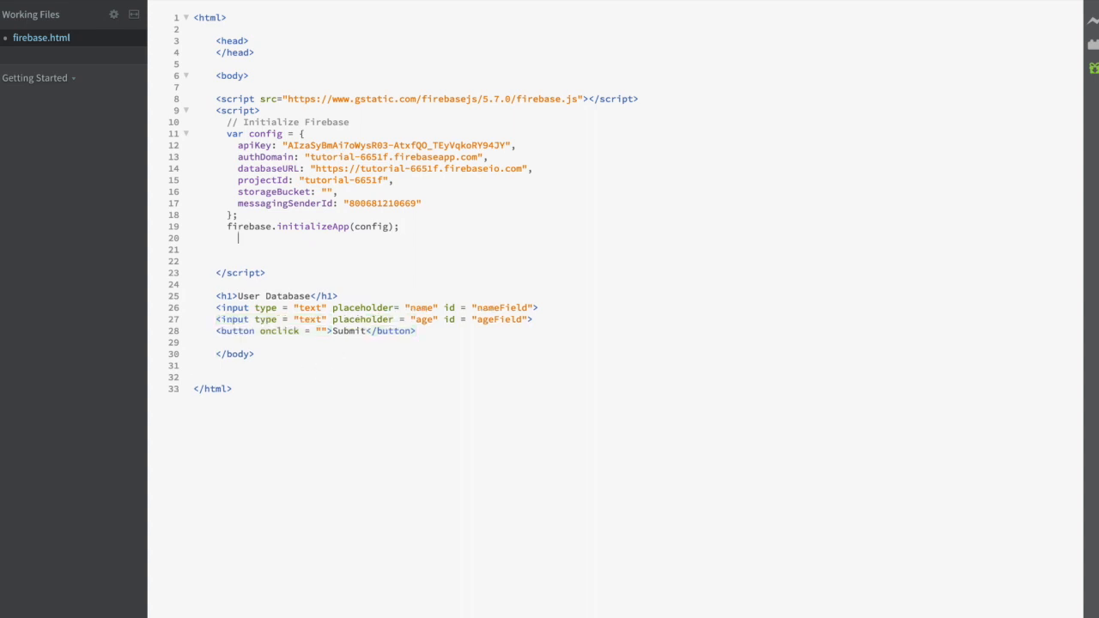
{"action": "type", "text": "function wri"}
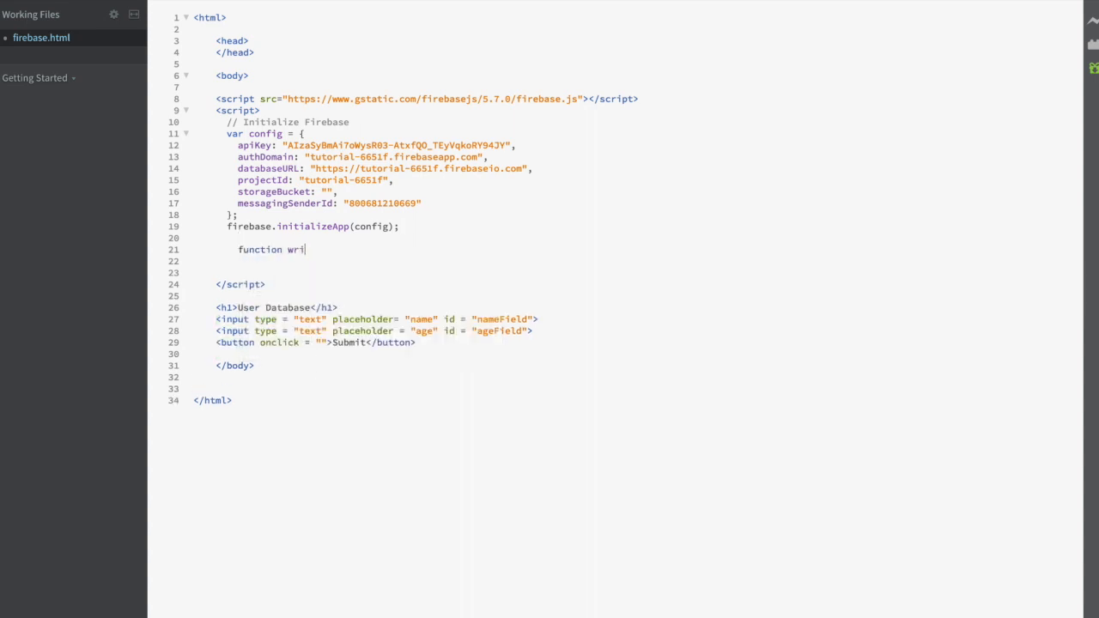
{"action": "type", "text": "teData()"}
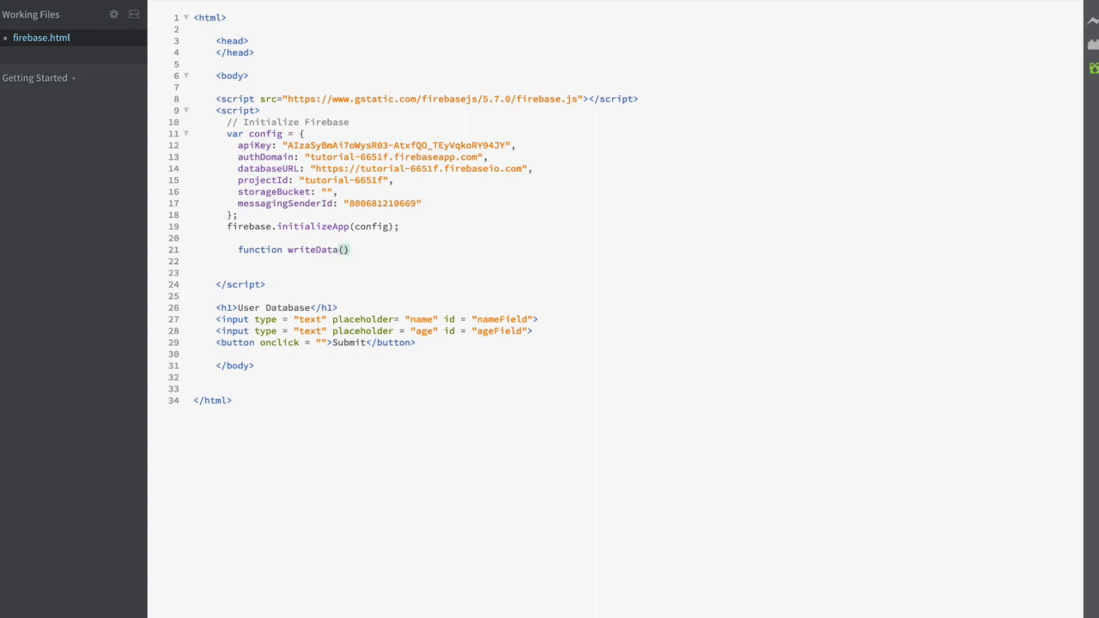
{"action": "type", "text": "{"}
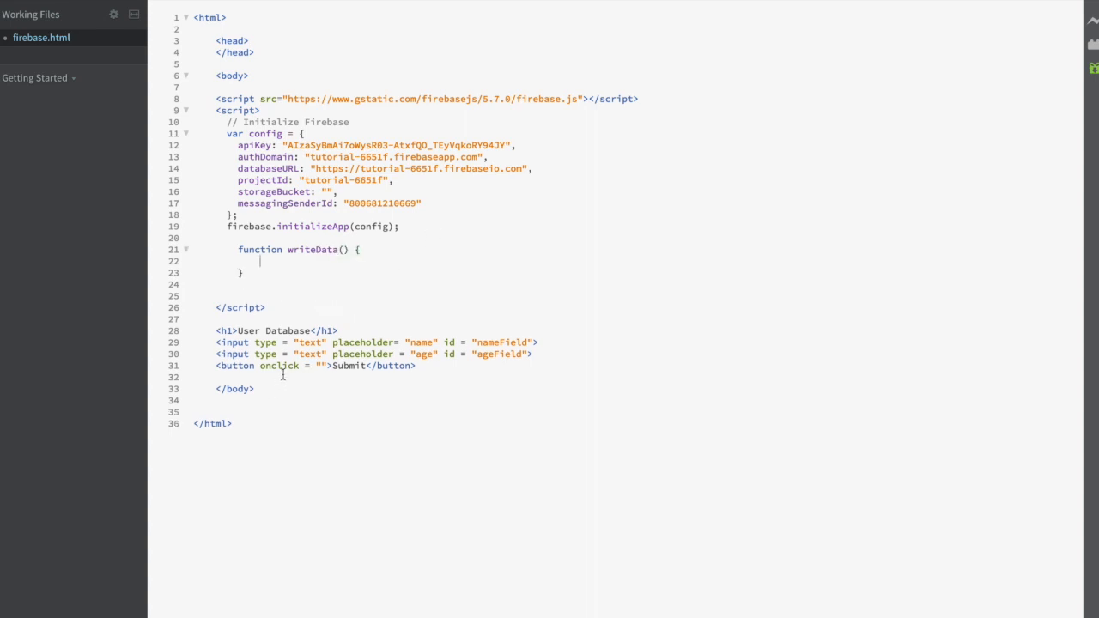
{"action": "left_click", "coordinate": [322, 365]}
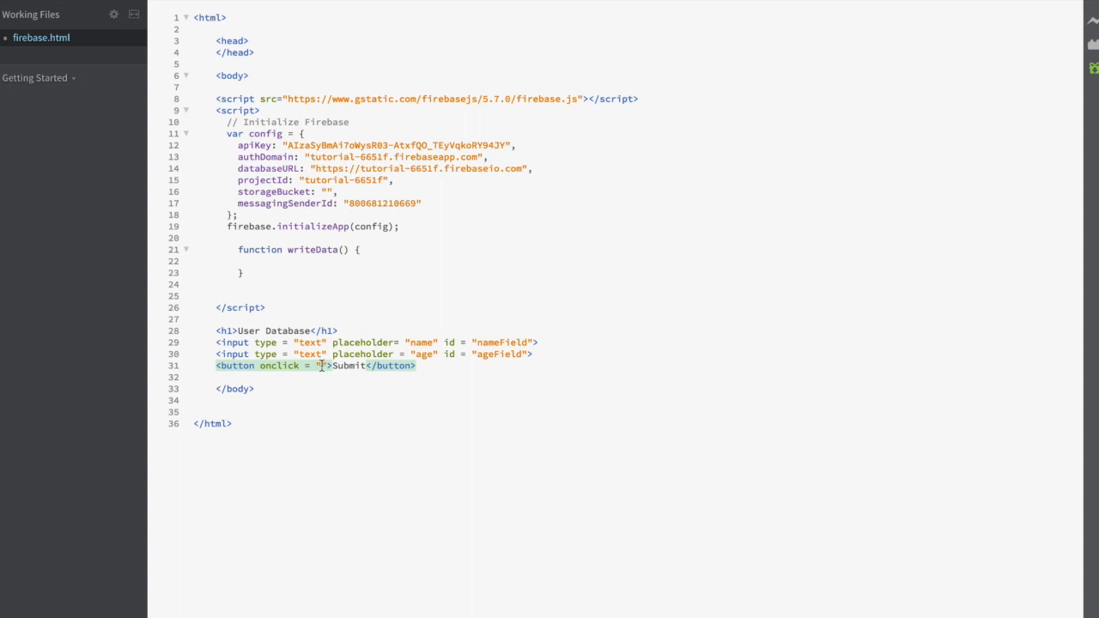
{"action": "type", "text": "writeData("}
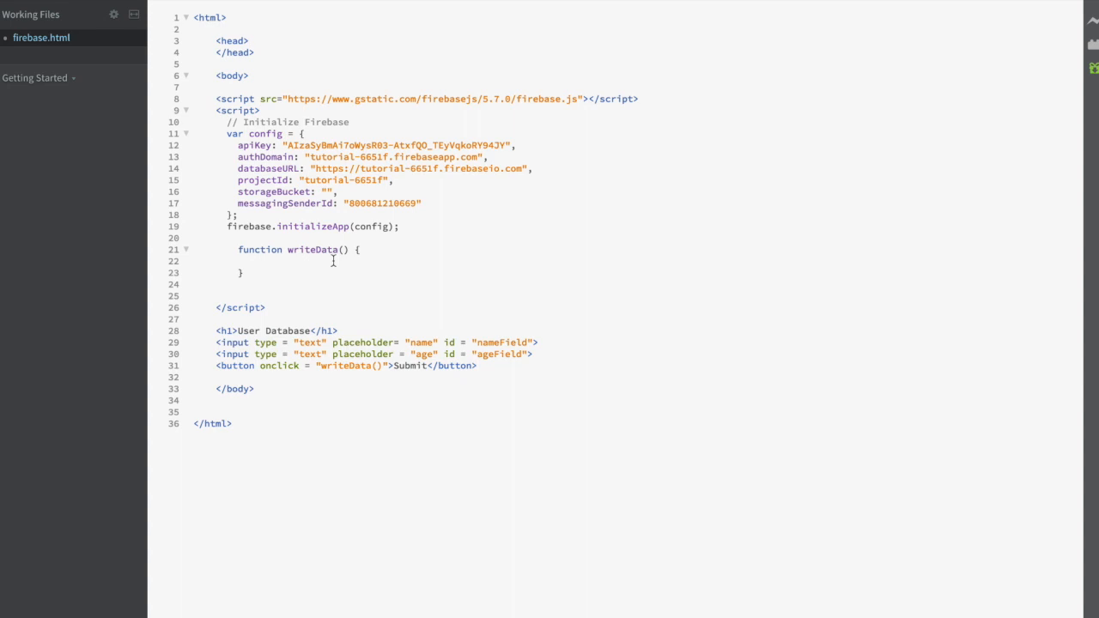
Step: Start writeData's body with firebase.database().ref("User").set()
{"action": "type", "text": "firebase."}
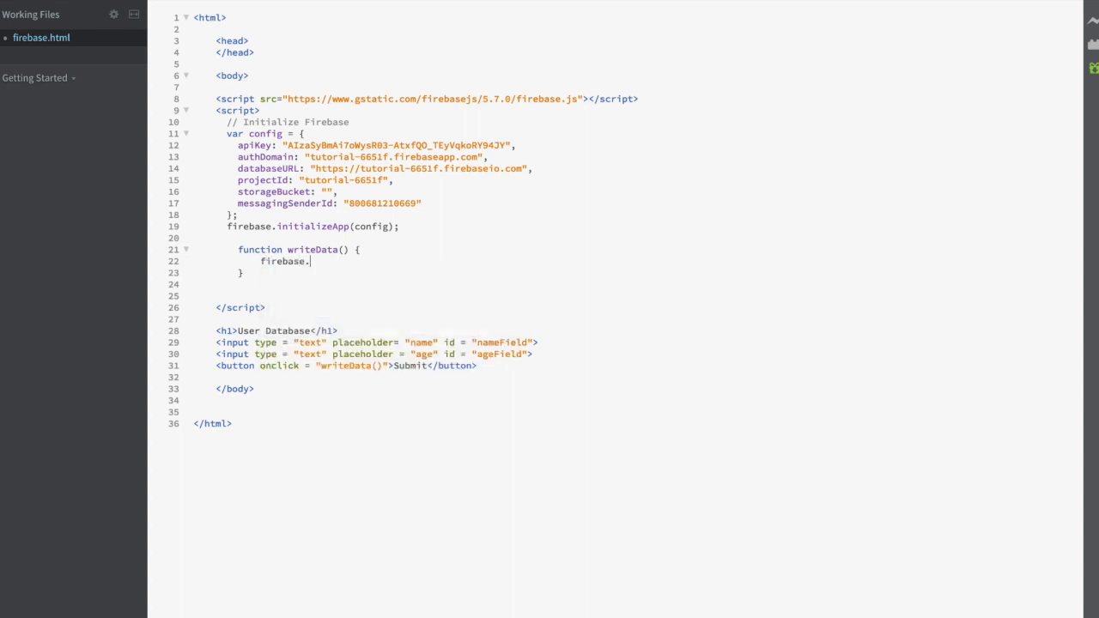
{"action": "type", "text": "database()"}
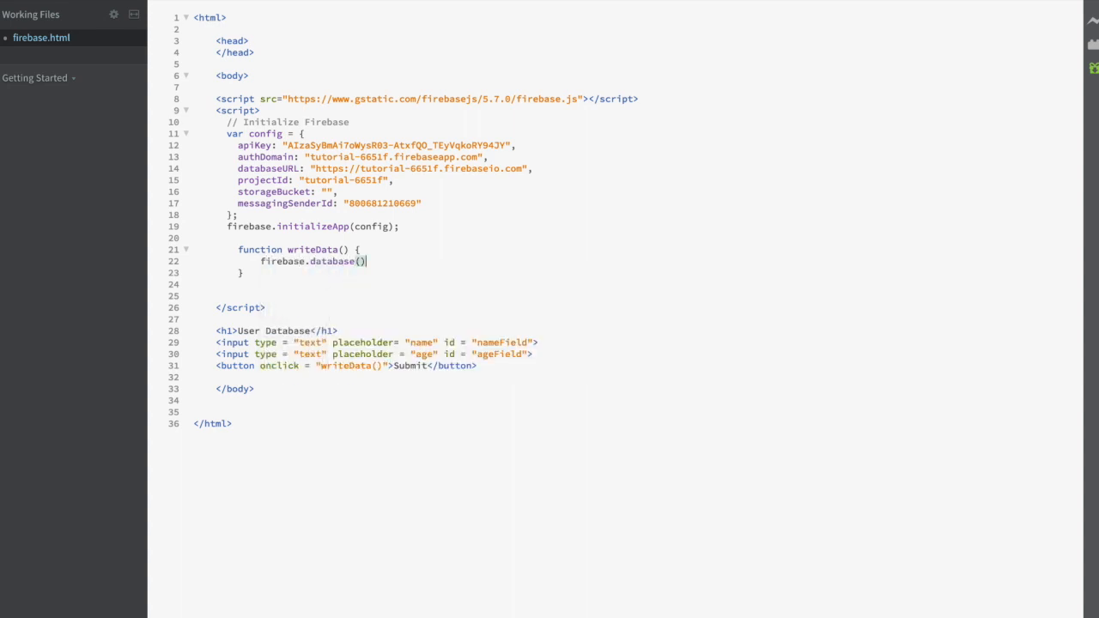
{"action": "type", "text": ".ref(\""}
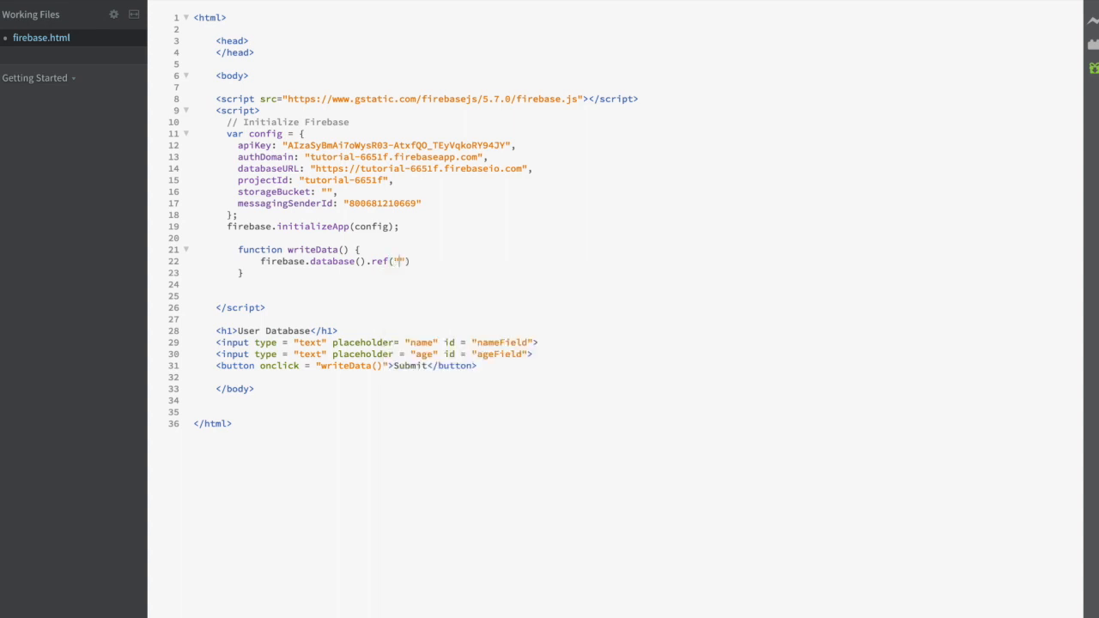
{"action": "type", "text": "User"}
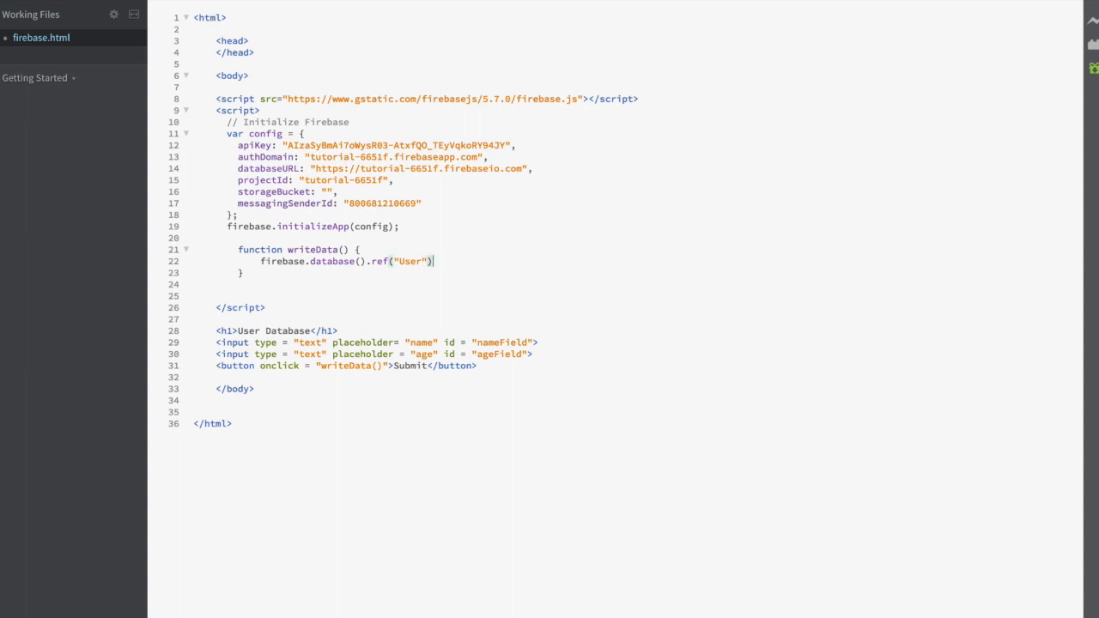
{"action": "type", "text": ".set()"}
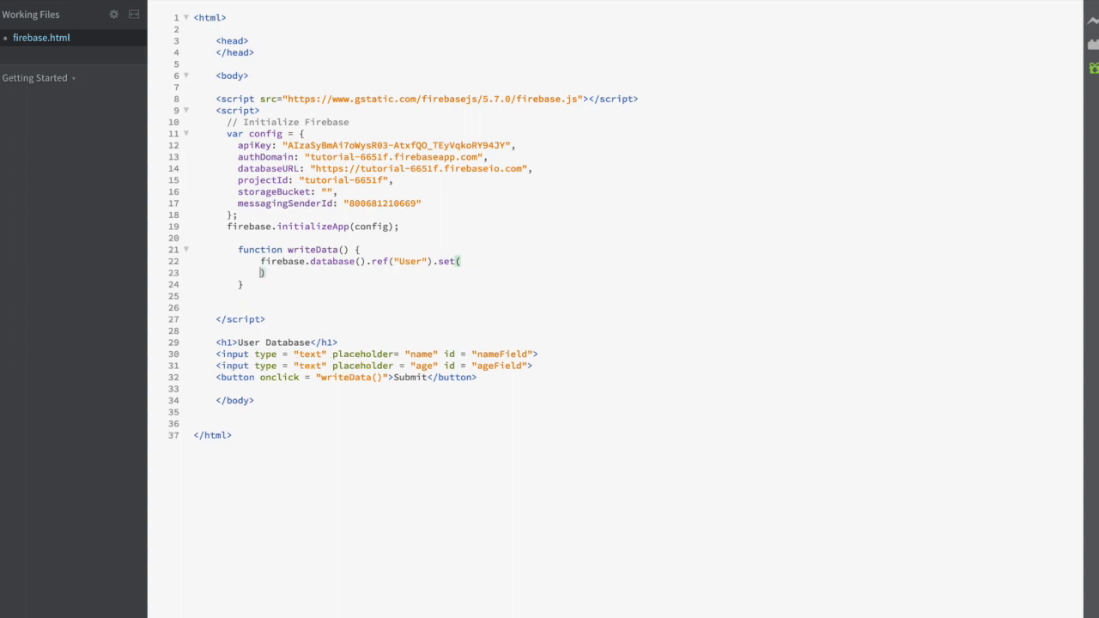
Step: Pass set() an object with name and age keys, removing the empty name quotes
{"action": "type", "text": "{}"}
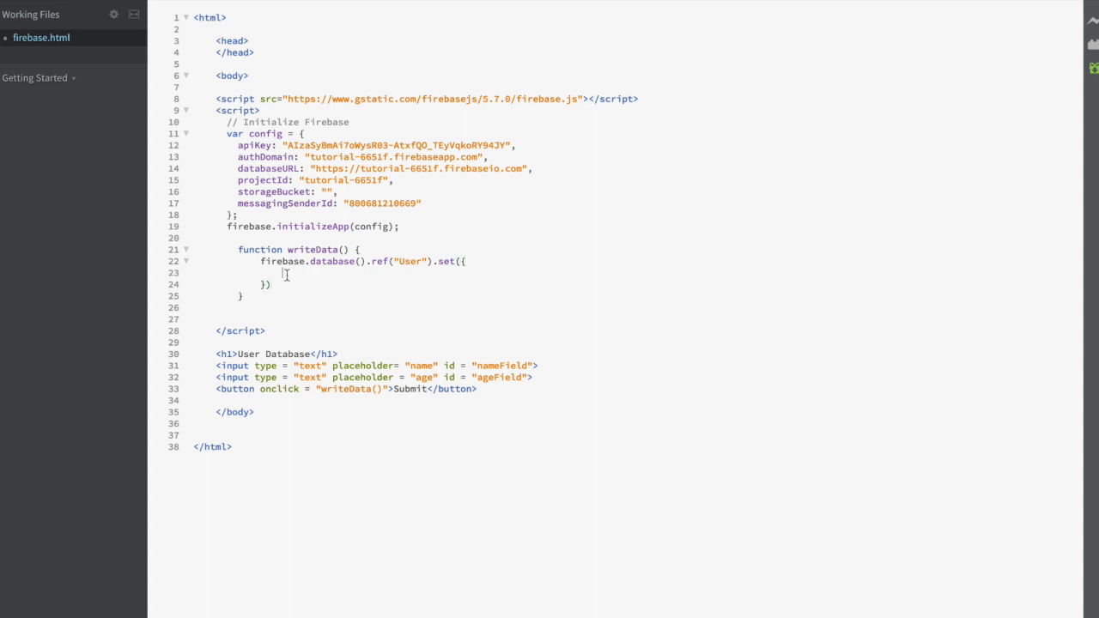
{"action": "type", "text": "name:"}
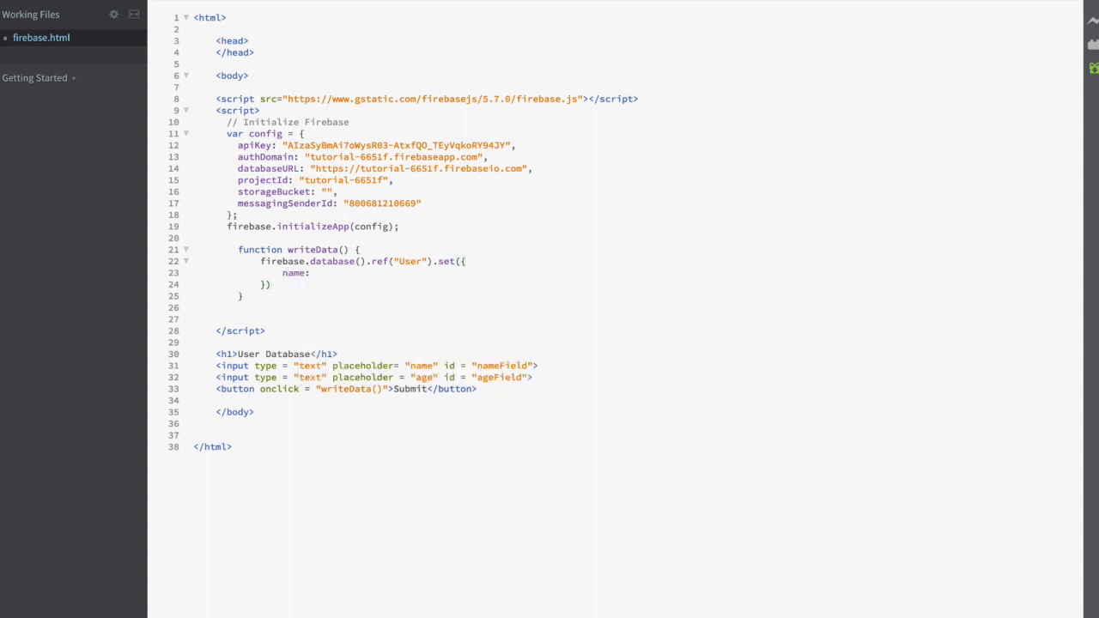
{"action": "type", "text": "\"\","}
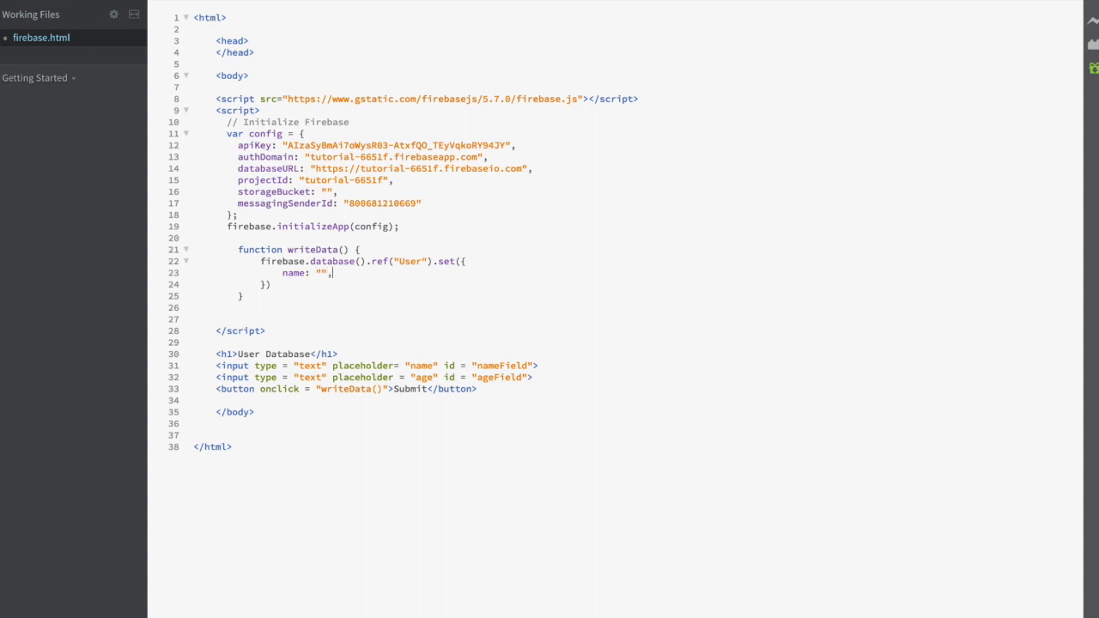
{"action": "type", "text": "age:"}
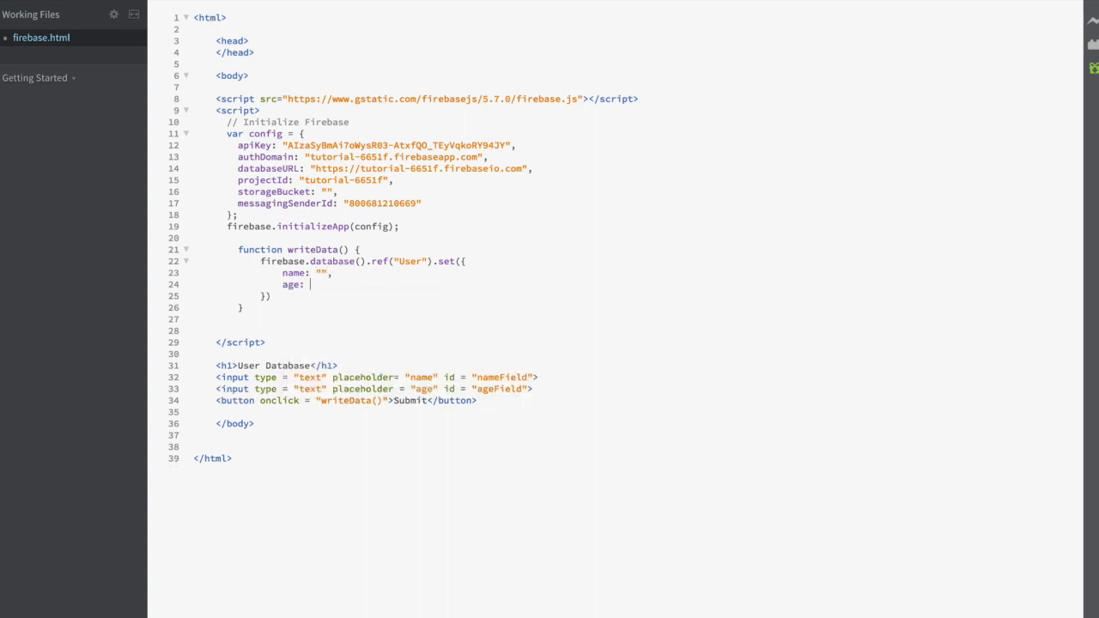
{"action": "type", "text": "\"\""}
{"action": "left_click", "coordinate": [270, 296]}
{"action": "type", "text": ";"}
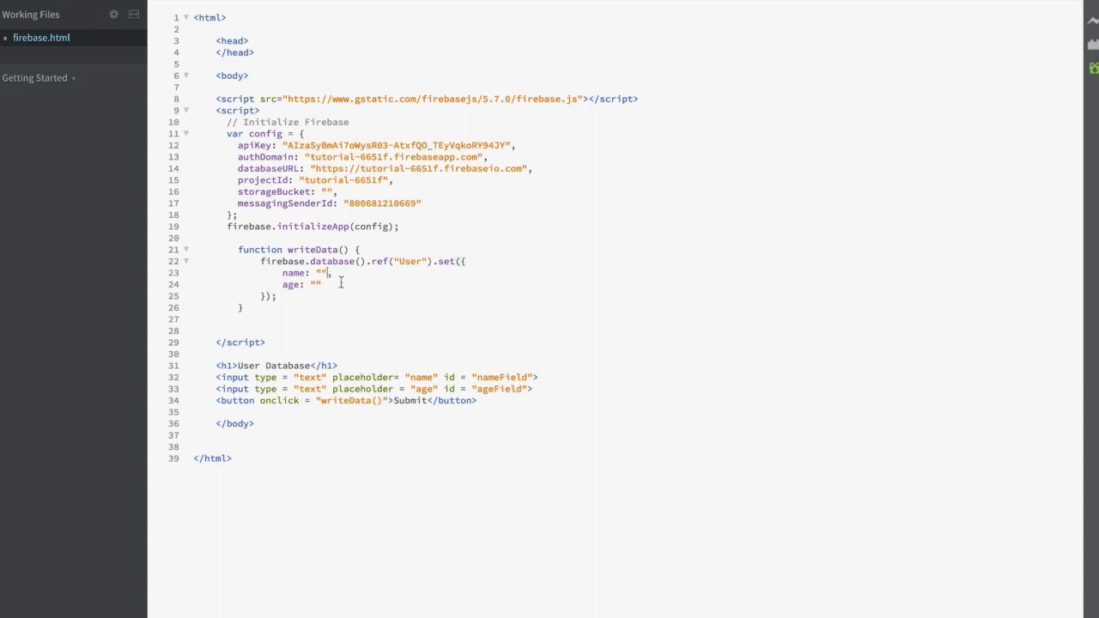
{"action": "key", "text": "Backspace"}
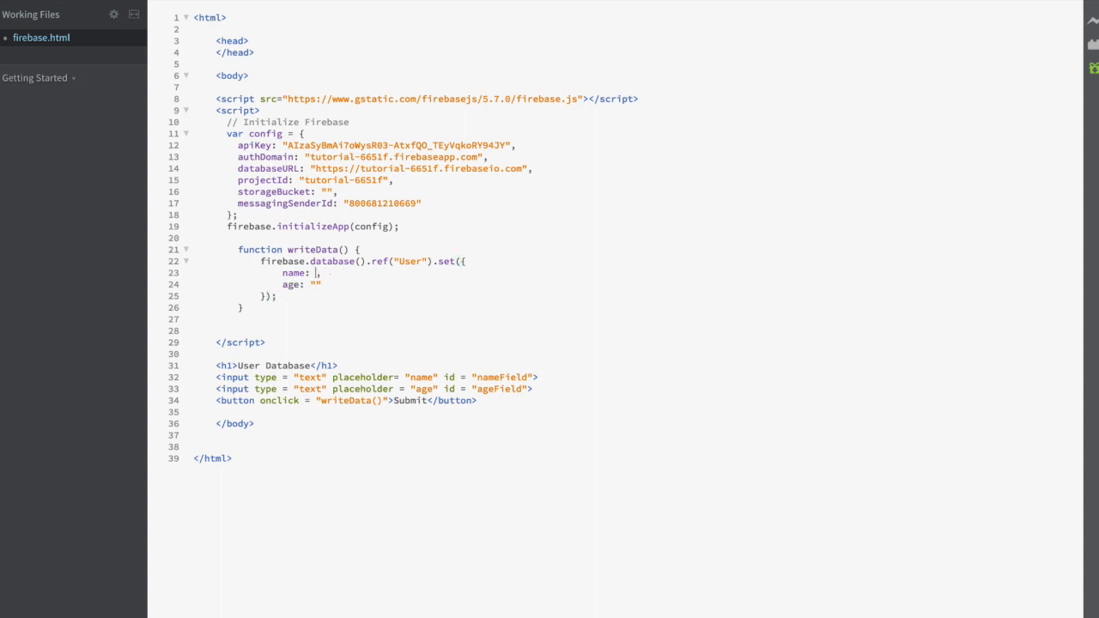
Step: Set name to document.getElementById("nameField").value and begin age with document.getElementById
{"action": "type", "text": "document"}
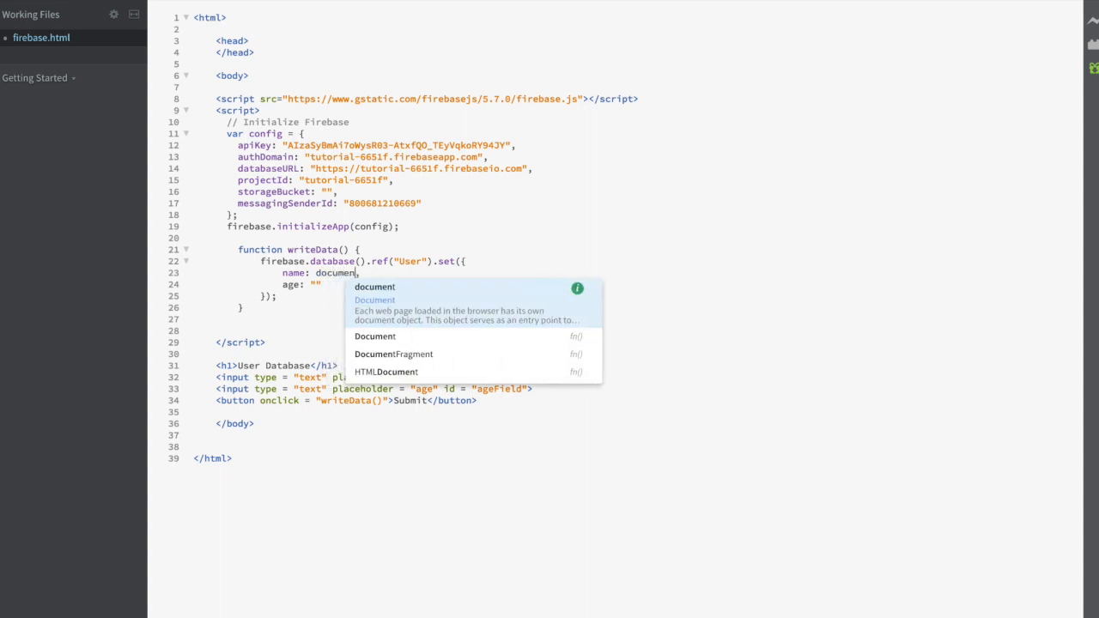
{"action": "type", "text": "."}
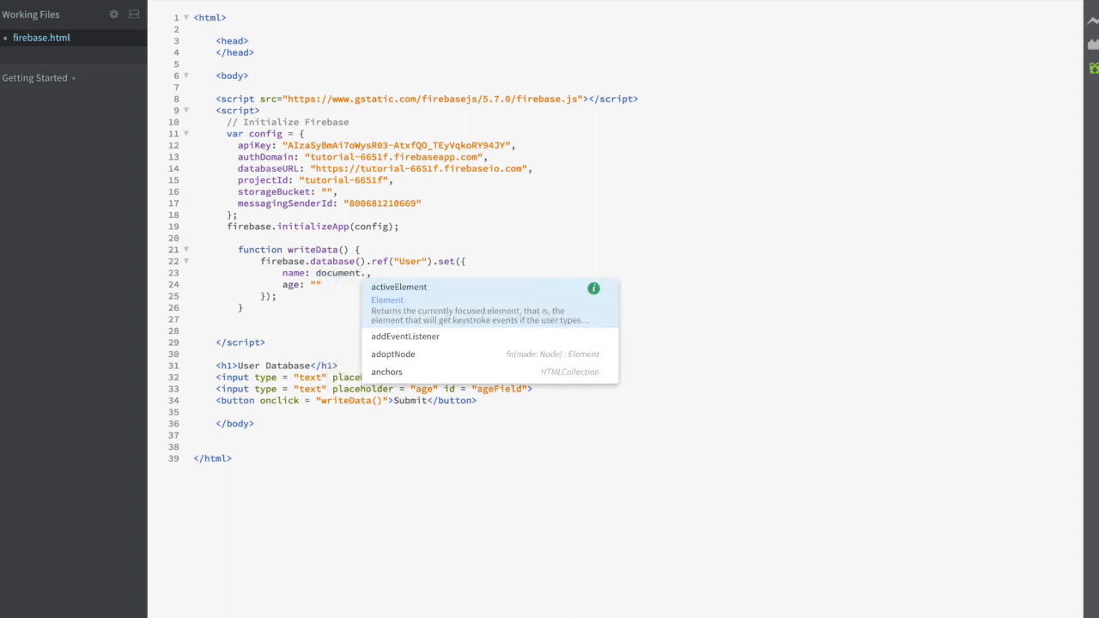
{"action": "type", "text": "getElementById("}
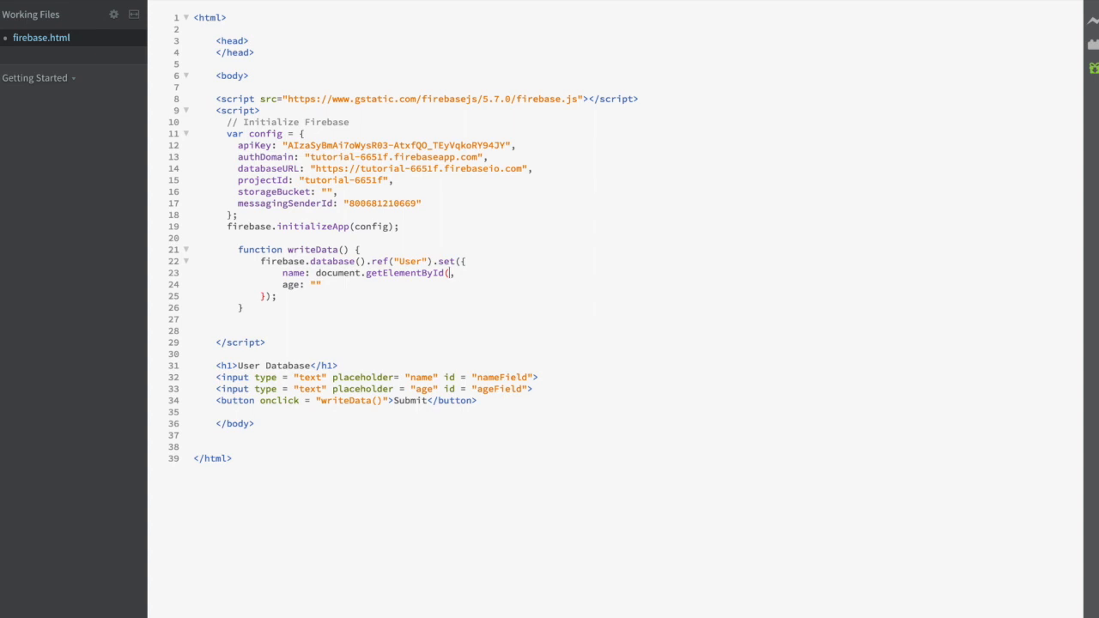
{"action": "type", "text": "\"nameField\""}
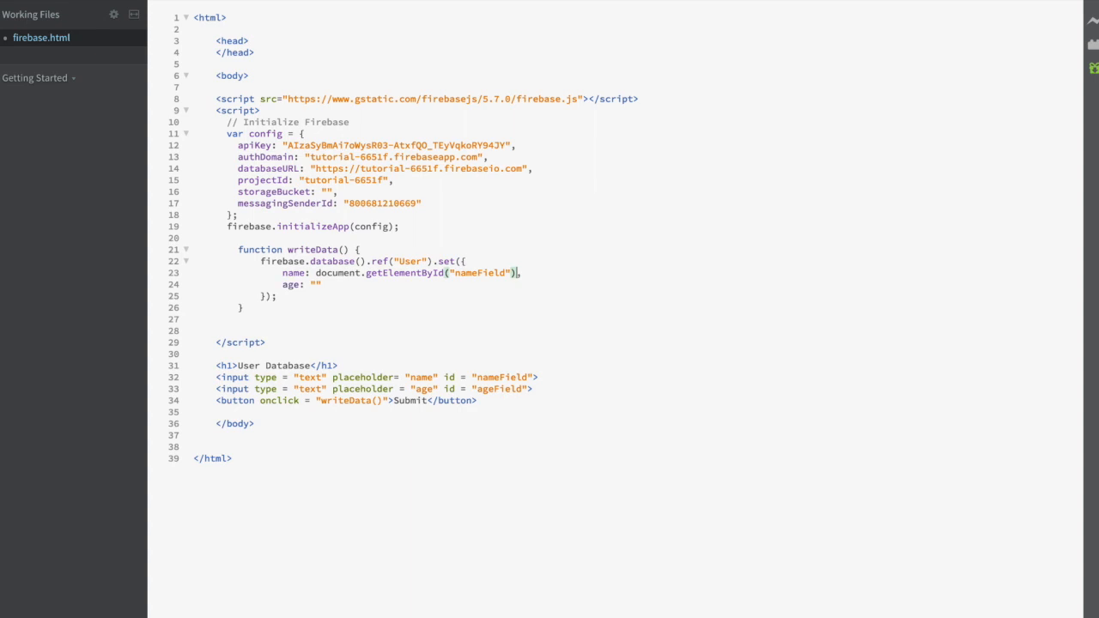
{"action": "type", "text": ".value"}
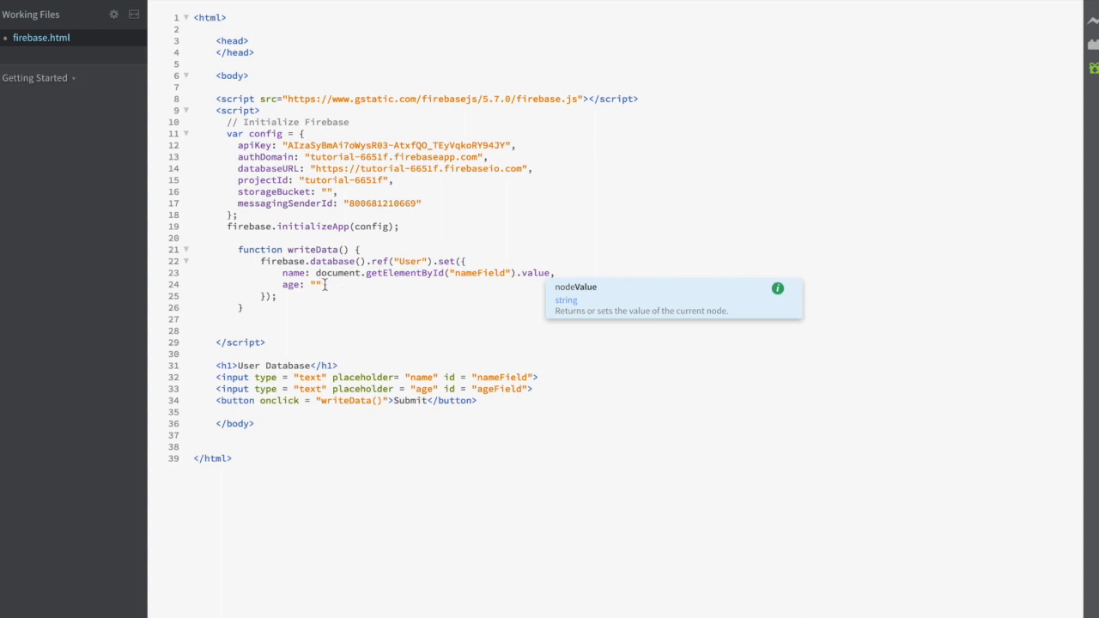
{"action": "type", "text": "document."}
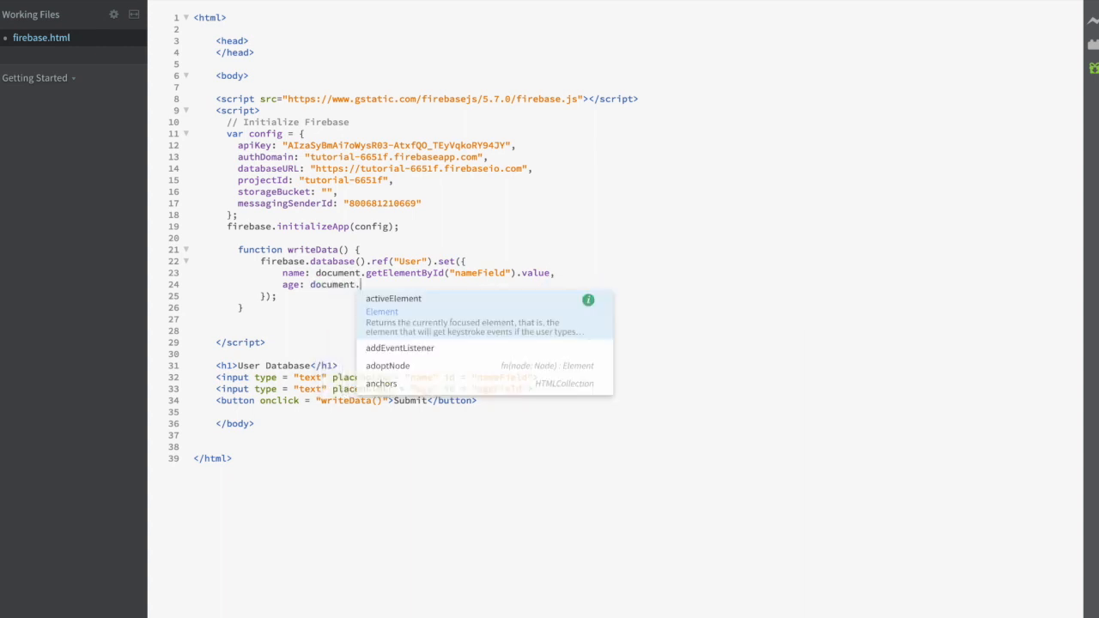
{"action": "type", "text": "getElementById"}
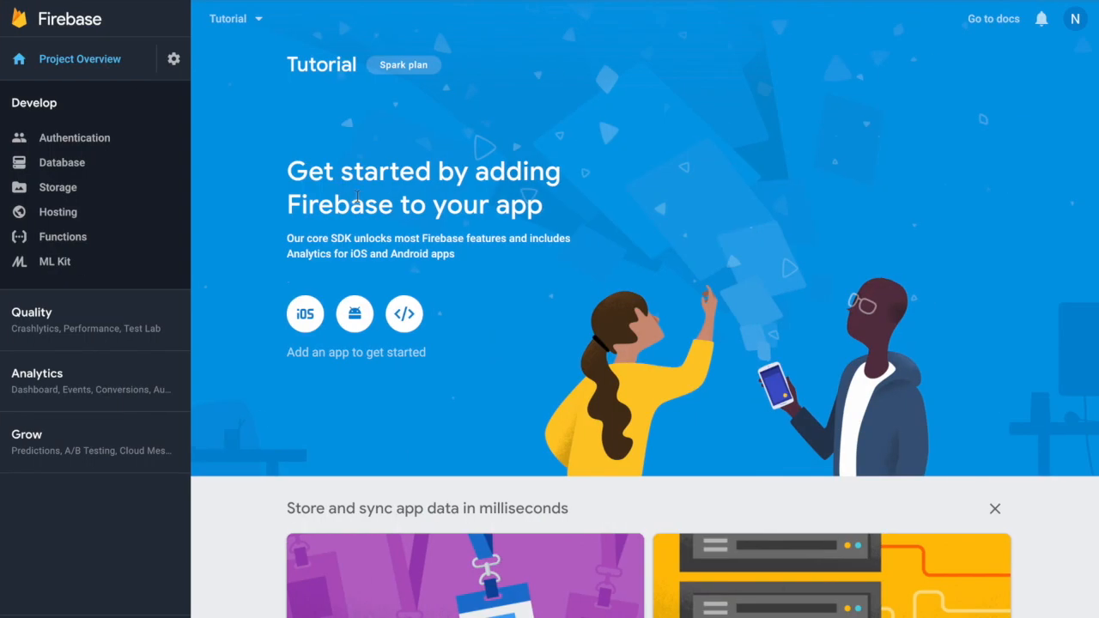
Step: Create and enable the Realtime Database in test mode, allowing all reads and writes
{"action": "left_click", "coordinate": [61, 162]}
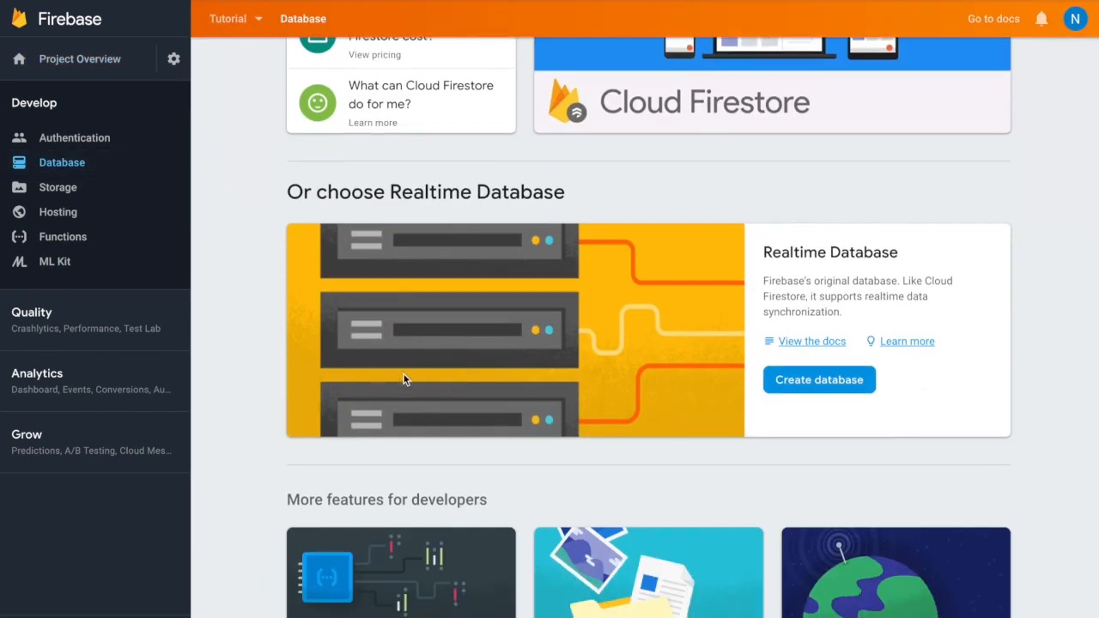
{"action": "left_click", "coordinate": [818, 379]}
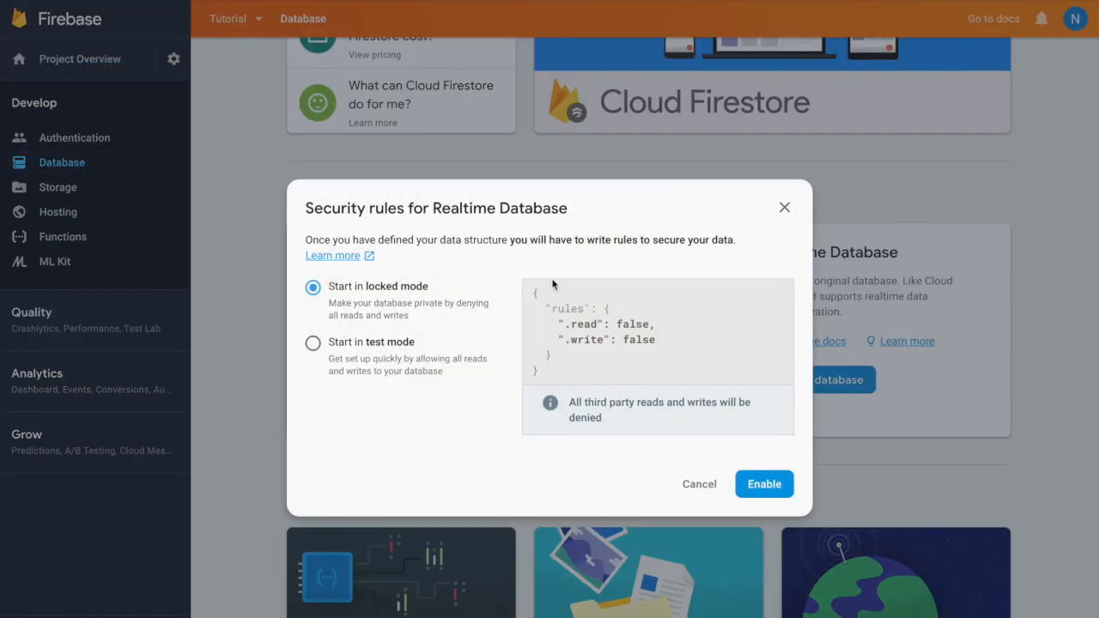
{"action": "left_click", "coordinate": [312, 343]}
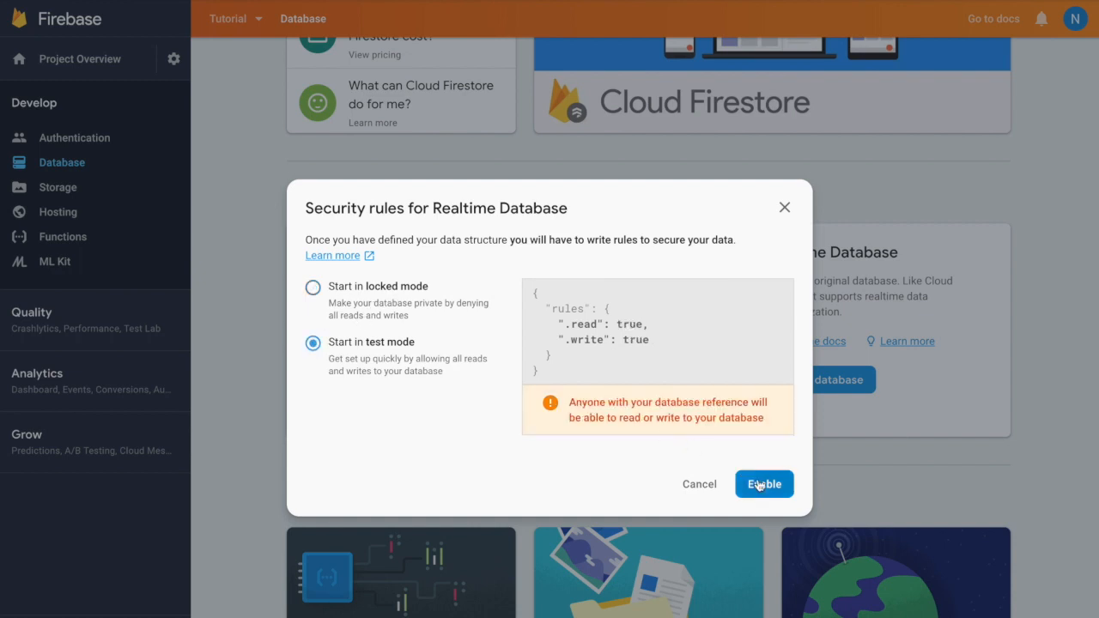
{"action": "left_click", "coordinate": [764, 484]}
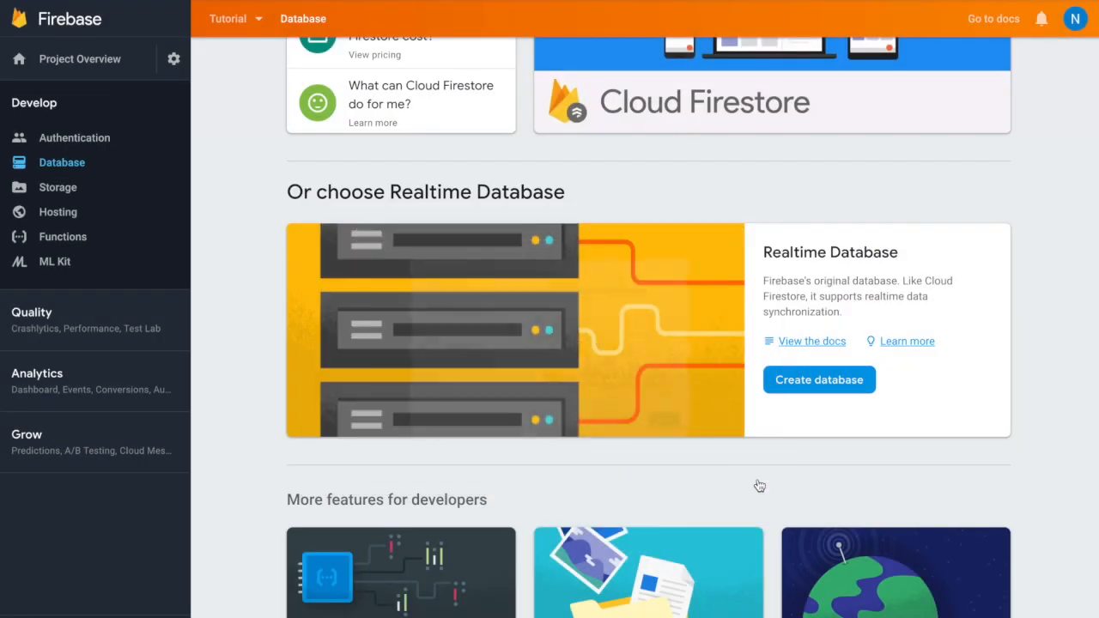
{"action": "left_click", "coordinate": [819, 379]}
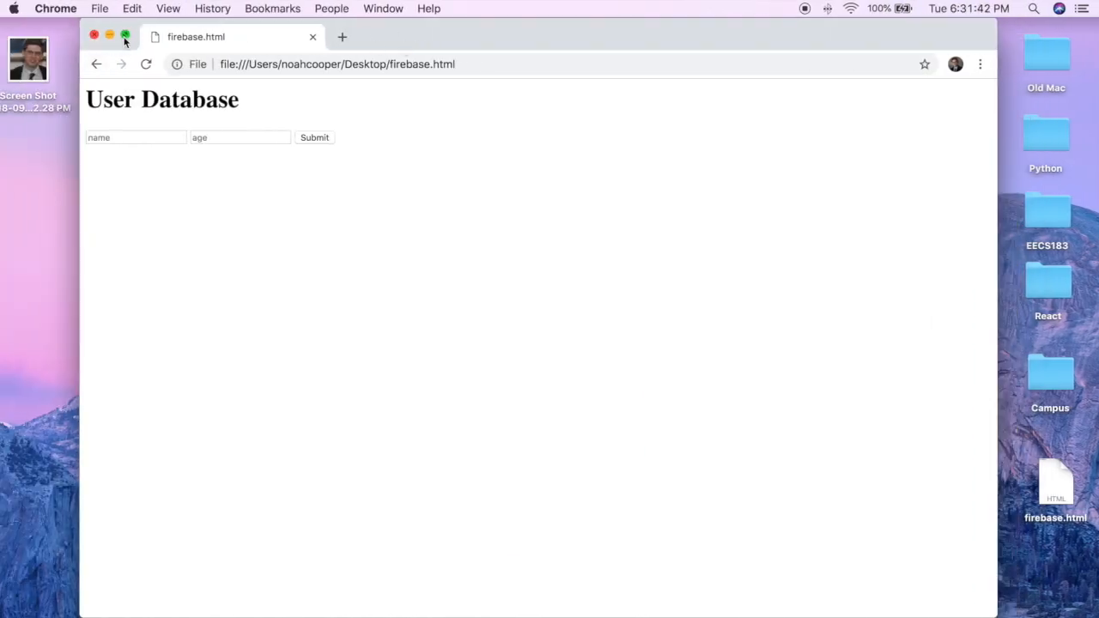
Step: Maximize Chrome and enter name Noah and age 19 in the form
{"action": "left_click", "coordinate": [124, 36]}
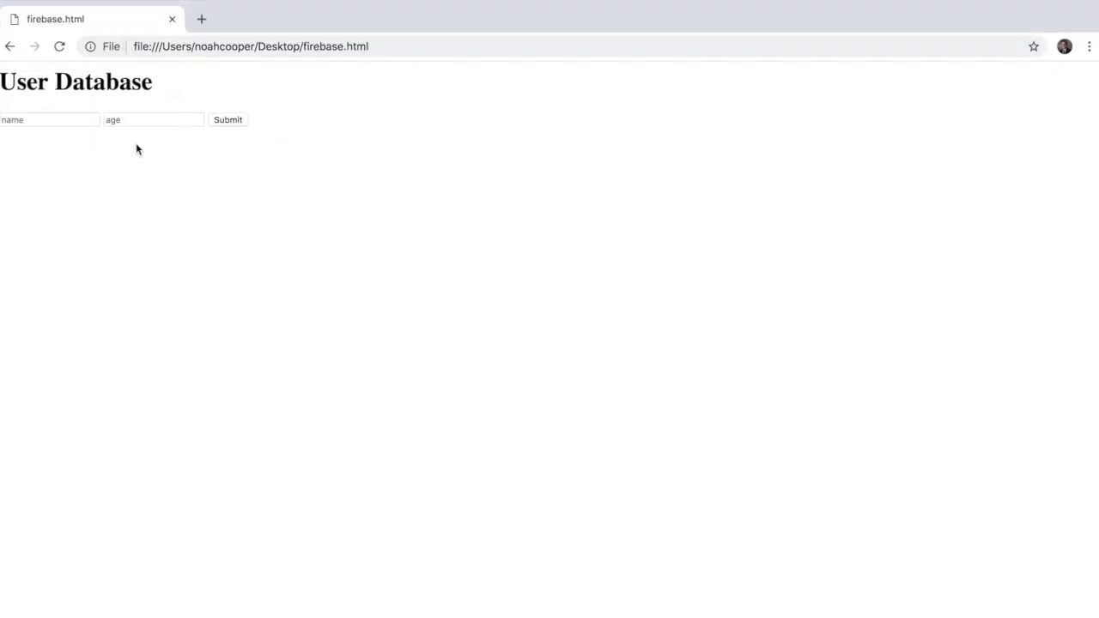
{"action": "type", "text": "Noah"}
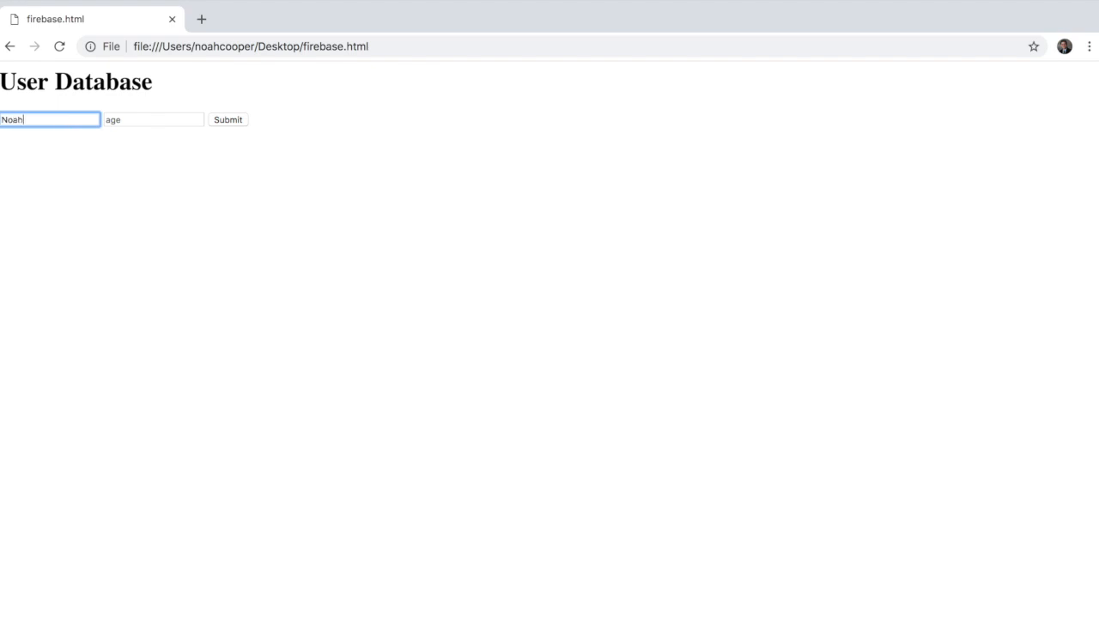
{"action": "left_click", "coordinate": [153, 119]}
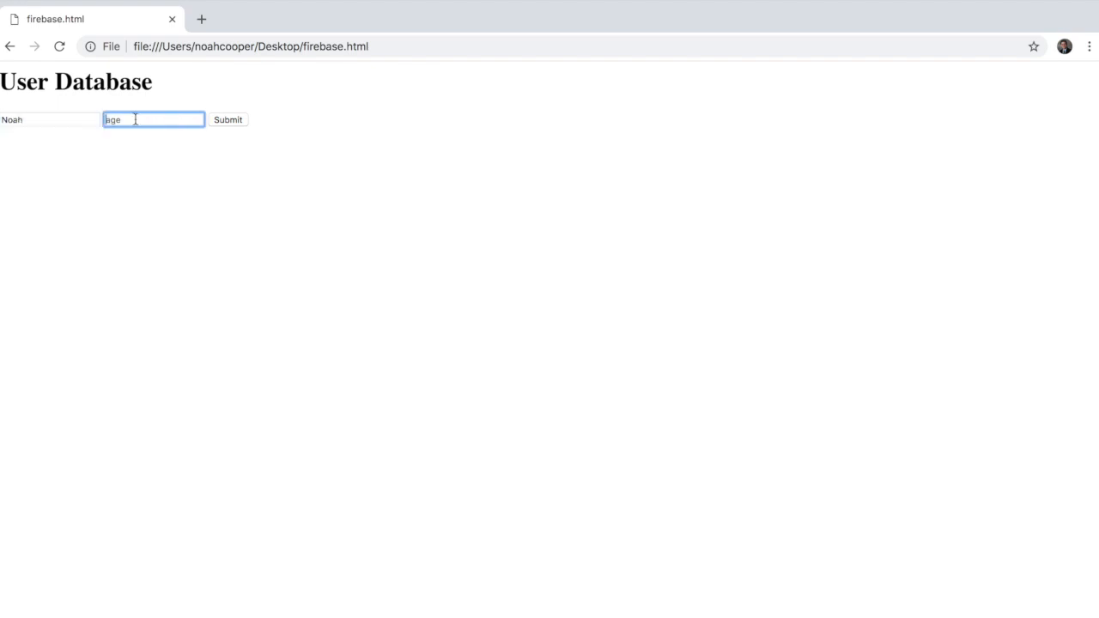
{"action": "type", "text": "19"}
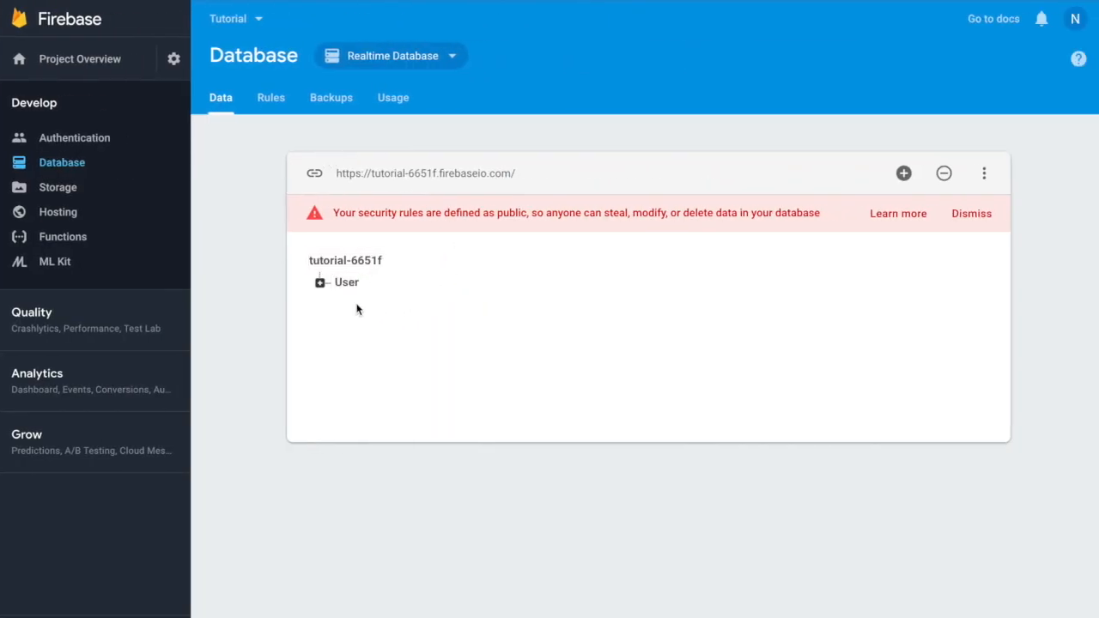
Step: Expand the User node to confirm Noah and 19, then submit Ugo, aged 55
{"action": "left_click", "coordinate": [320, 282]}
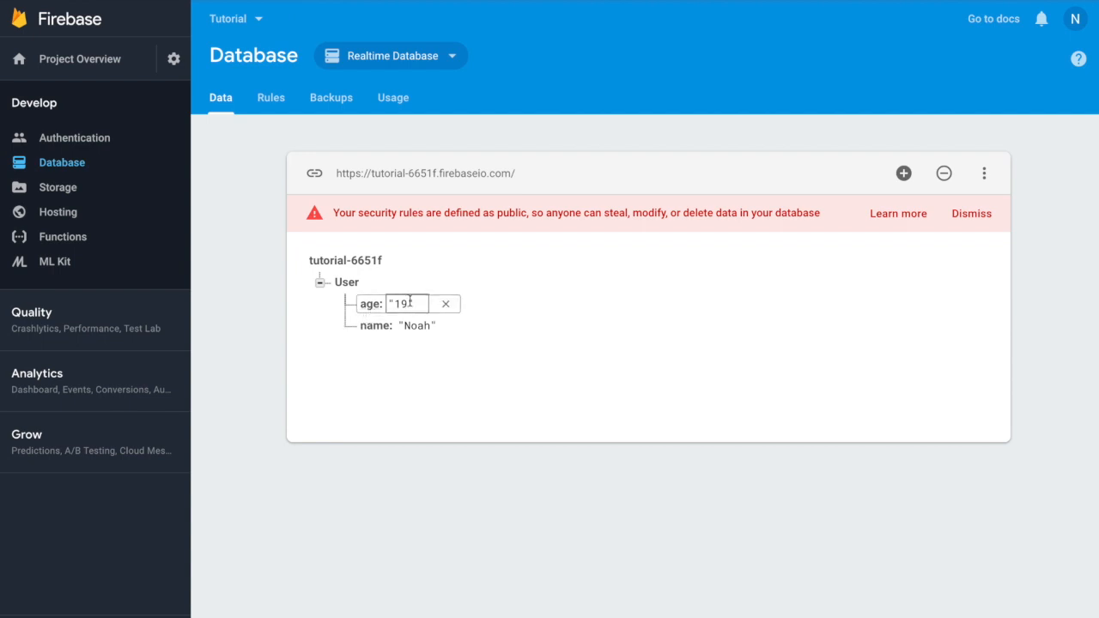
{"action": "left_click", "coordinate": [416, 325]}
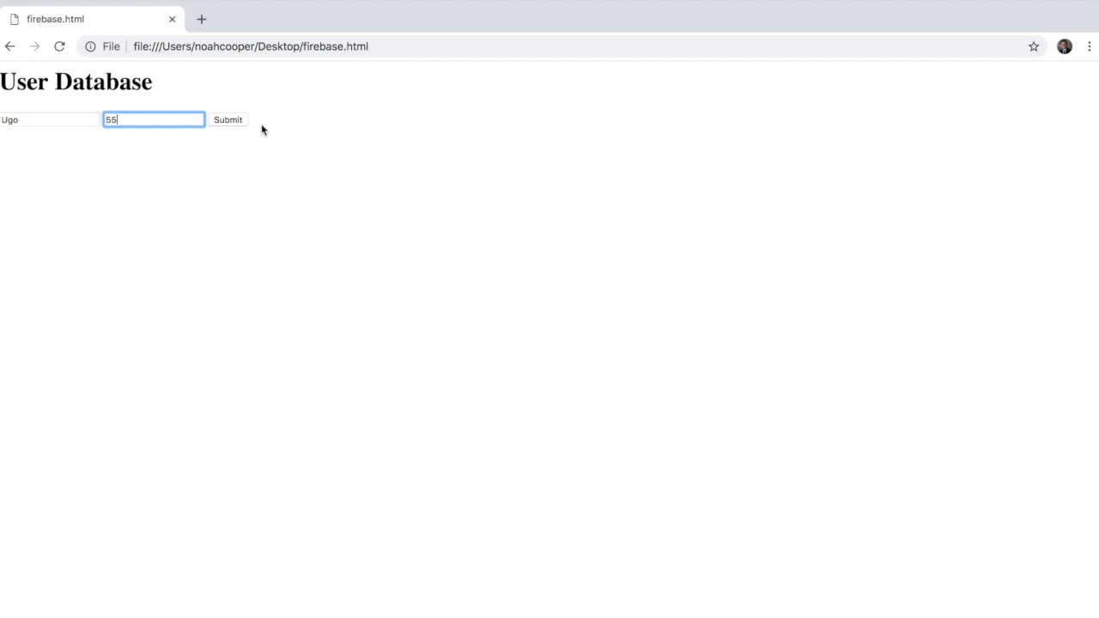
{"action": "left_click", "coordinate": [227, 119]}
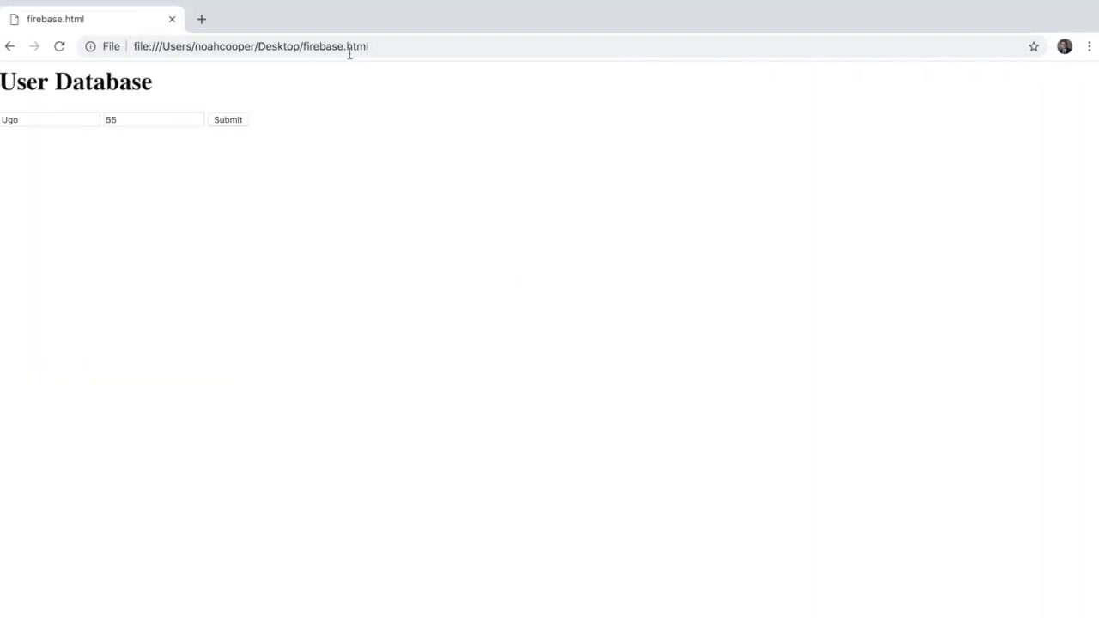
{"action": "mouse_move", "coordinate": [340, 250]}
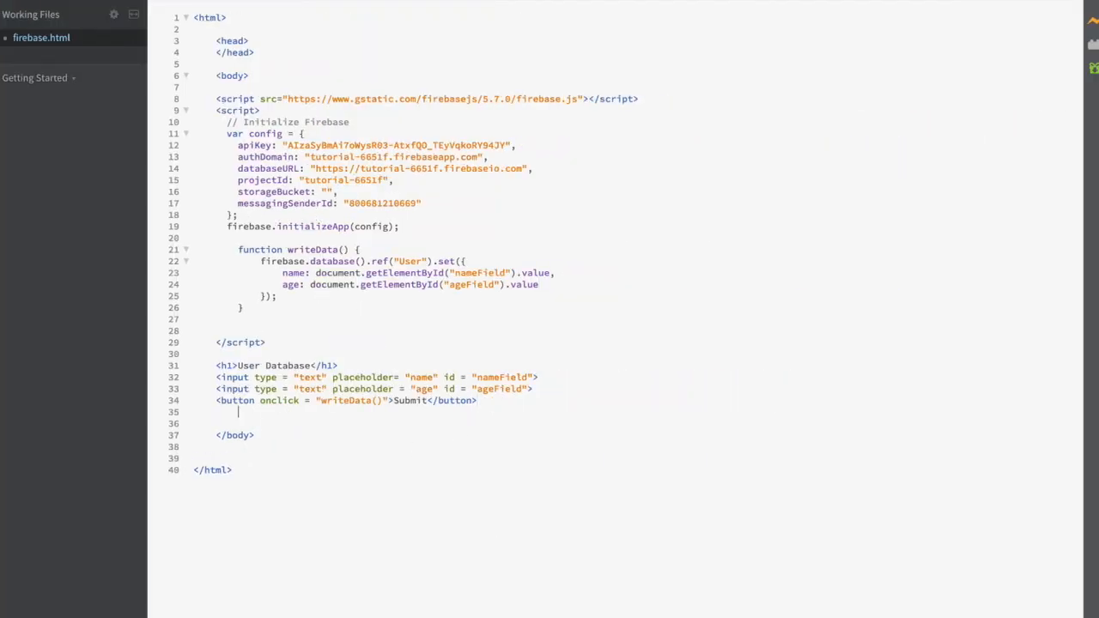
Step: Add an empty data paragraph and begin a getData() function
{"action": "type", "text": "<p></p>"}
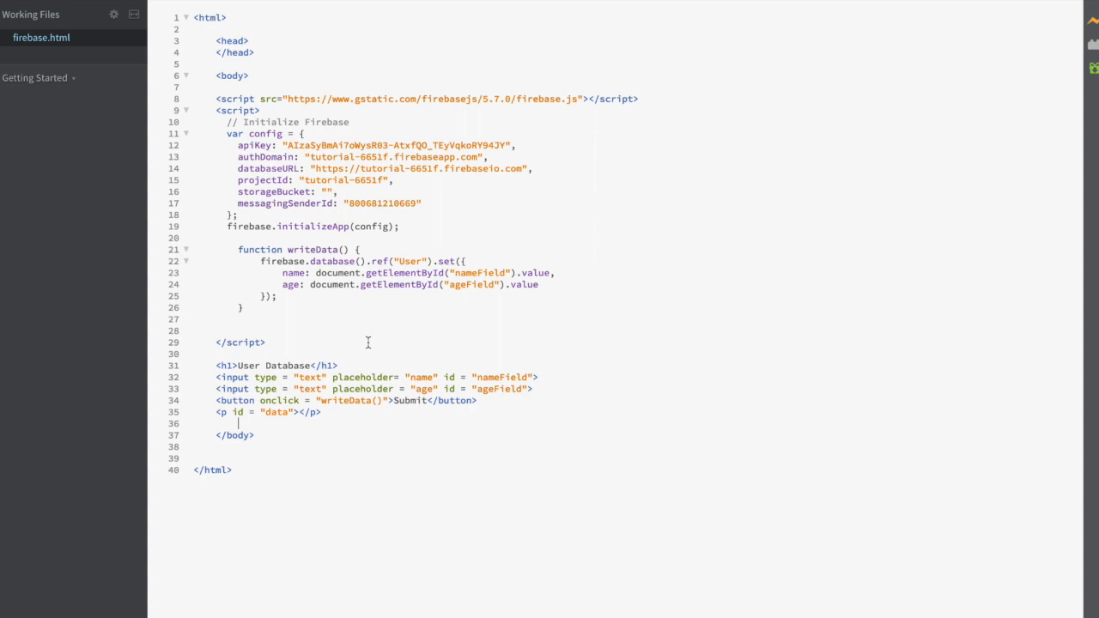
{"action": "mouse_move", "coordinate": [346, 325]}
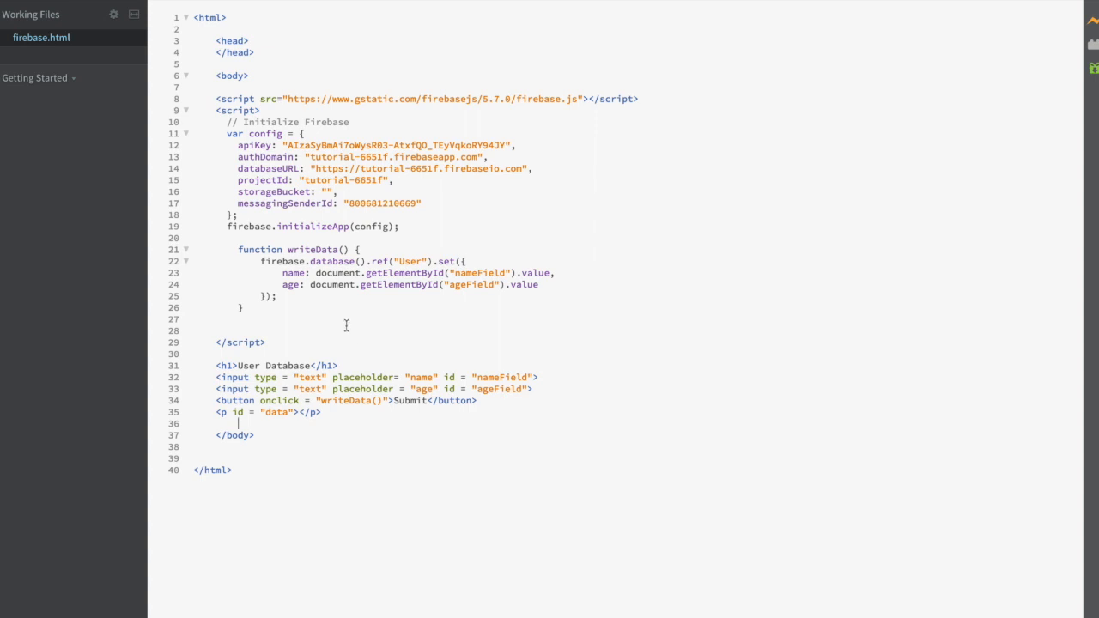
{"action": "type", "text": "f"}
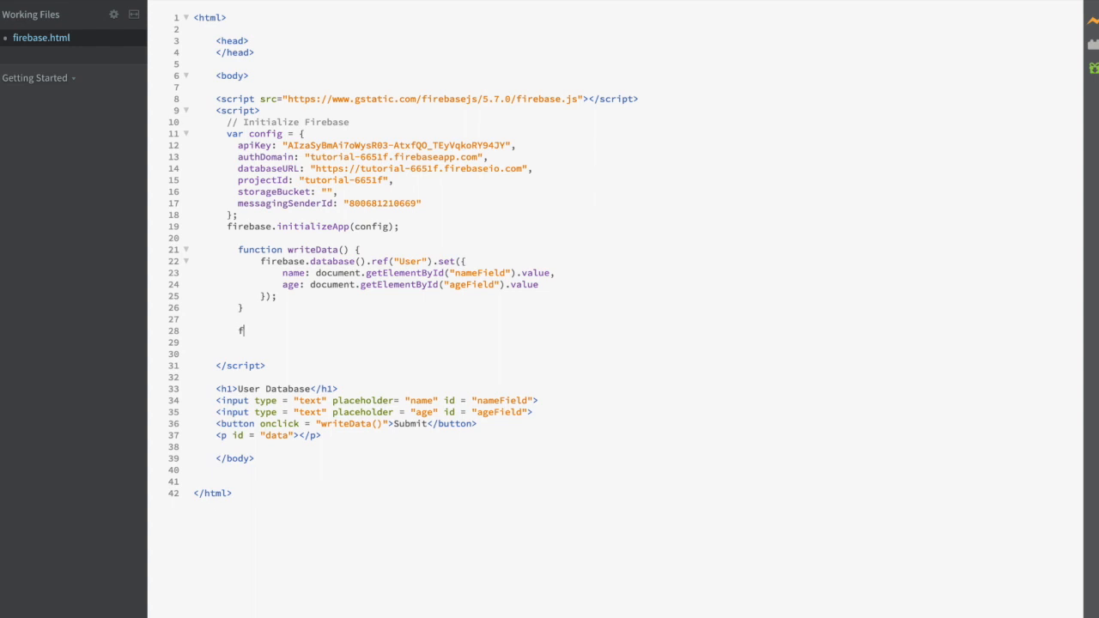
{"action": "type", "text": "unction getData"}
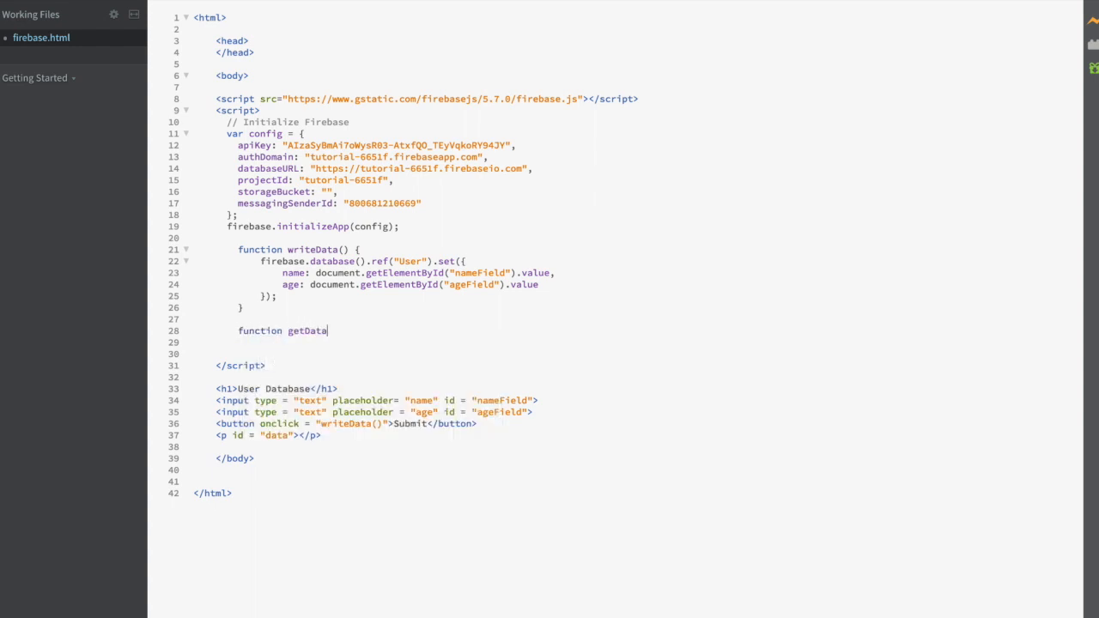
{"action": "type", "text": "() {"}
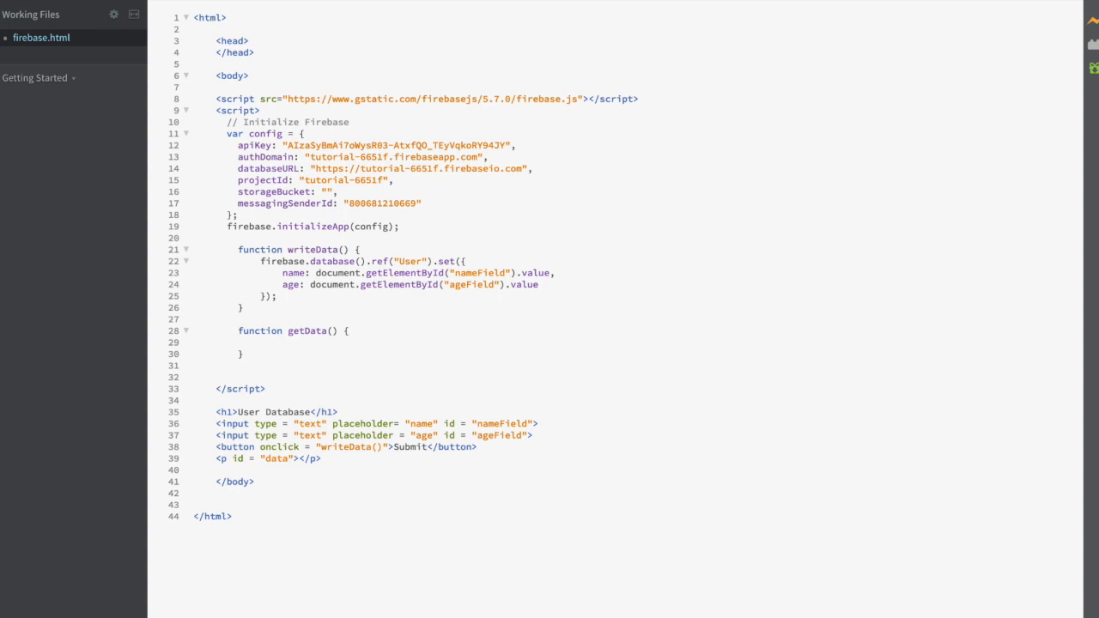
Step: Read firebase.database ref('/') once by value, looping snapshot.forEach with a childSnapshot callback
{"action": "type", "text": "firebase.database.ref("}
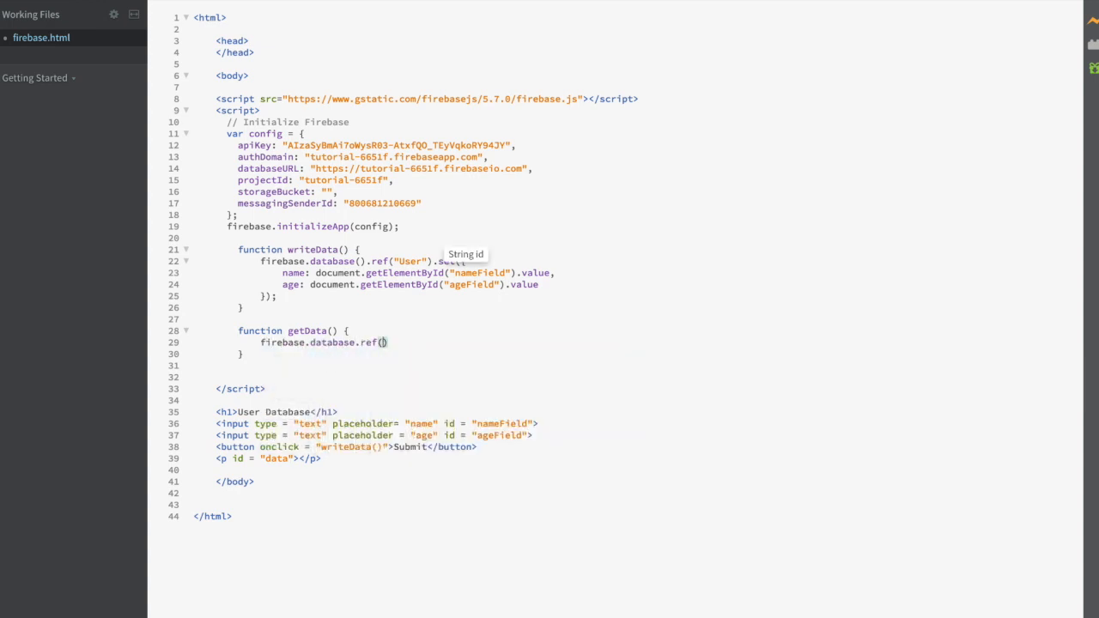
{"action": "type", "text": "'/'"}
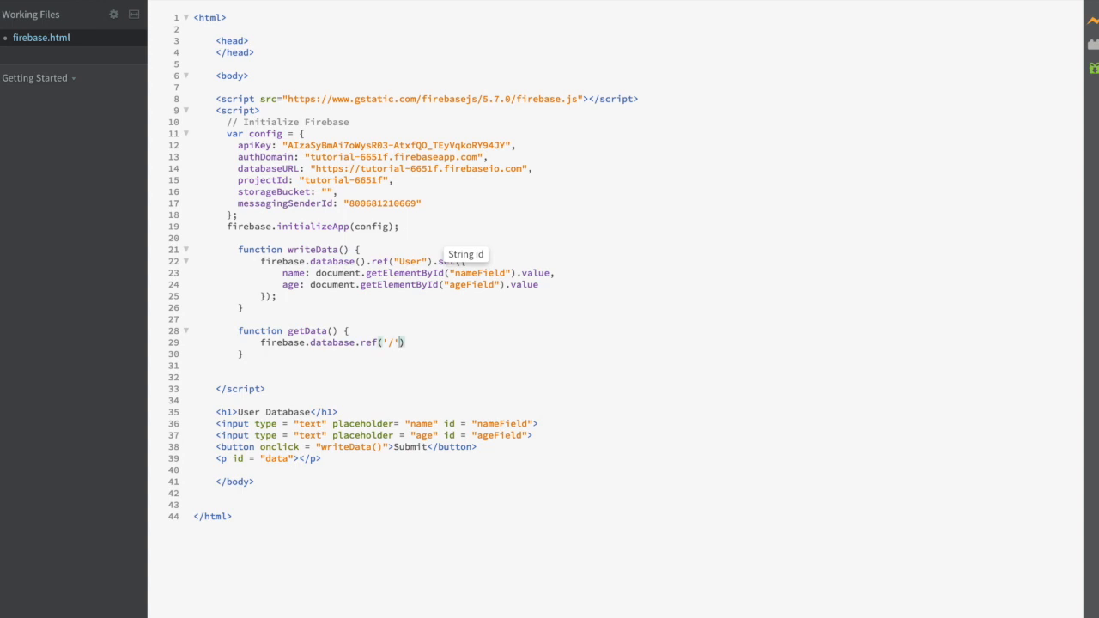
{"action": "type", "text": "."}
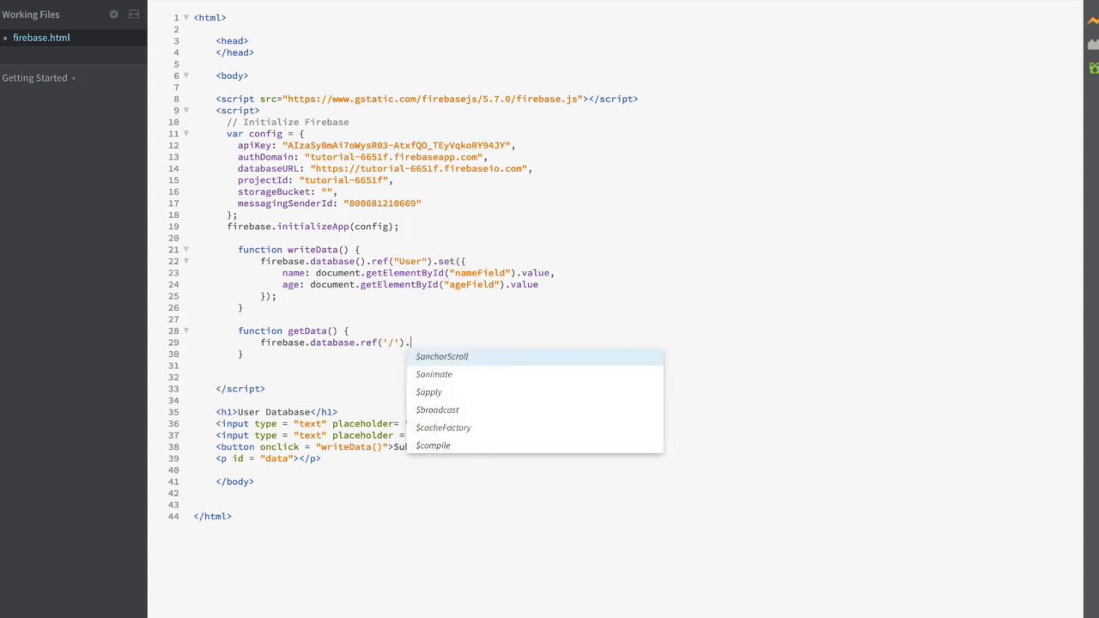
{"action": "type", "text": ".once('value"}
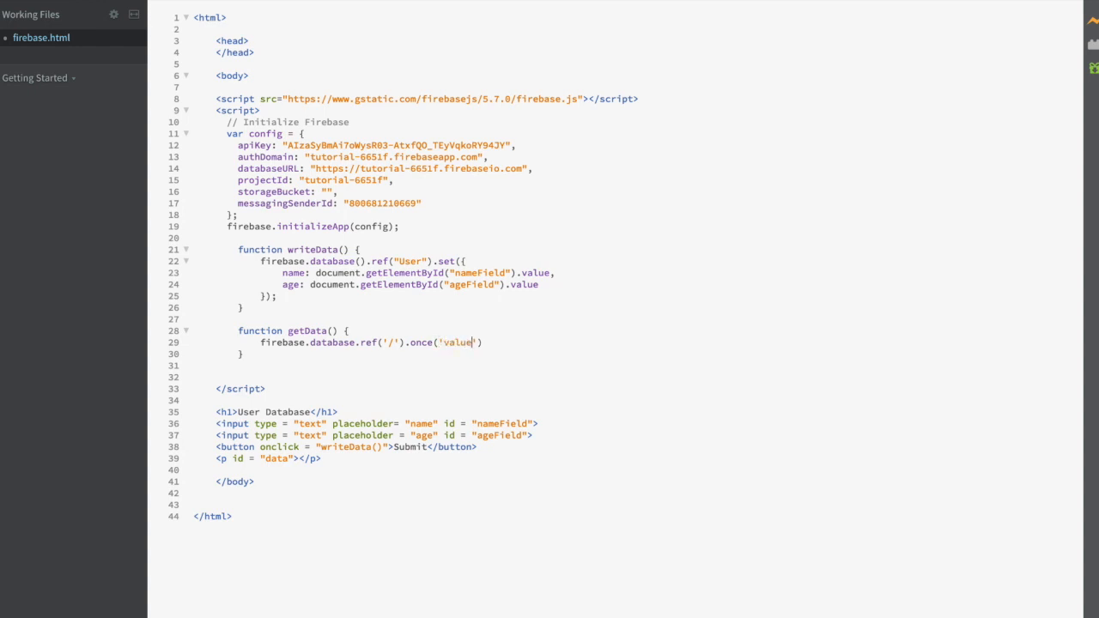
{"action": "type", "text": ", function("}
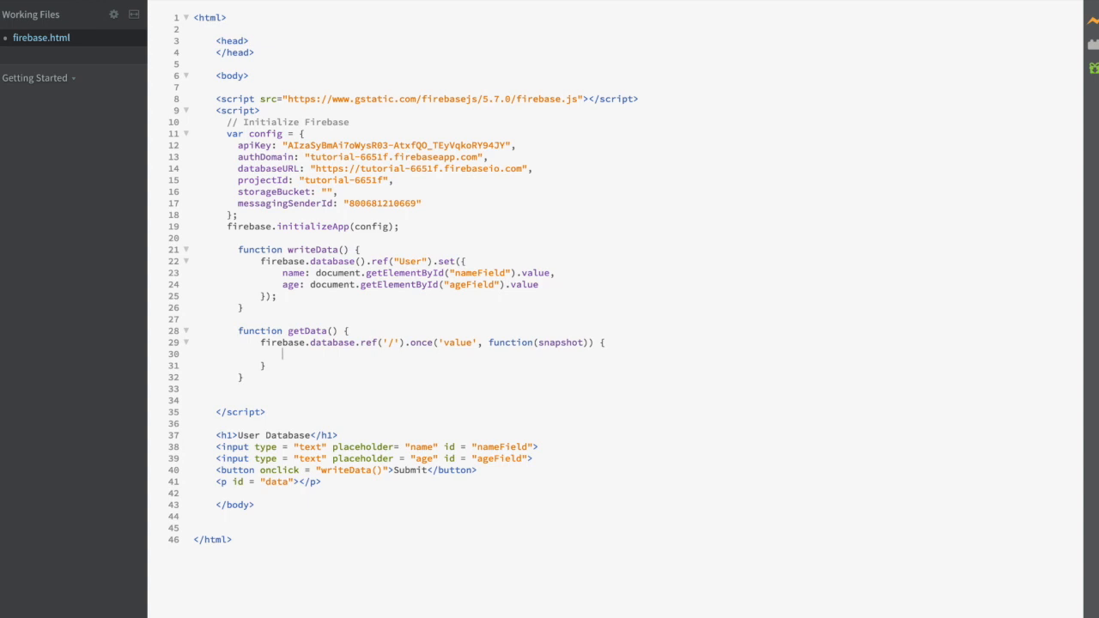
{"action": "type", "text": "snapshot.f"}
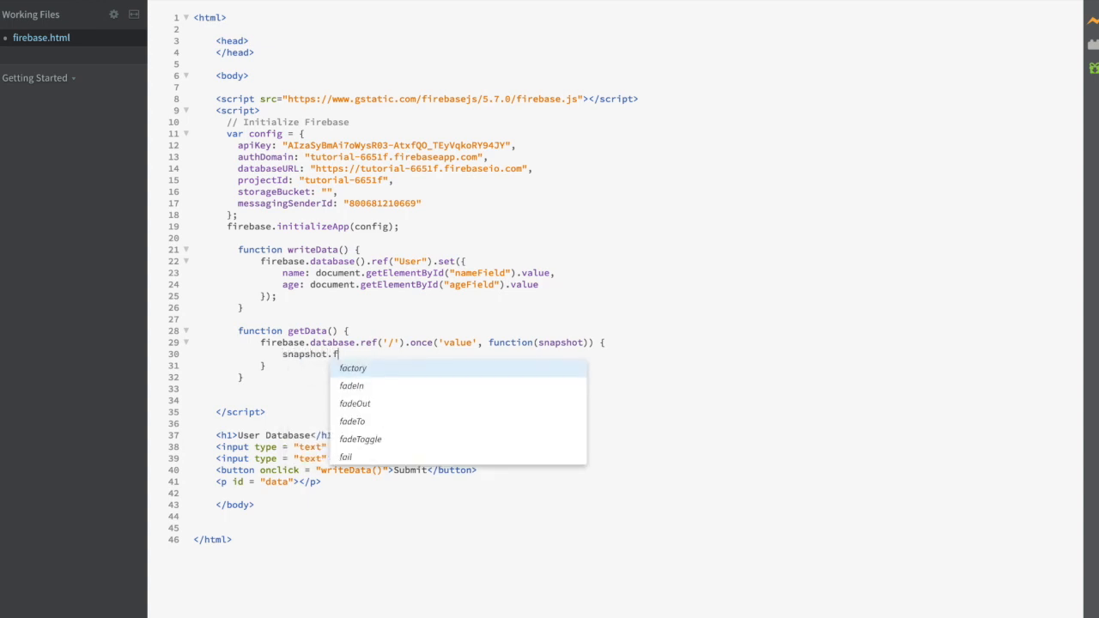
{"action": "type", "text": "orEach"}
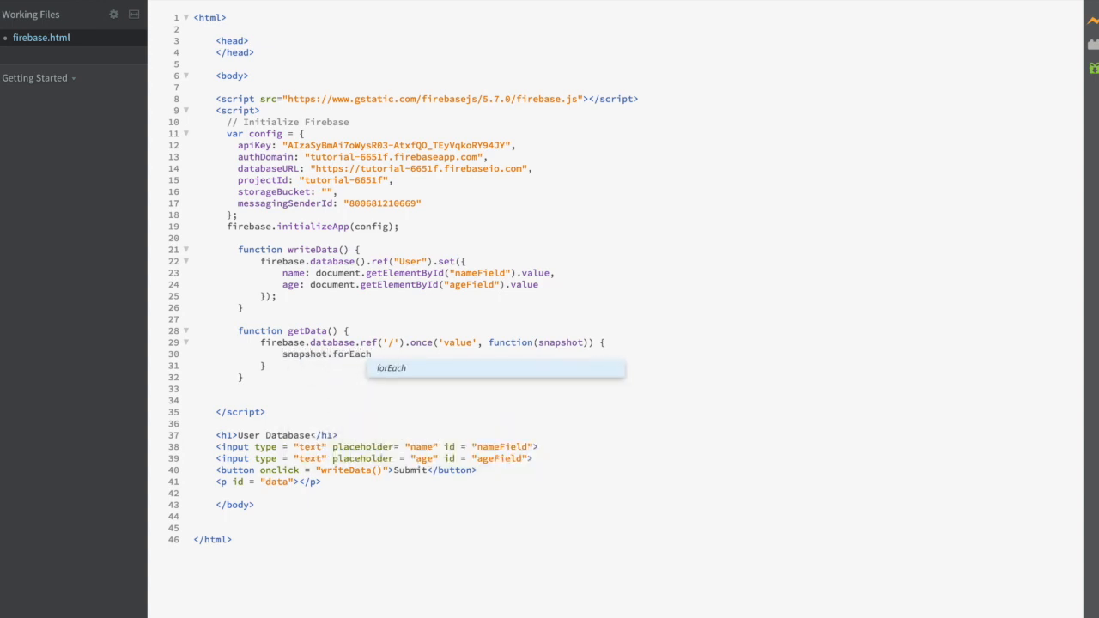
{"action": "type", "text": "(function"}
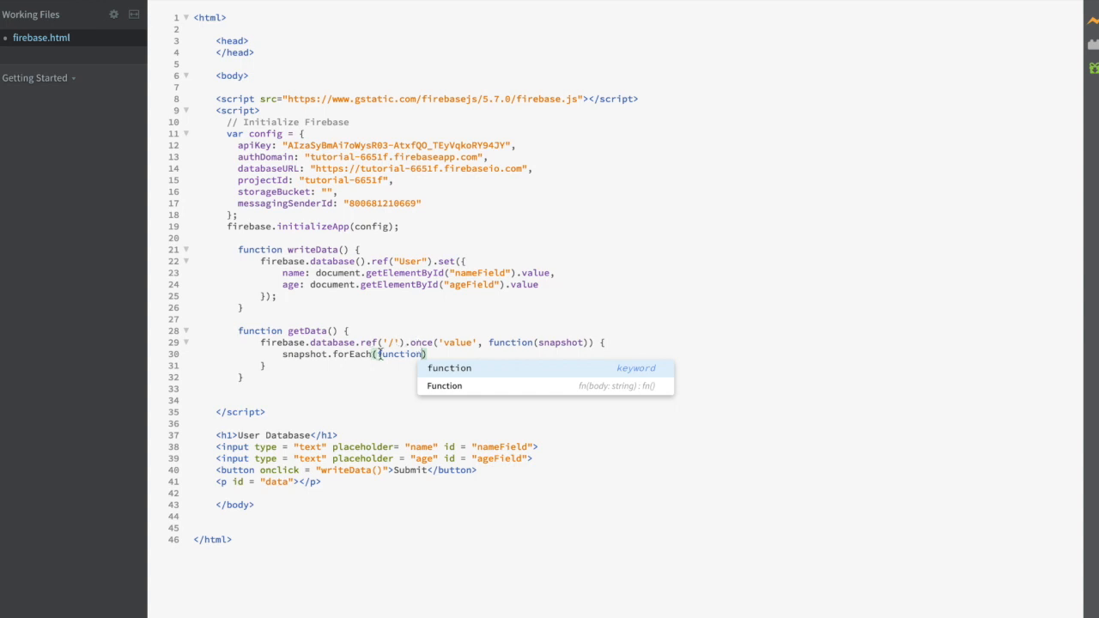
{"action": "mouse_move", "coordinate": [405, 375]}
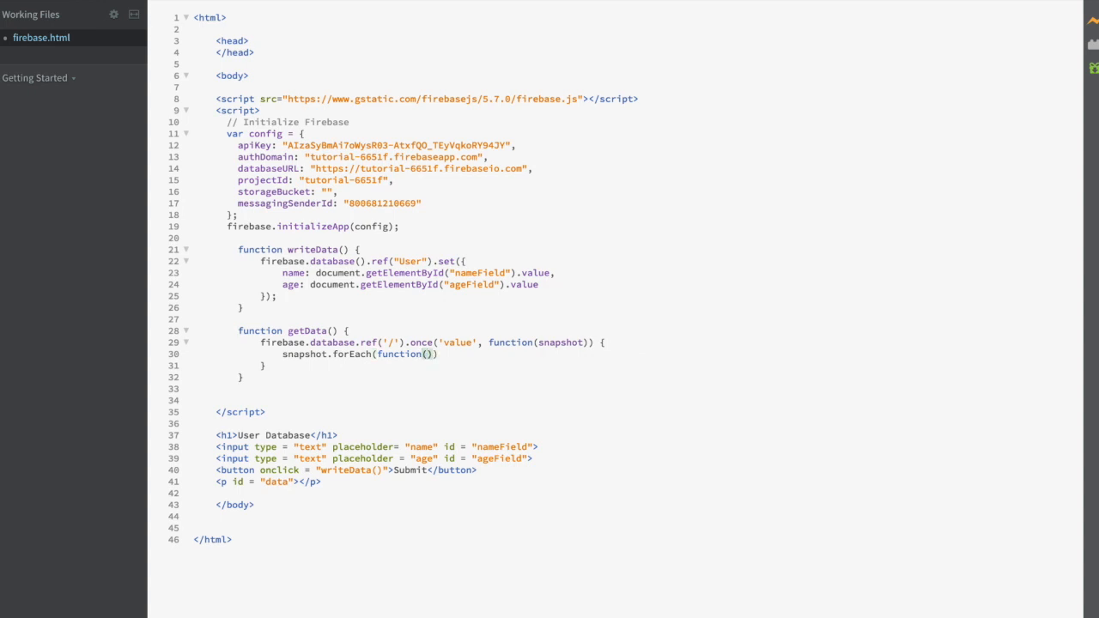
{"action": "type", "text": "childSnapshot"}
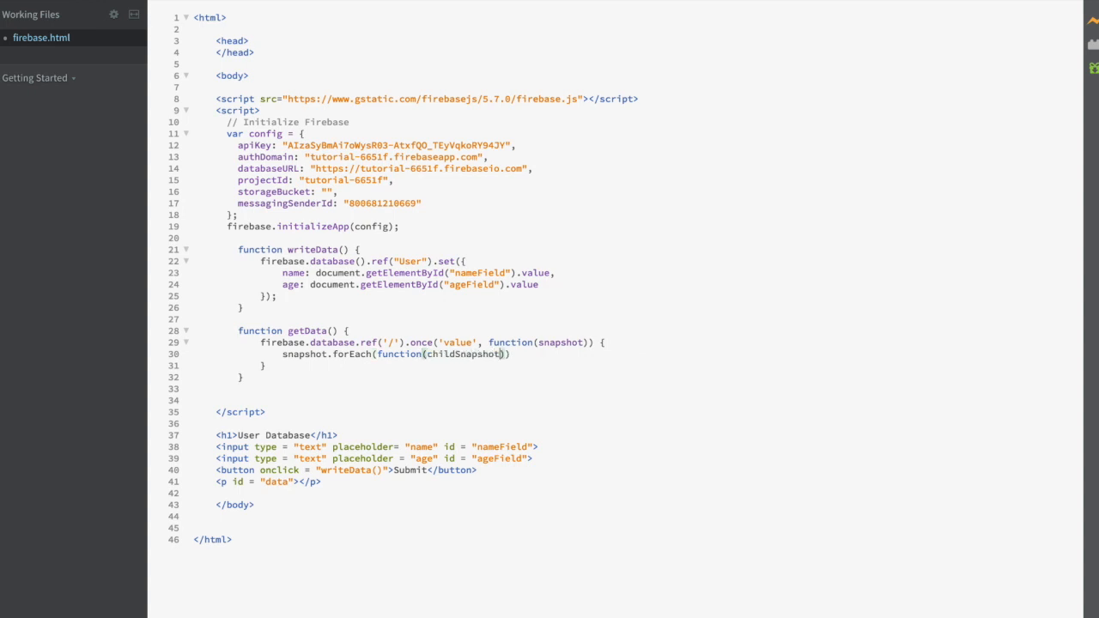
Step: Declare childKey from childSnapshot.key and childData inside the forEach callback
{"action": "key", "text": "Return"}
{"action": "type", "text": "{"}
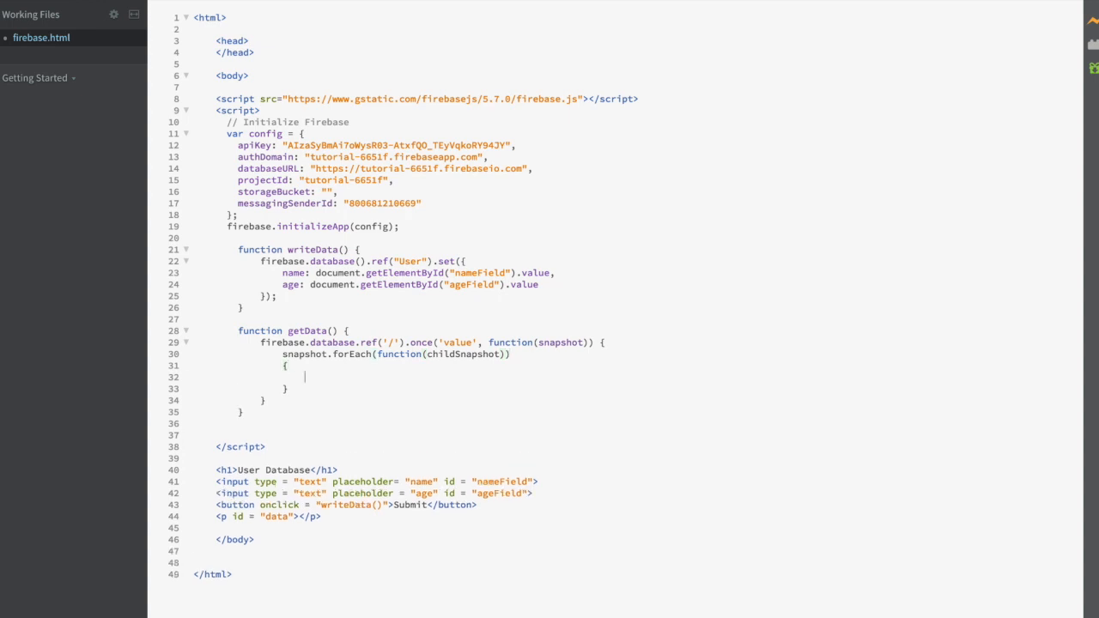
{"action": "type", "text": "var childKey"}
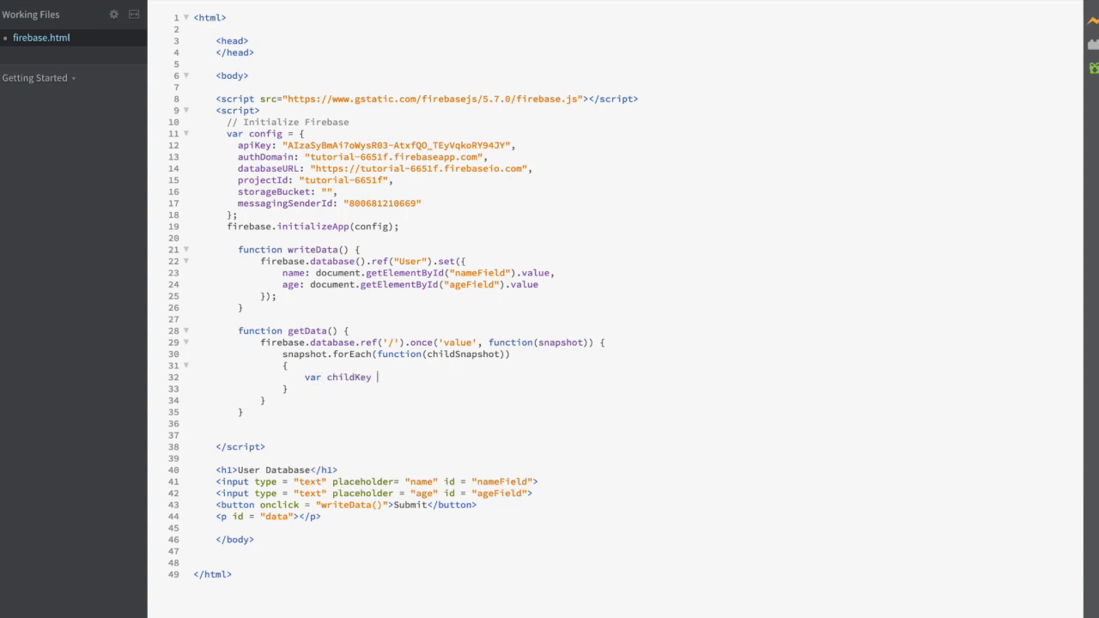
{"action": "type", "text": "= childSnapshot"}
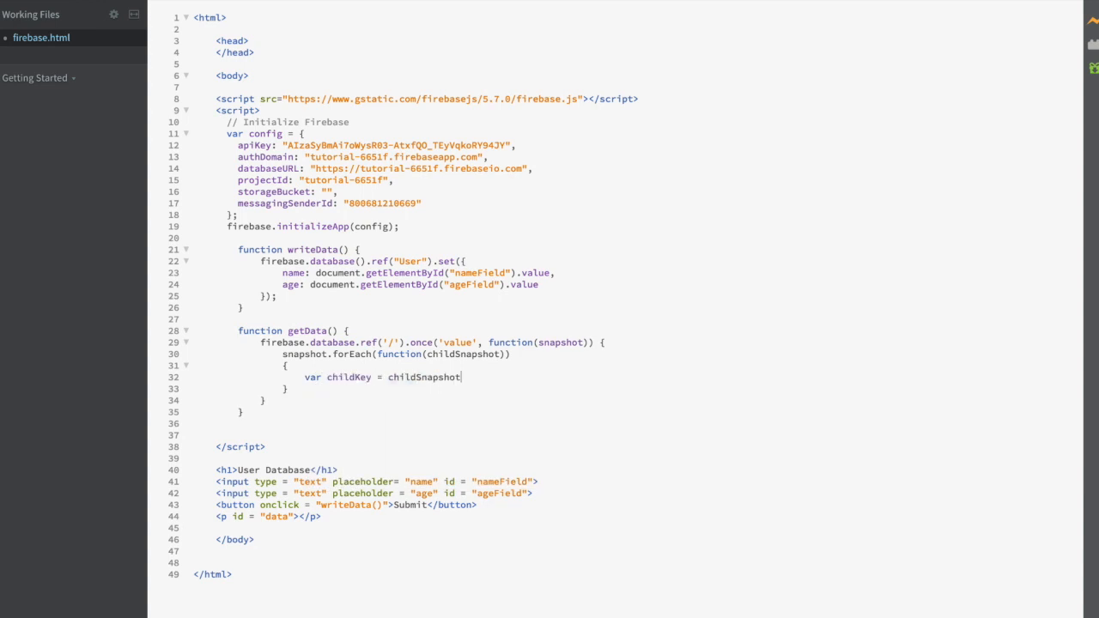
{"action": "type", "text": ".key;"}
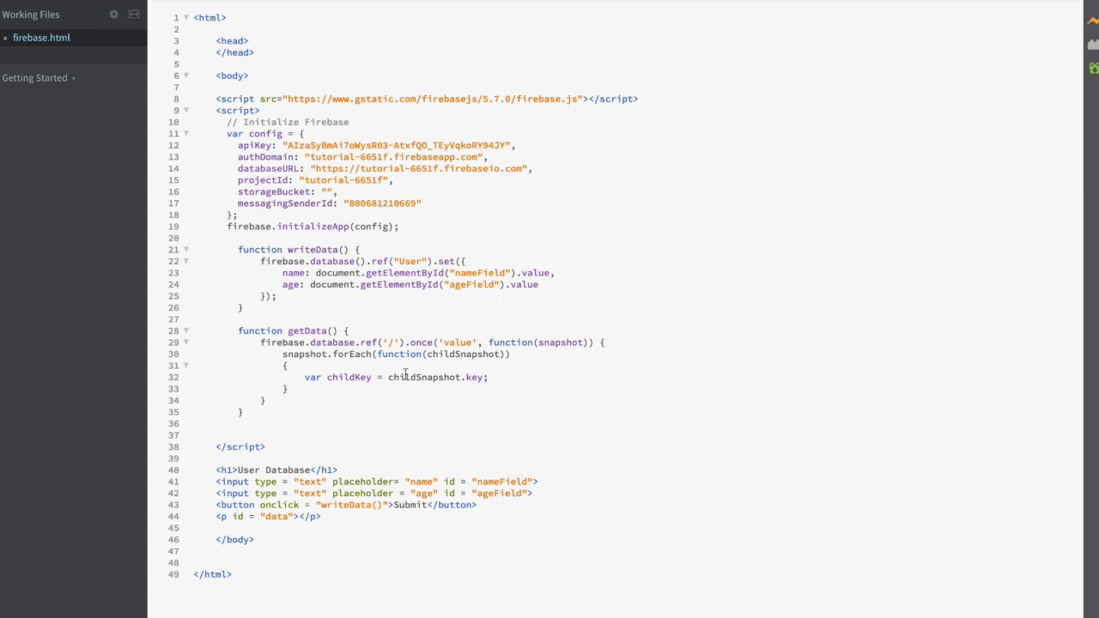
{"action": "type", "text": "var childData"}
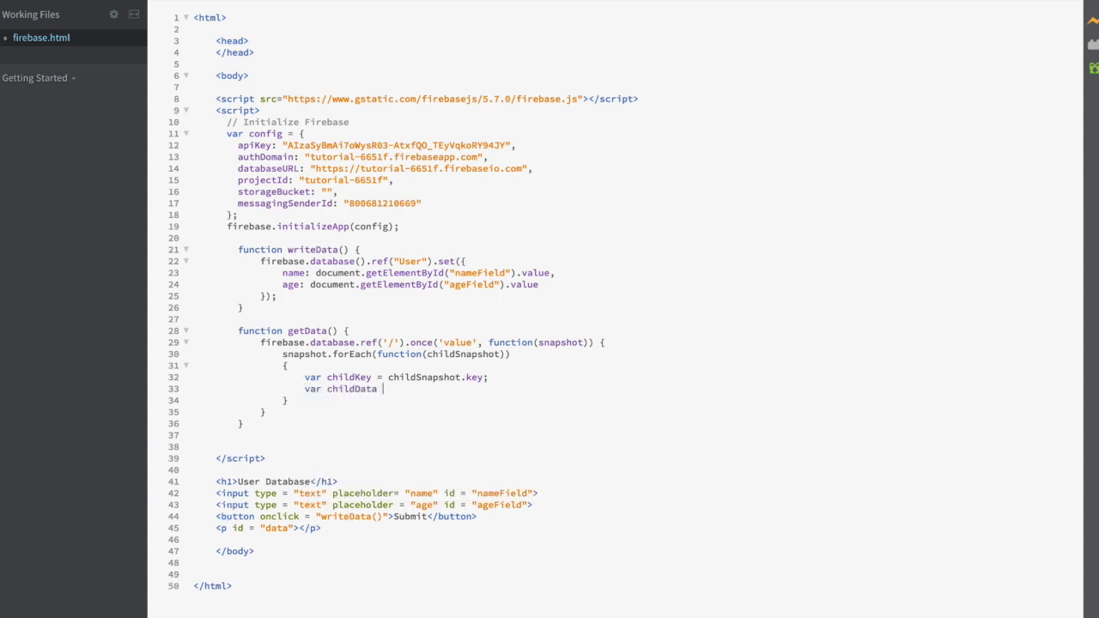
{"action": "type", "text": "= childSnapshot.val("}
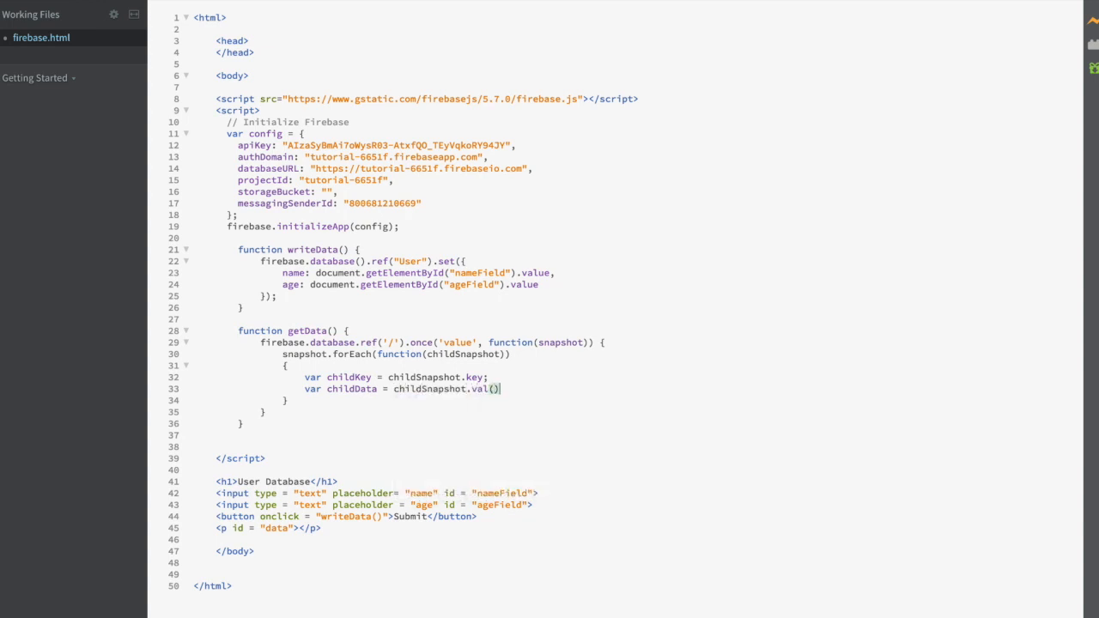
{"action": "type", "text": ";"}
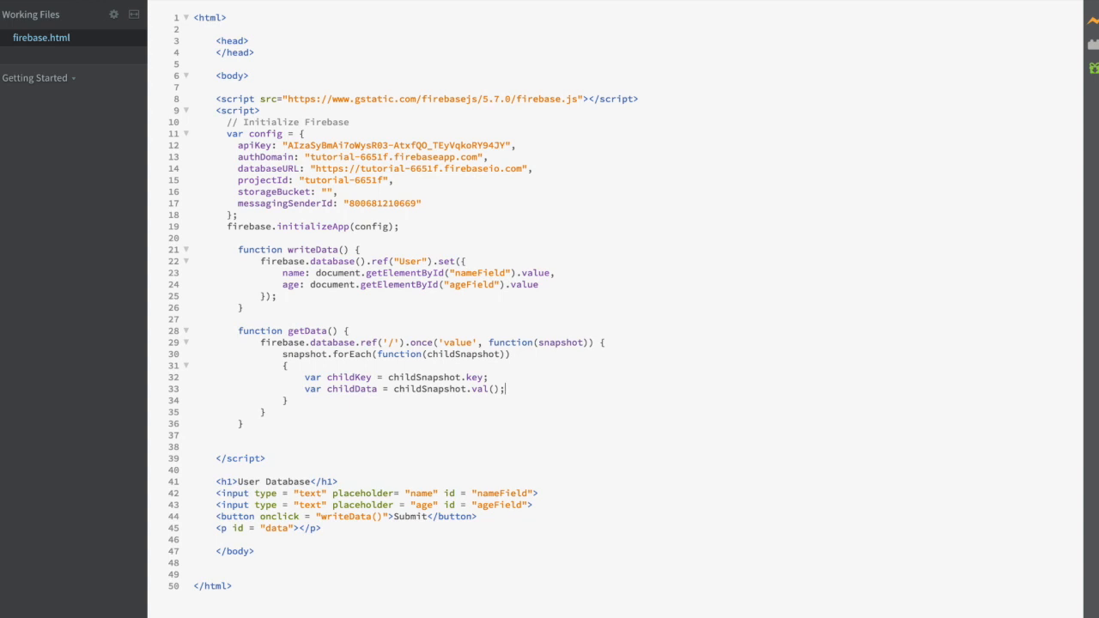
Step: Set the data paragraph's innerHTML to childData['name'] + ", " + childData['age']
{"action": "type", "text": "d"}
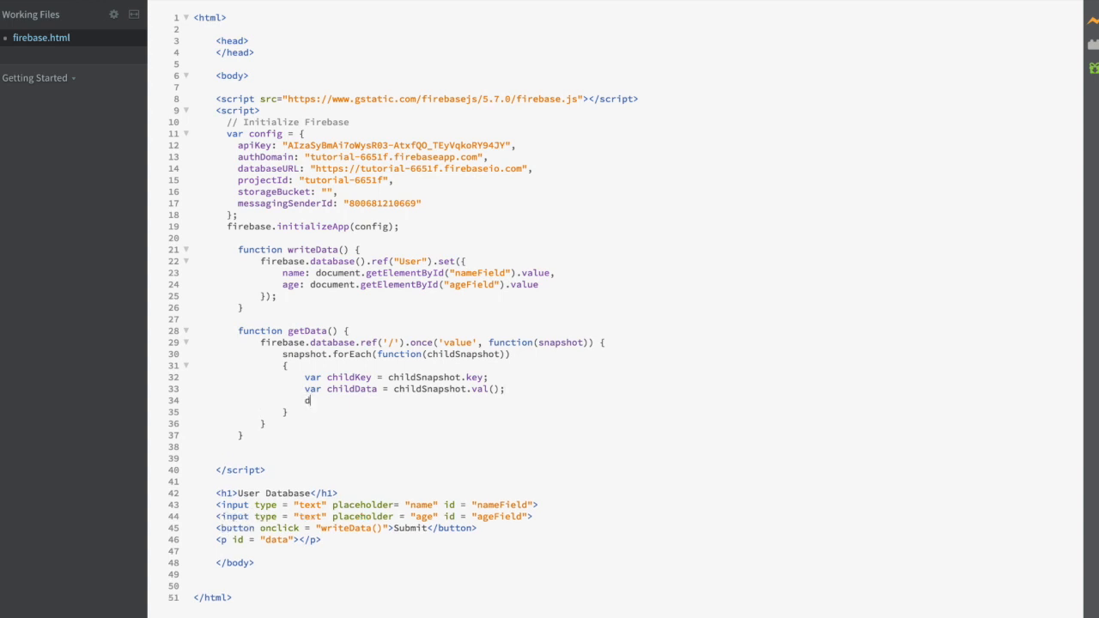
{"action": "type", "text": "ocument.getElementById"}
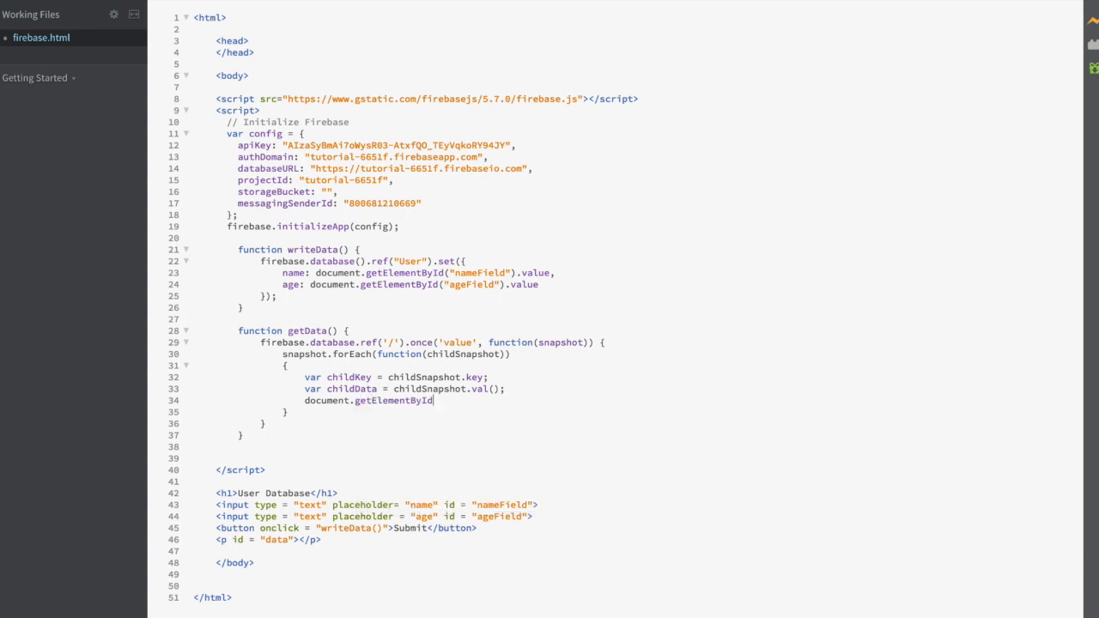
{"action": "type", "text": "(\"data\")"}
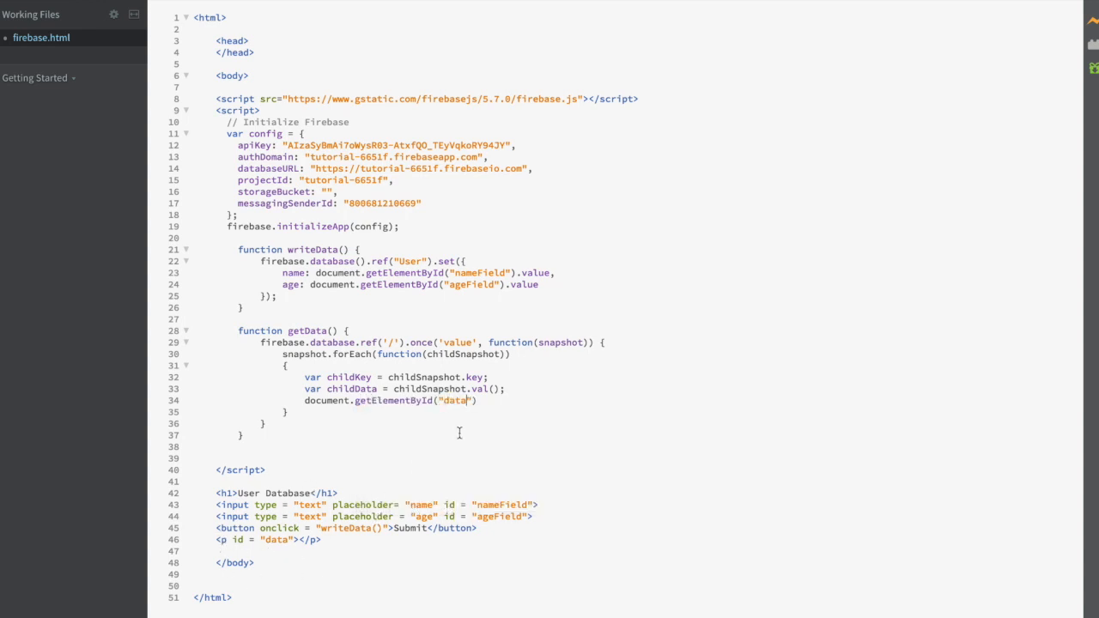
{"action": "type", "text": ".innerHTML"}
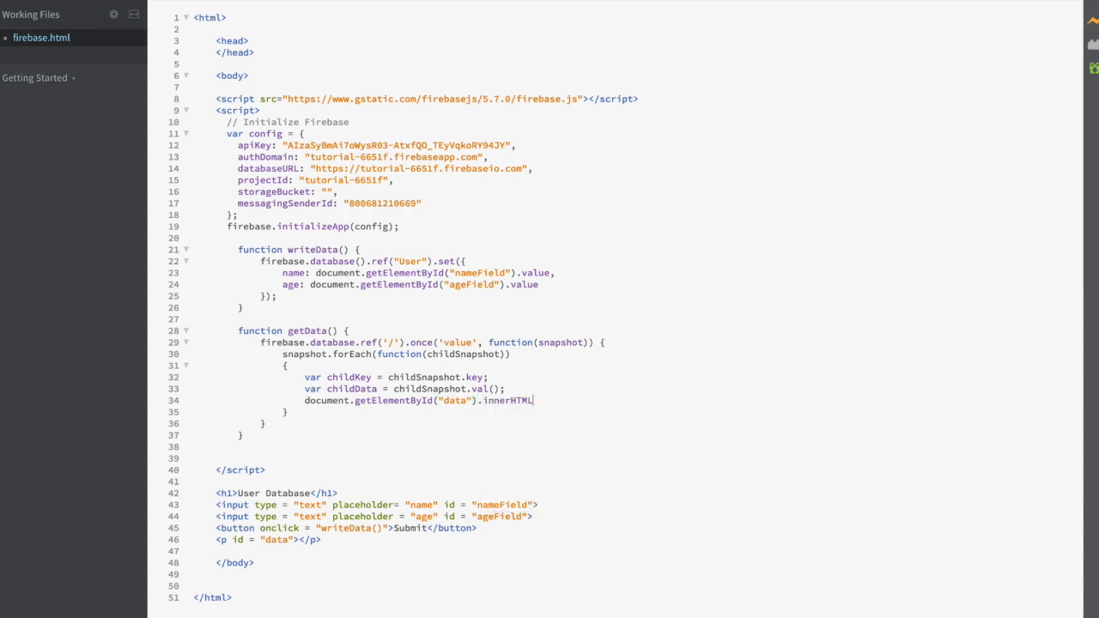
{"action": "type", "text": "="}
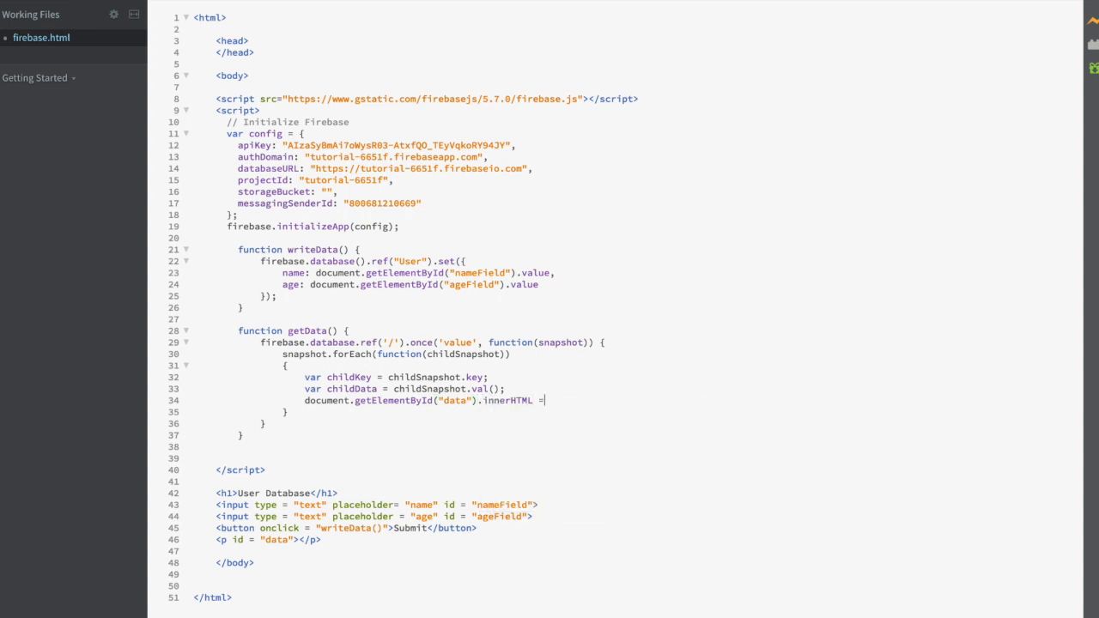
{"action": "type", "text": "childData[]"}
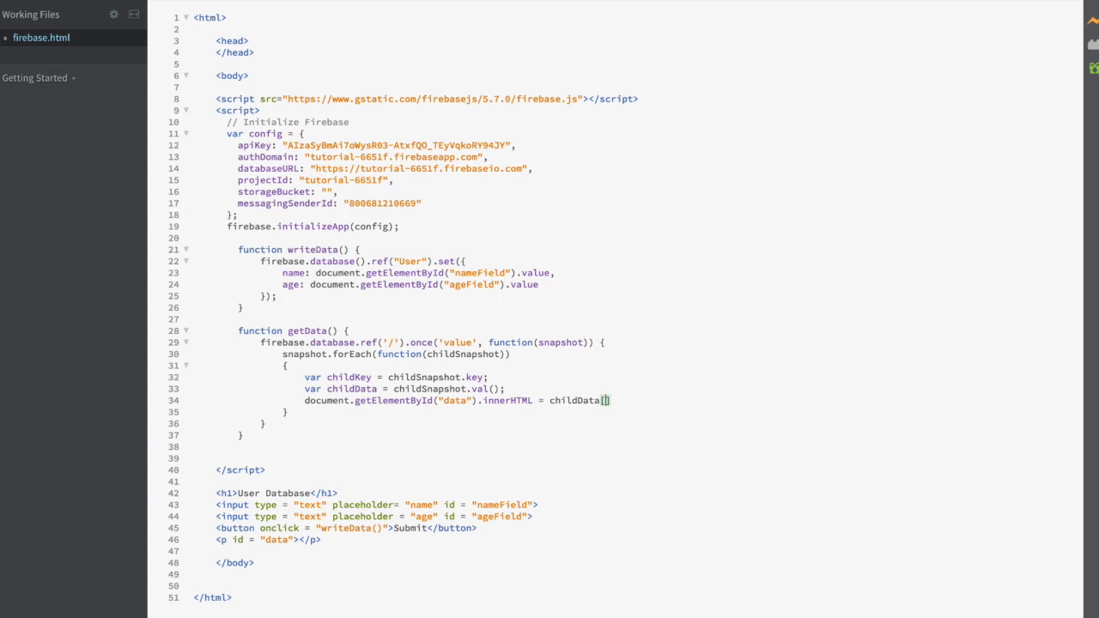
{"action": "type", "text": "'name'"}
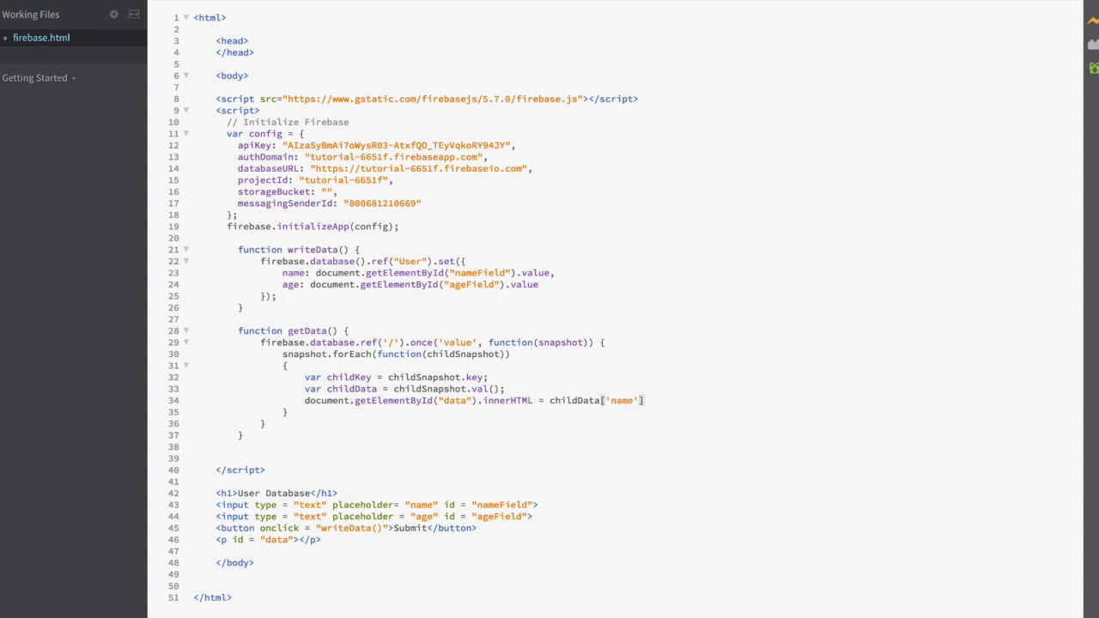
{"action": "mouse_move", "coordinate": [665, 412]}
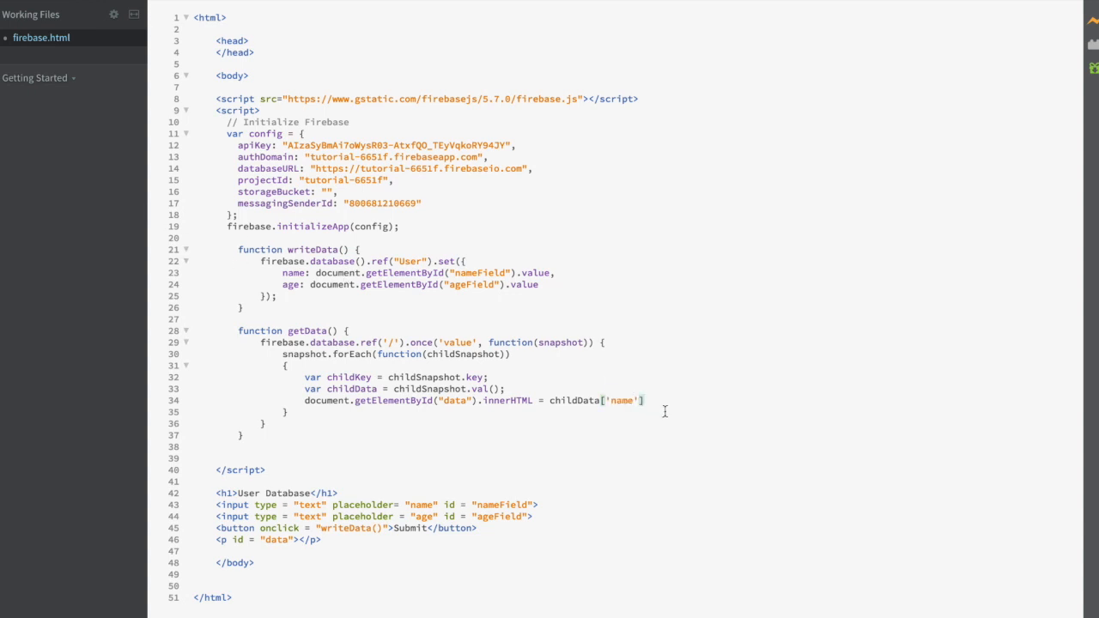
{"action": "type", "text": "+ \", \""}
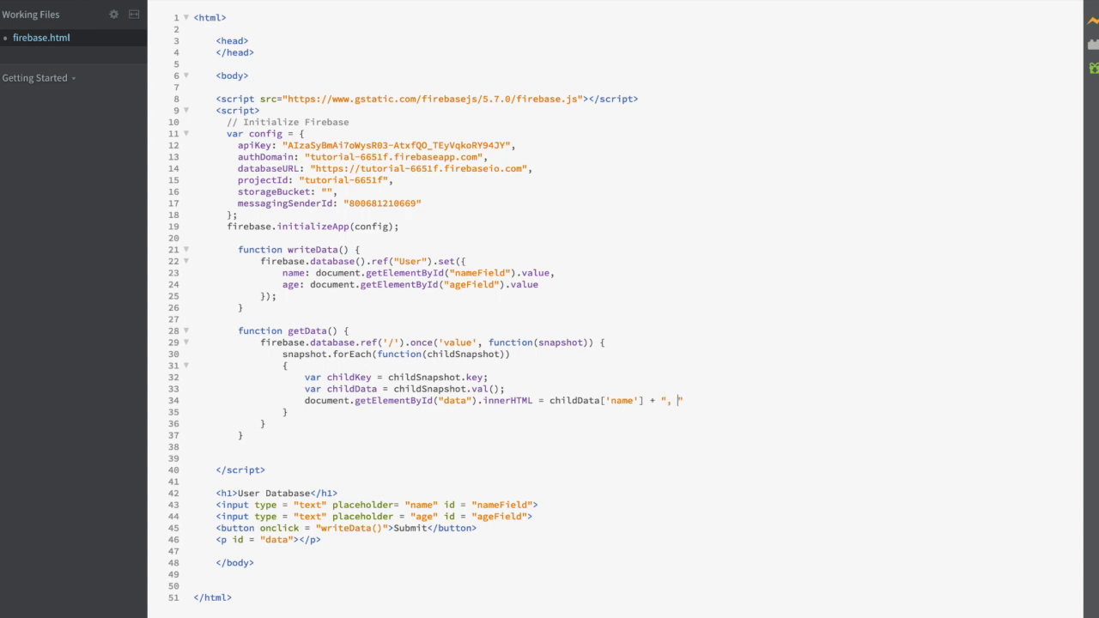
{"action": "type", "text": "childData"}
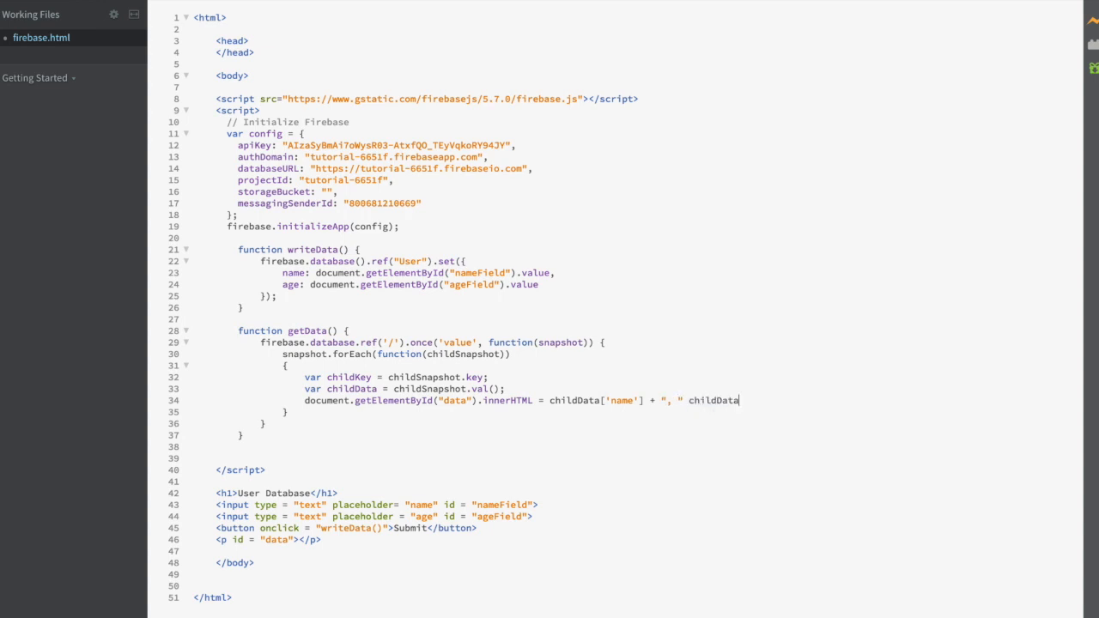
{"action": "type", "text": "['age'];"}
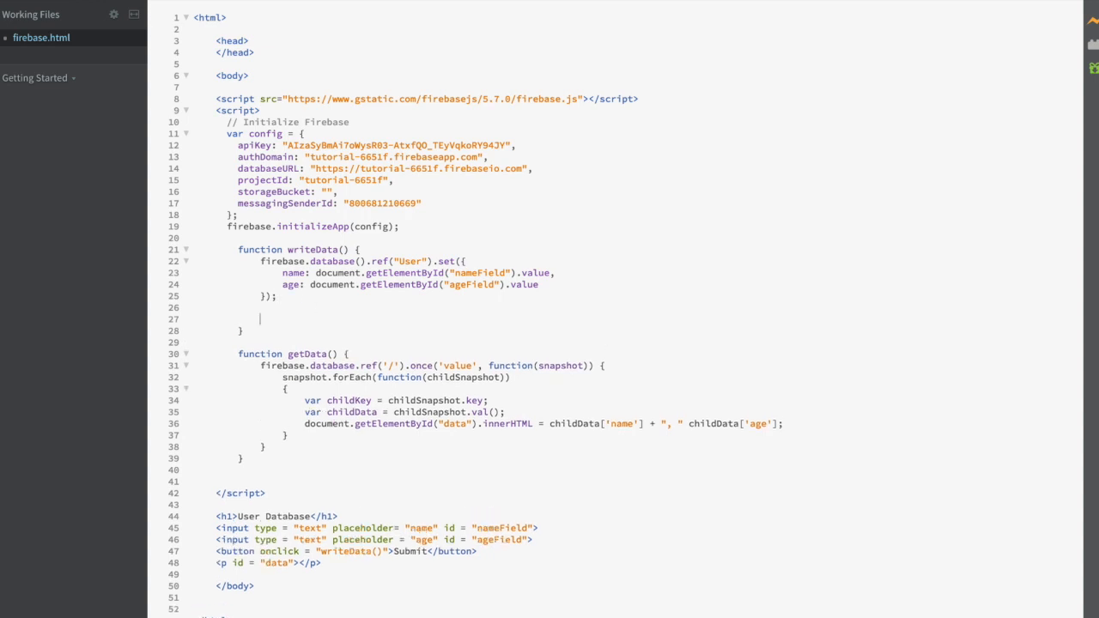
Step: Add a getData() call at the end of writeData, after the set call
{"action": "type", "text": "getData();"}
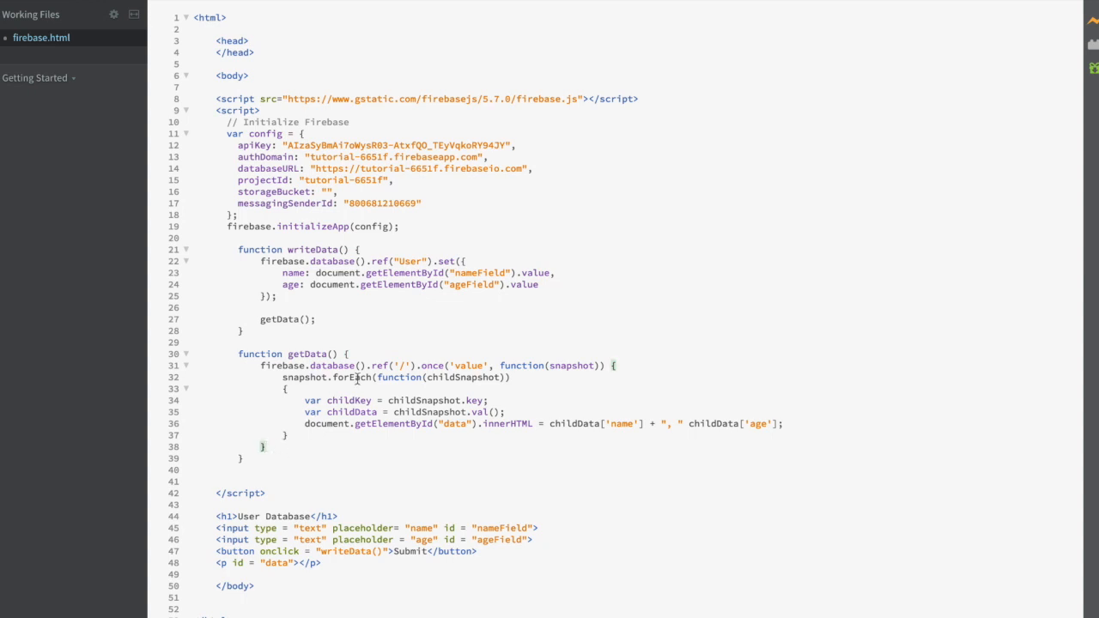
{"action": "mouse_move", "coordinate": [500, 382]}
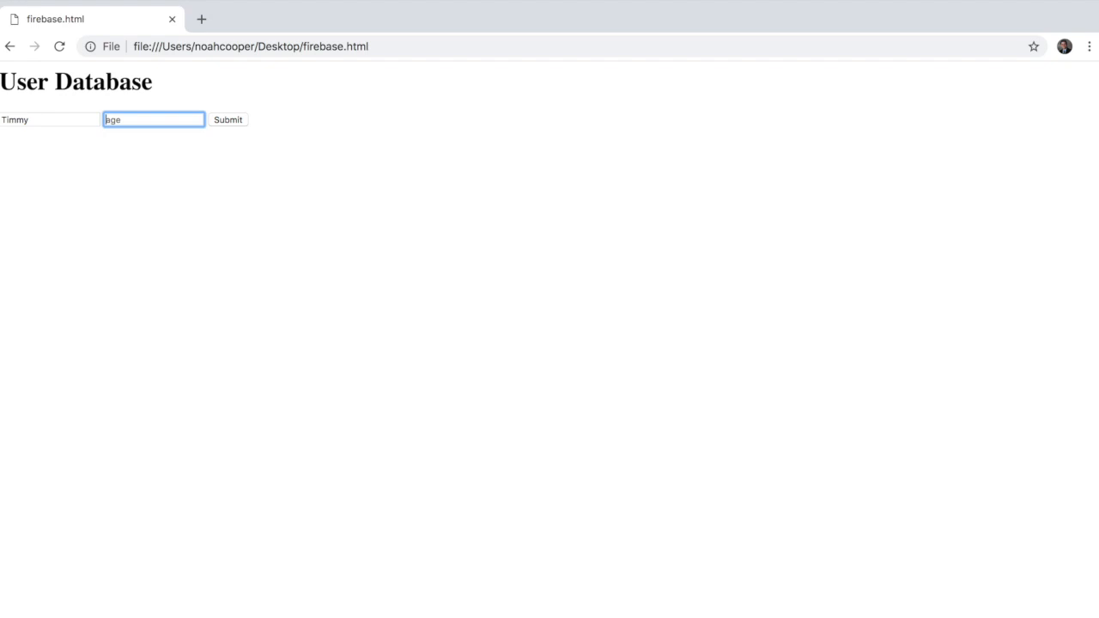
Step: Enter age 26 for Timmy and submit it to the database
{"action": "type", "text": "26"}
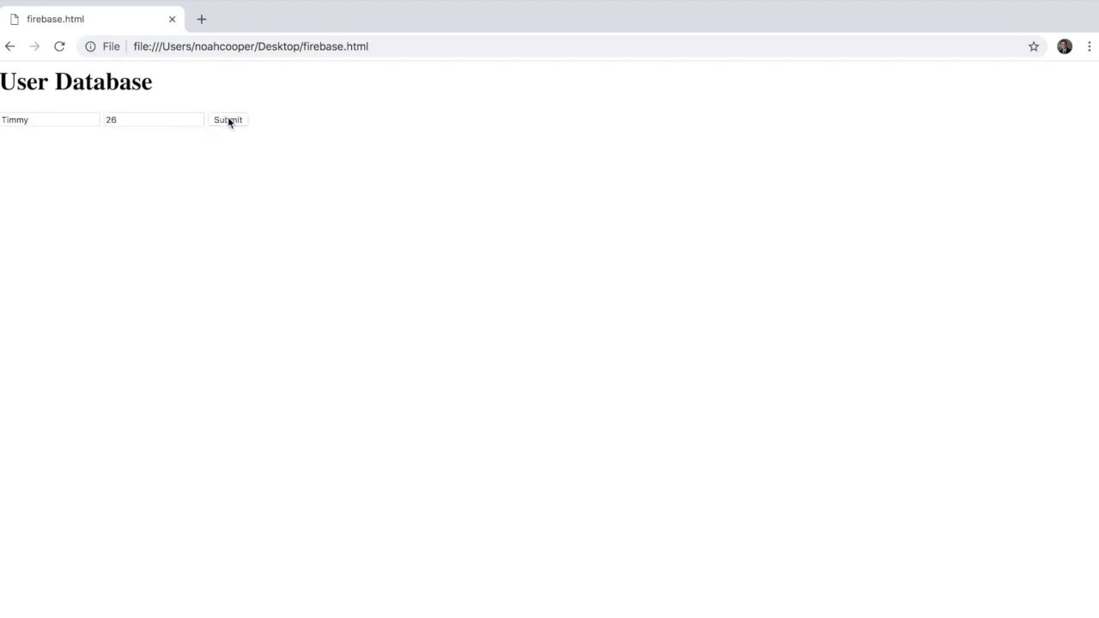
{"action": "left_click", "coordinate": [228, 119]}
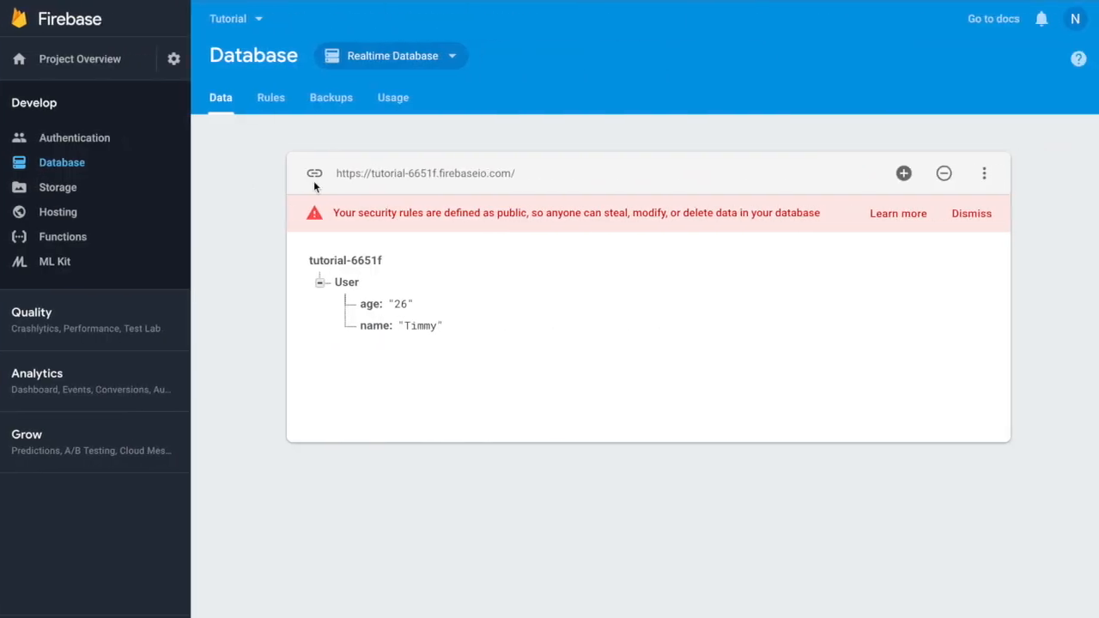
Step: Dismiss the save-webpage prompts, type getData();, and edit the User age to 37
{"action": "double_click", "coordinate": [399, 303]}
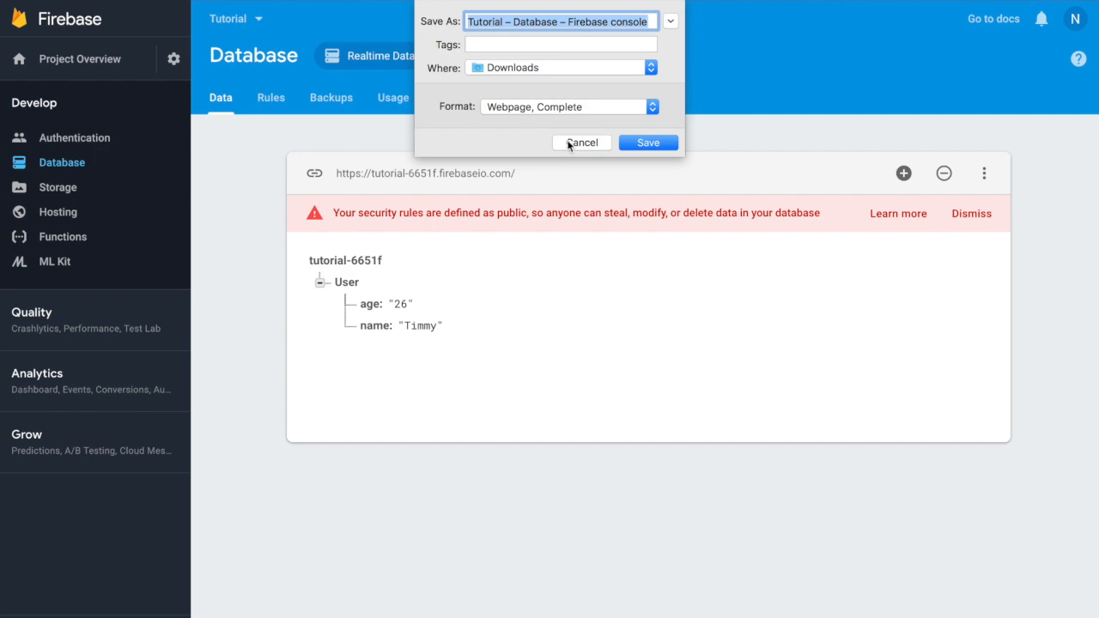
{"action": "left_click", "coordinate": [581, 143]}
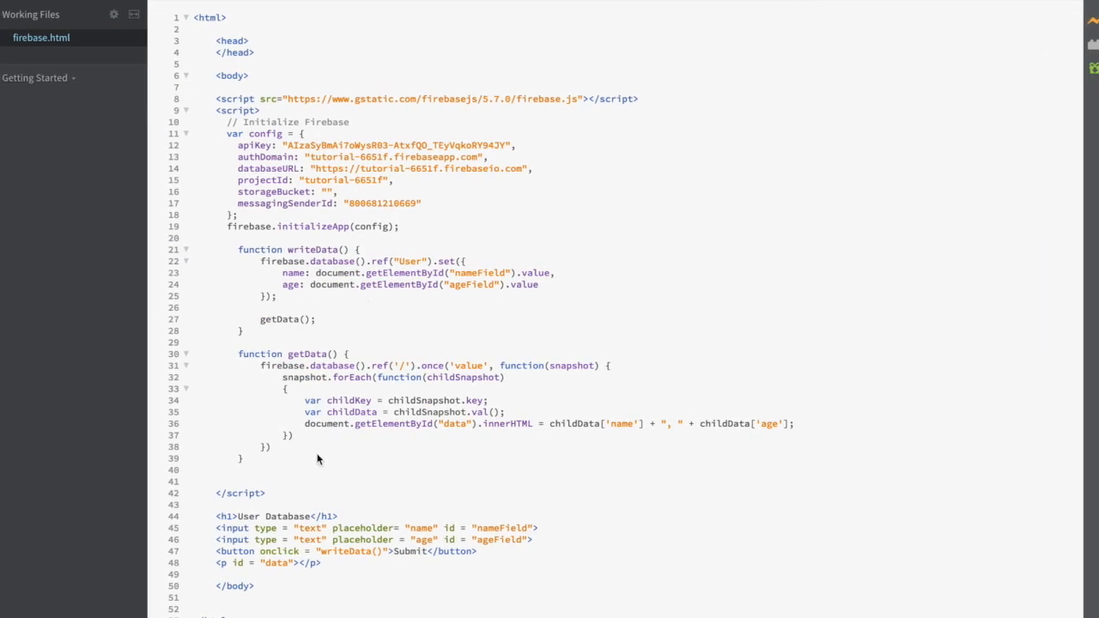
{"action": "type", "text": "g"}
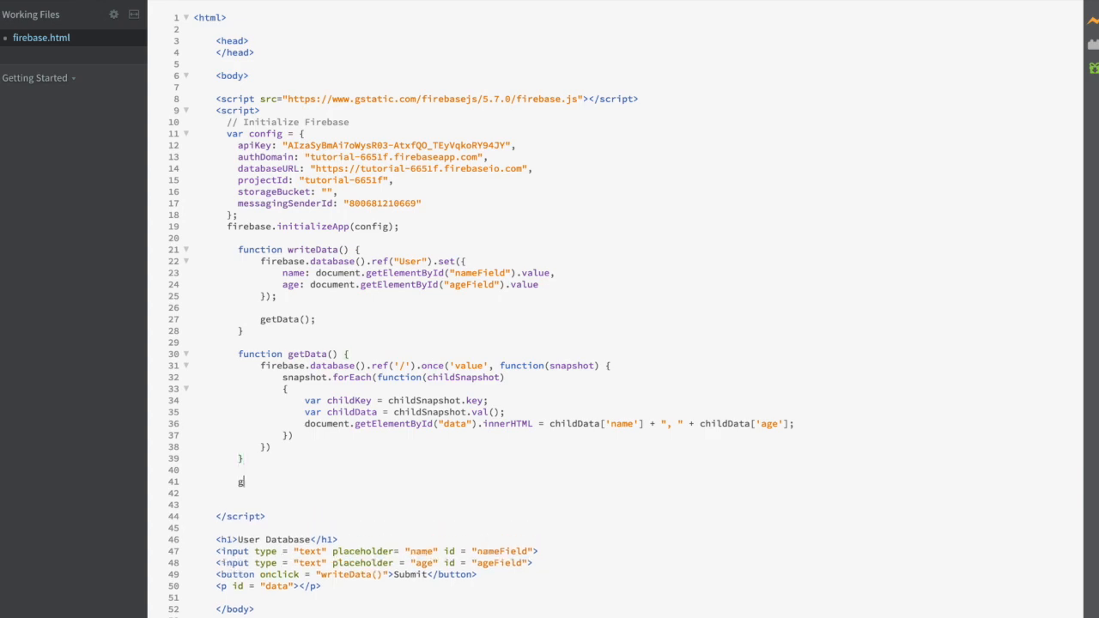
{"action": "type", "text": "etData();"}
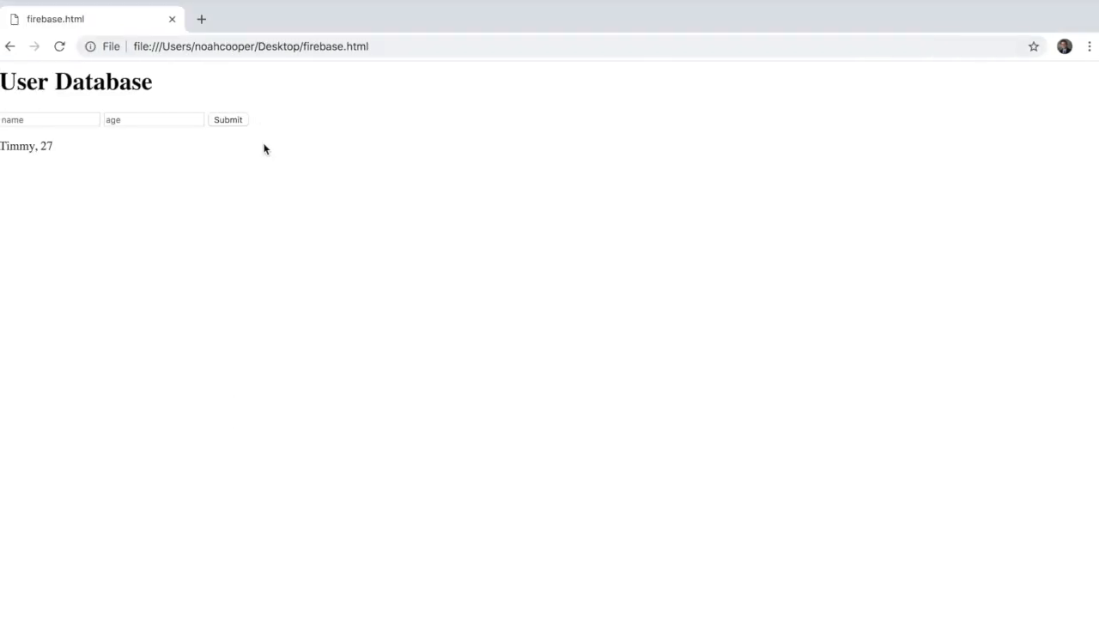
{"action": "mouse_move", "coordinate": [275, 192]}
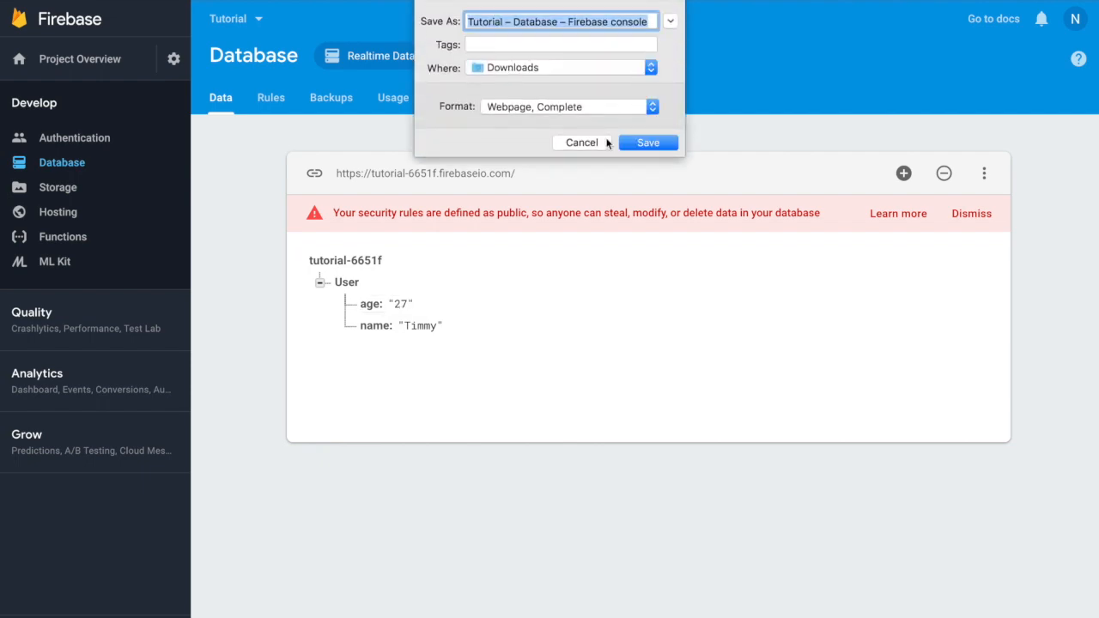
{"action": "left_click", "coordinate": [580, 143]}
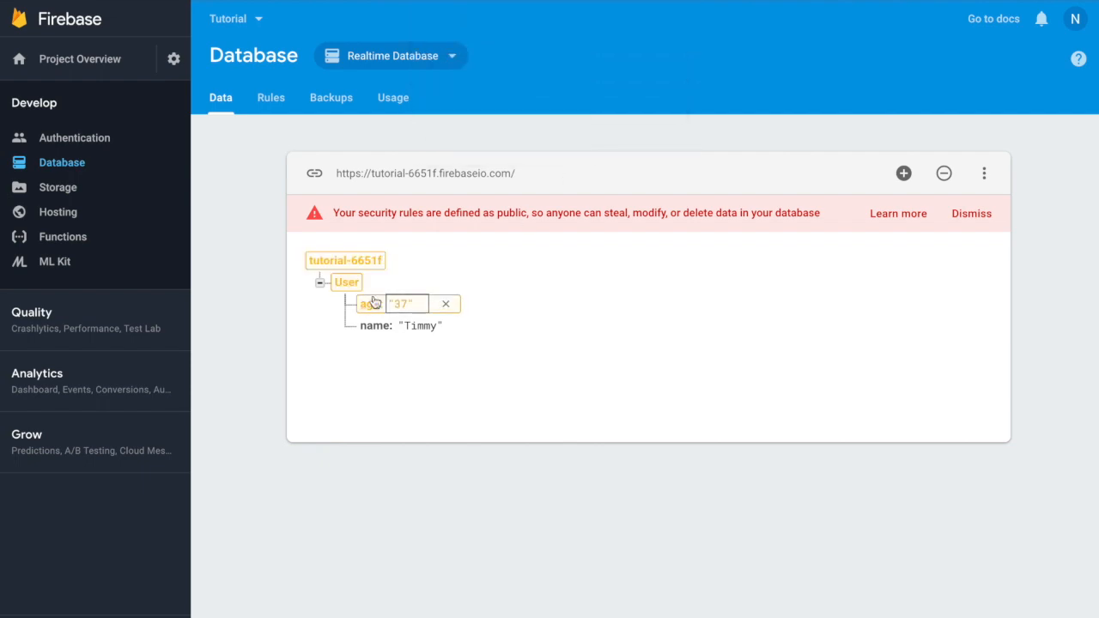